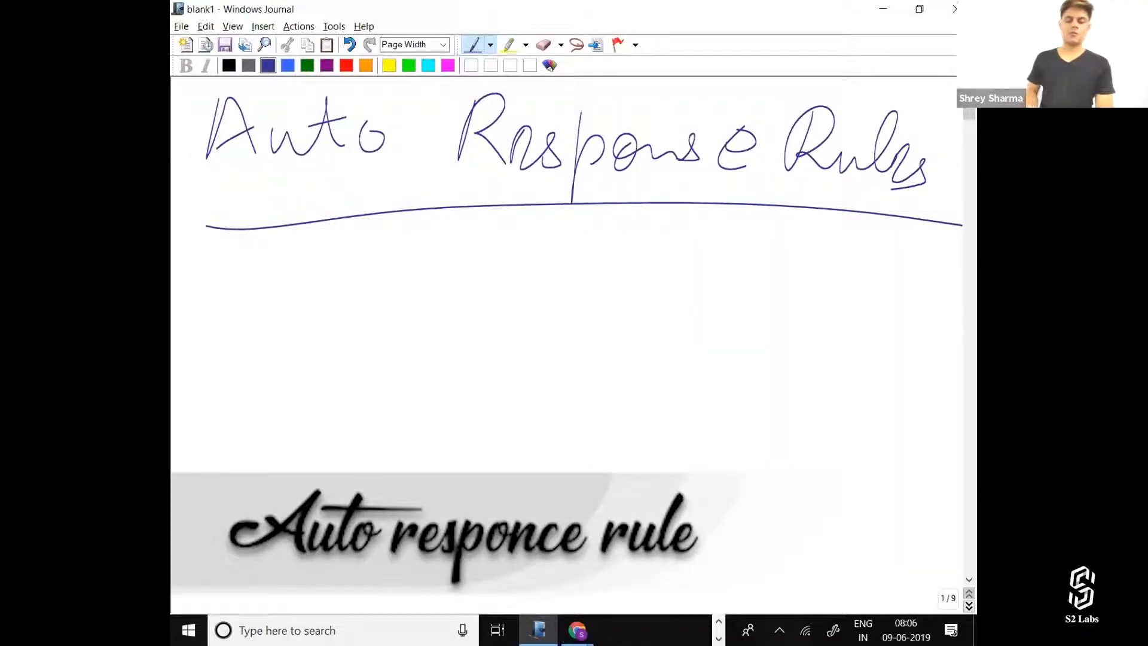
- Sketch the outer rule box, Rule Entry 1 with its criteria box, and the true arrow to Email Sent
{"action": "left_click_drag", "start_coordinate": [401, 262], "coordinate": [401, 597]}
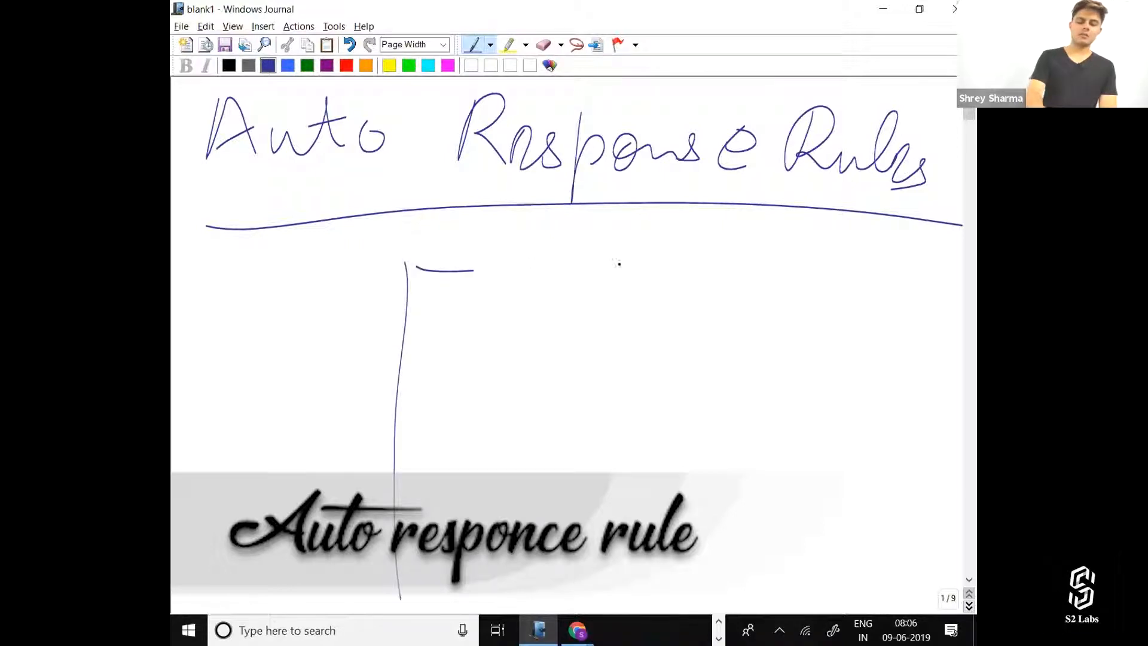
{"action": "left_click_drag", "start_coordinate": [411, 268], "coordinate": [842, 593]}
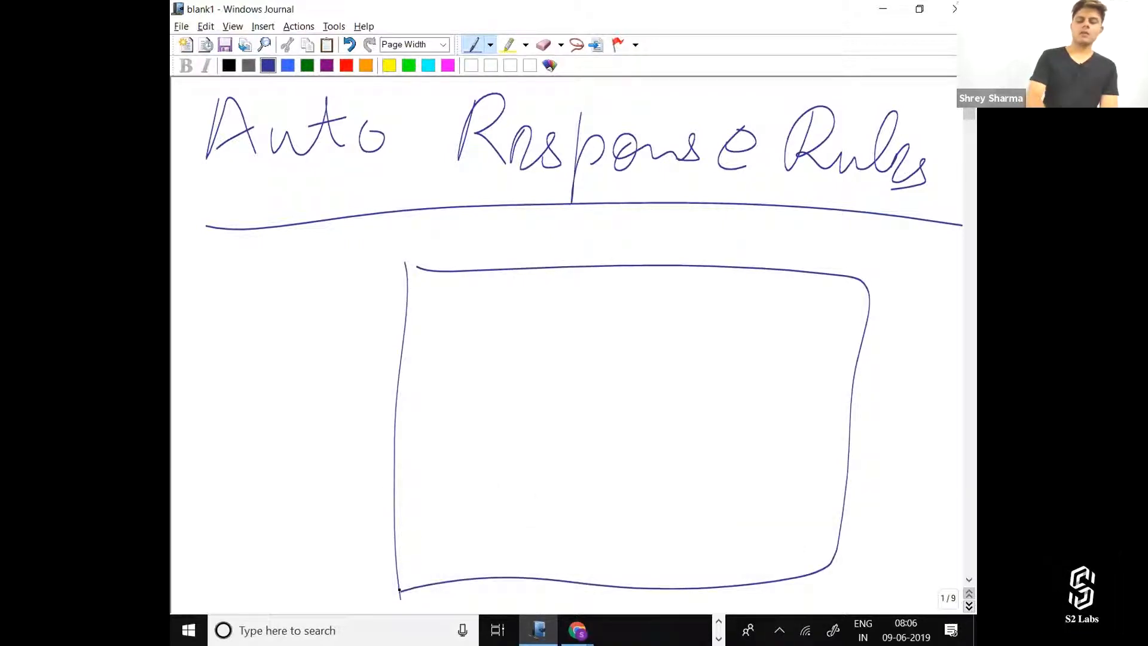
{"action": "left_click_drag", "start_coordinate": [436, 301], "coordinate": [842, 417]}
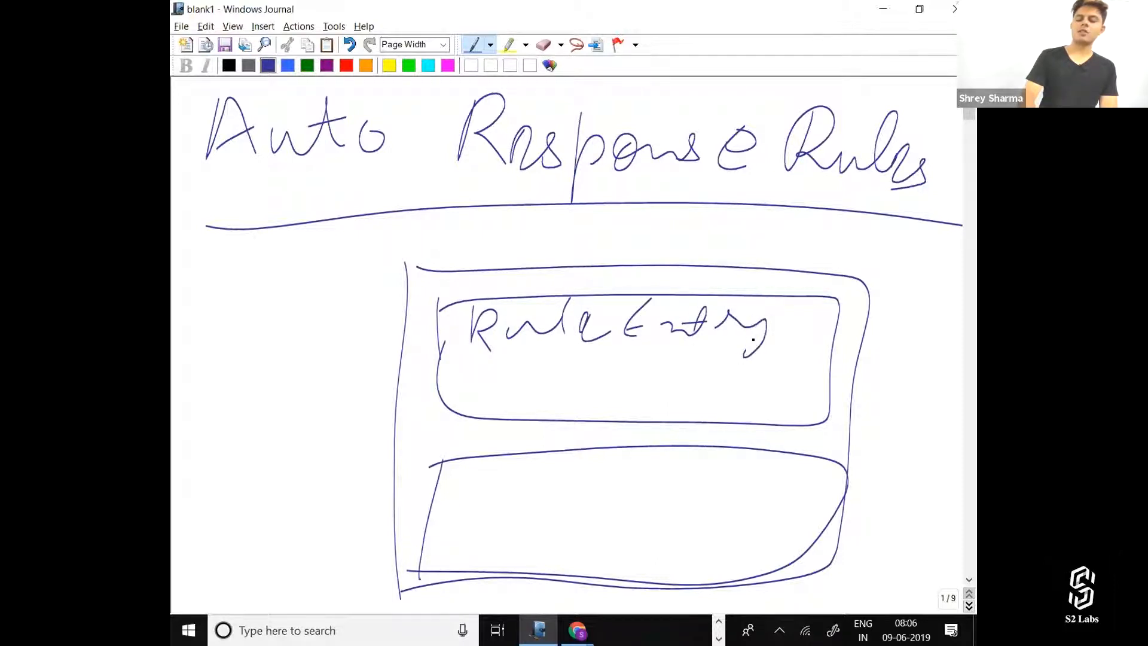
{"action": "left_click_drag", "start_coordinate": [483, 359], "coordinate": [718, 418]}
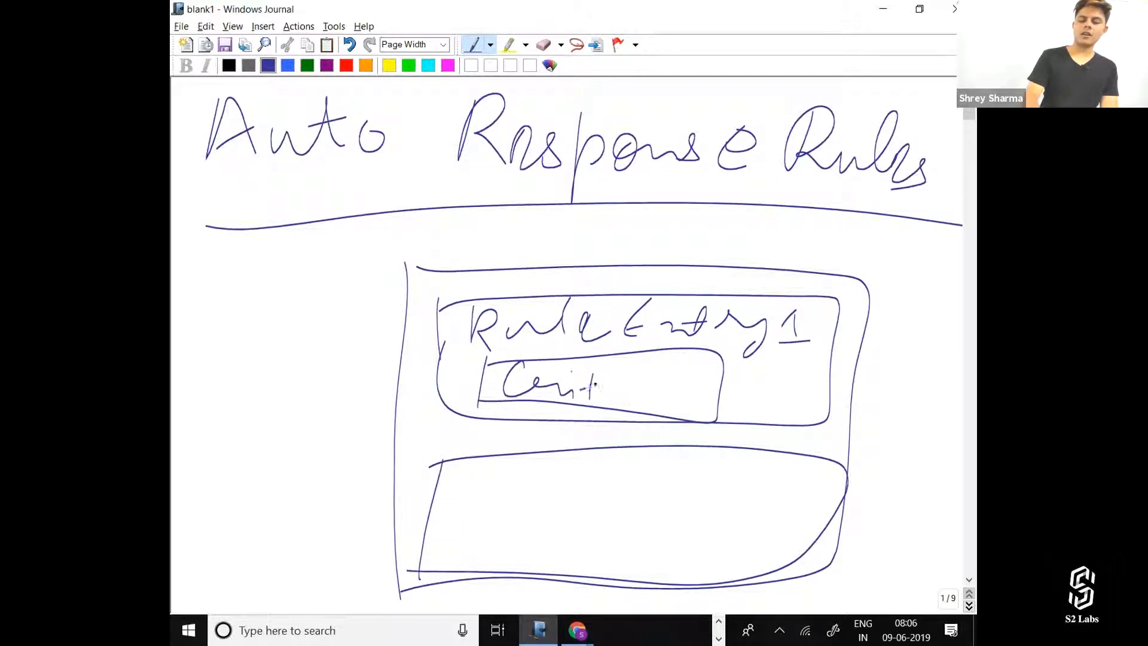
{"action": "left_click_drag", "start_coordinate": [600, 388], "coordinate": [842, 381]}
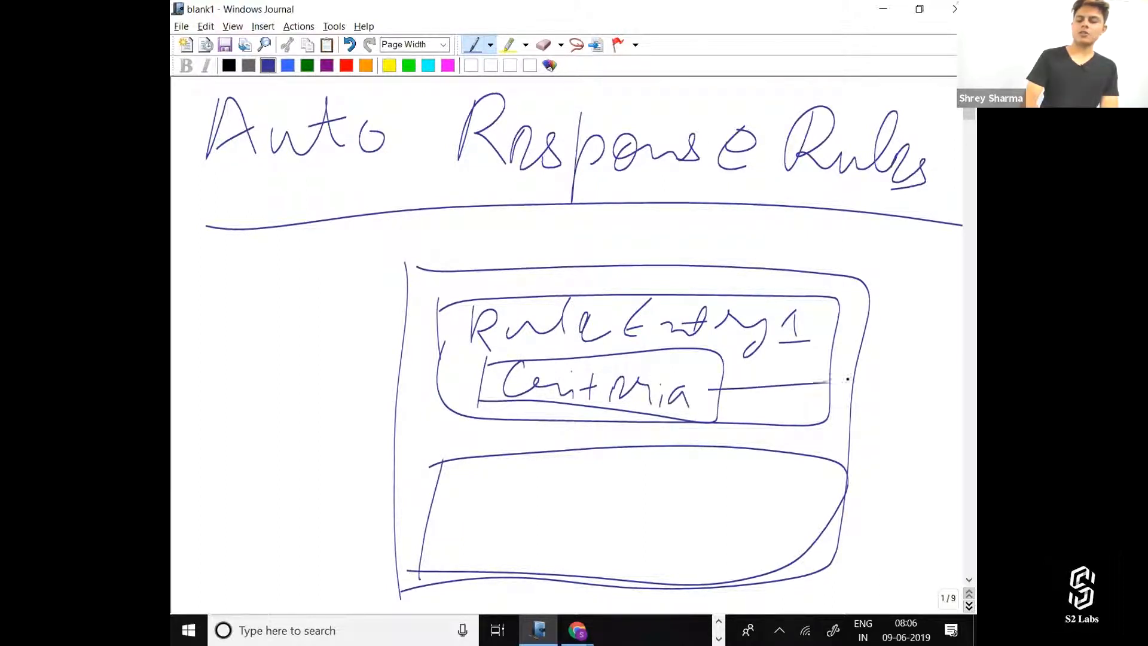
{"action": "left_click_drag", "start_coordinate": [732, 377], "coordinate": [878, 378]}
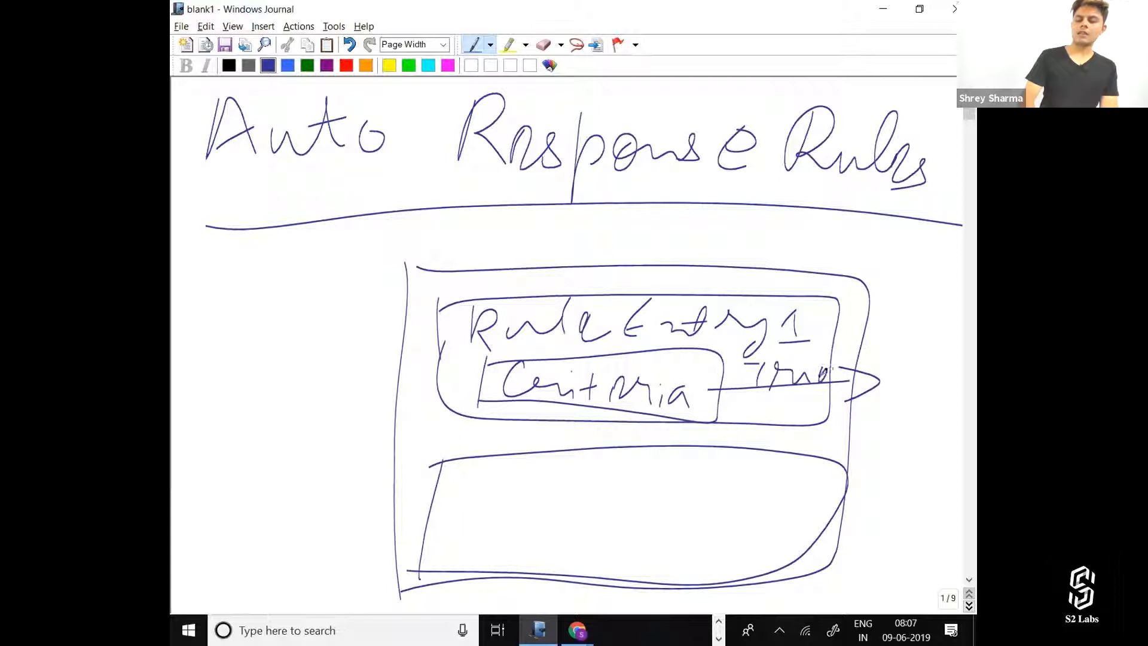
{"action": "left_click_drag", "start_coordinate": [879, 344], "coordinate": [930, 440]}
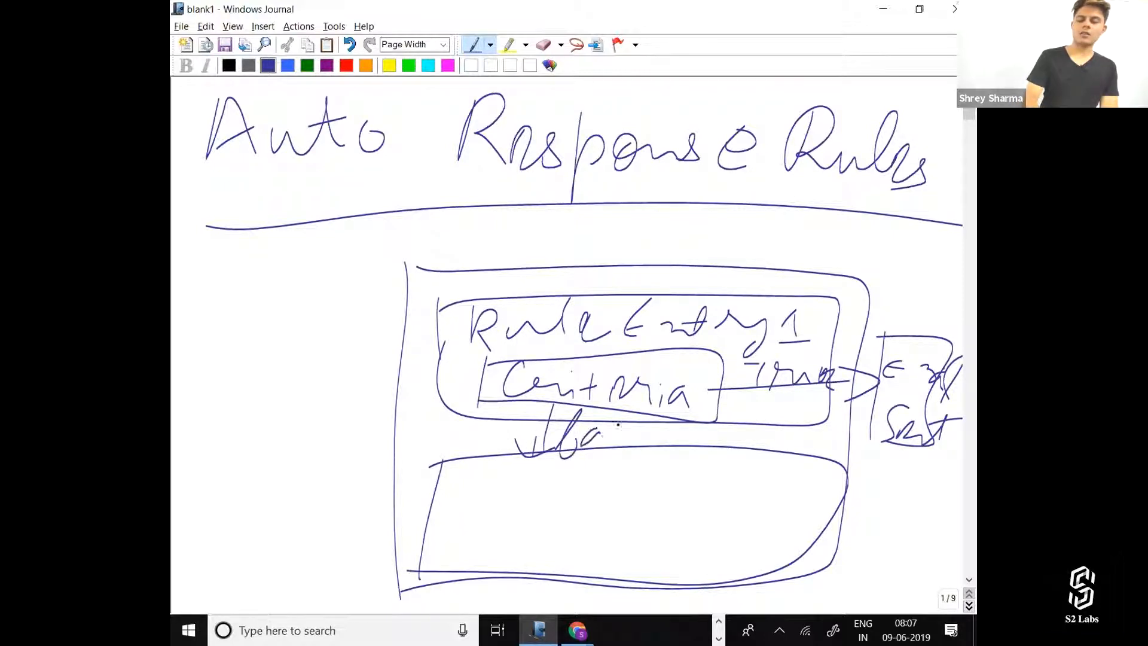
- Draw the false path label and Rule Entry 2 with its criteria box
{"action": "left_click_drag", "start_coordinate": [615, 440], "coordinate": [667, 454]}
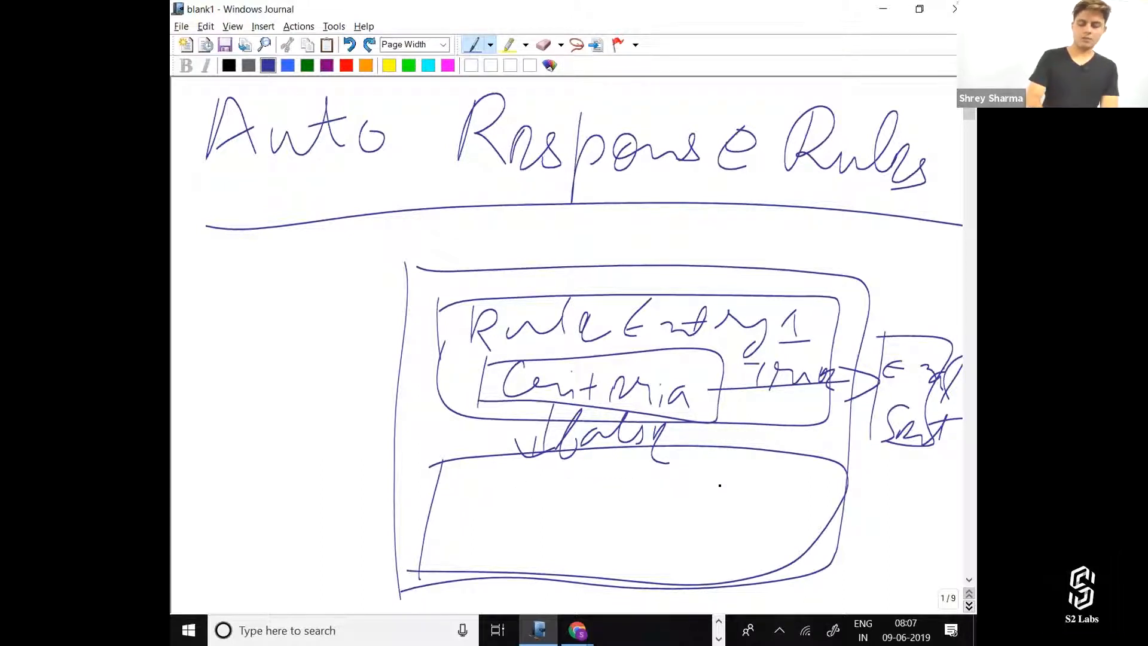
{"action": "left_click_drag", "start_coordinate": [469, 499], "coordinate": [594, 498]}
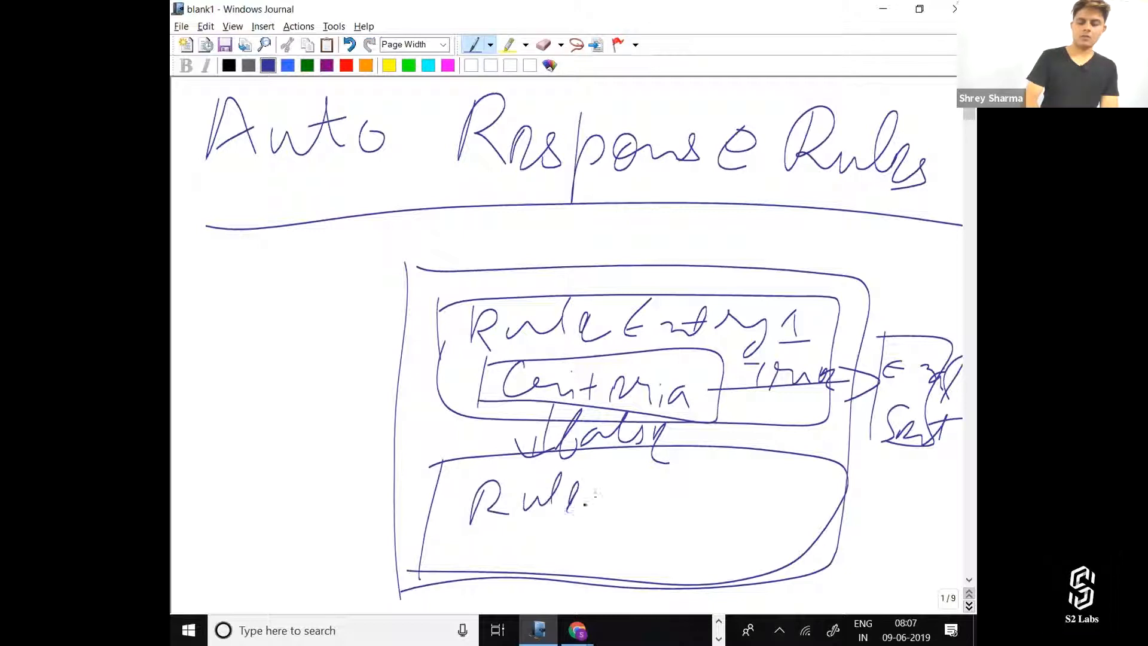
{"action": "left_click_drag", "start_coordinate": [600, 499], "coordinate": [704, 498]}
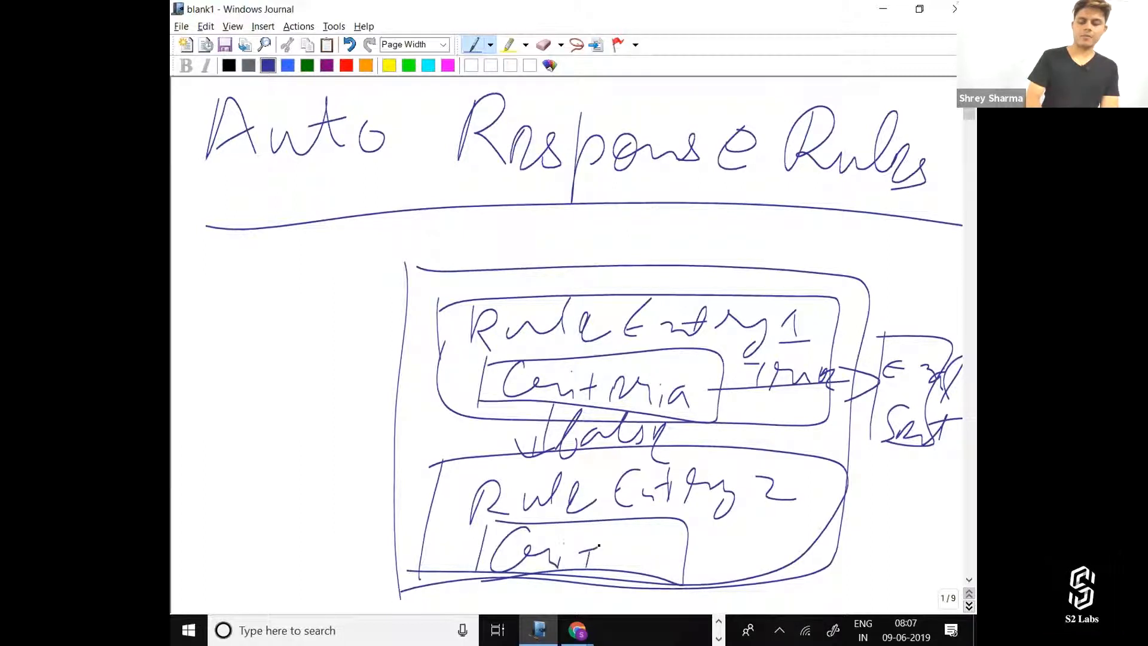
{"action": "left_click_drag", "start_coordinate": [601, 550], "coordinate": [674, 557]}
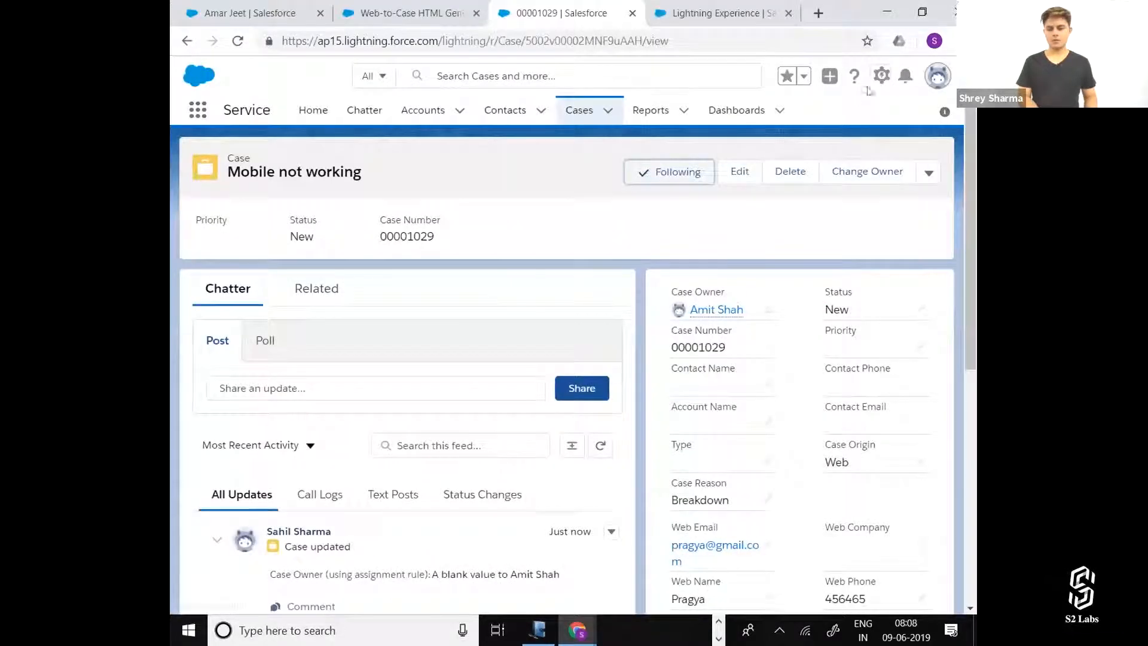
- Find Case Auto-Response Rules through Setup Quick Find and begin a new rule
{"action": "left_click", "coordinate": [880, 75]}
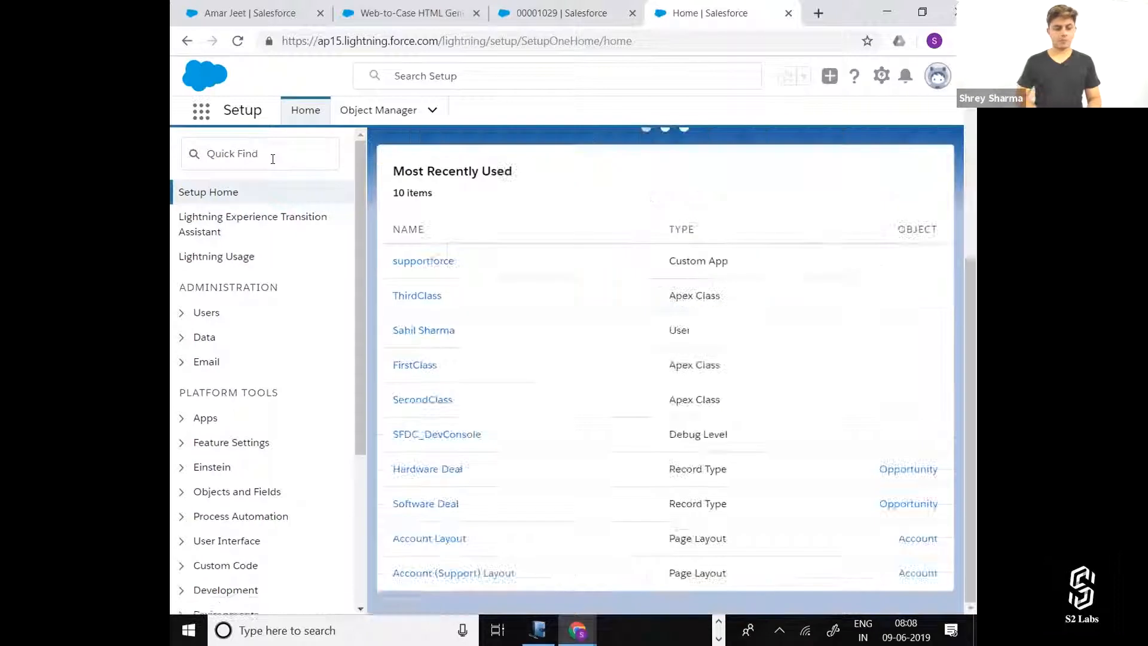
{"action": "type", "text": "Case Auto"}
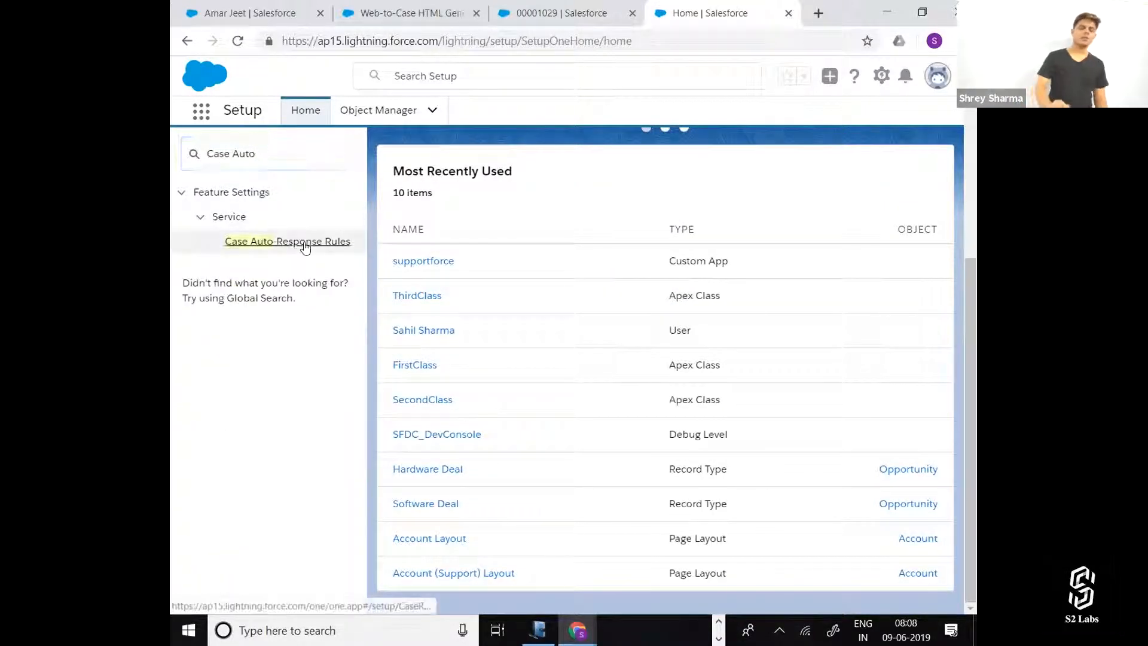
{"action": "left_click", "coordinate": [287, 241]}
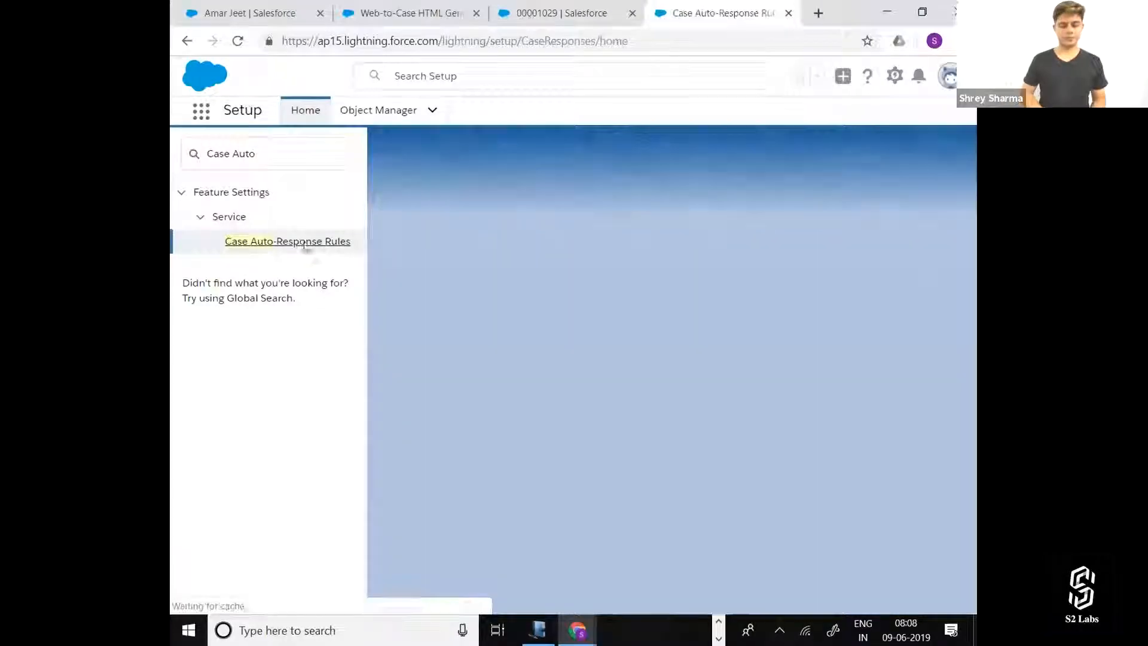
{"action": "left_click", "coordinate": [287, 241]}
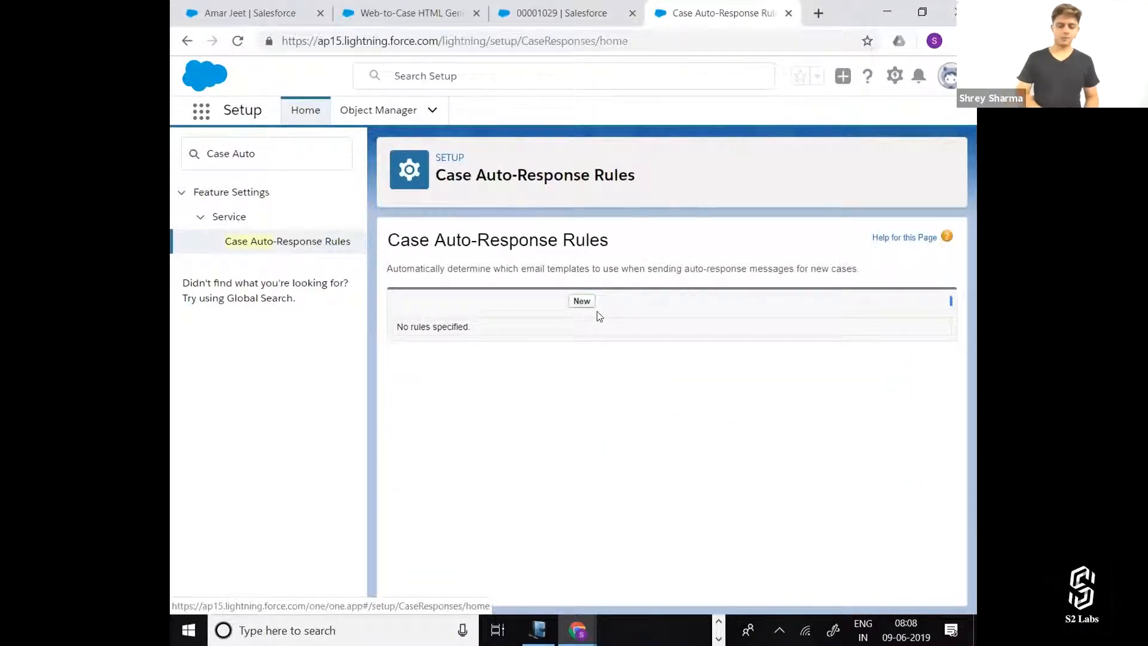
{"action": "left_click", "coordinate": [581, 301]}
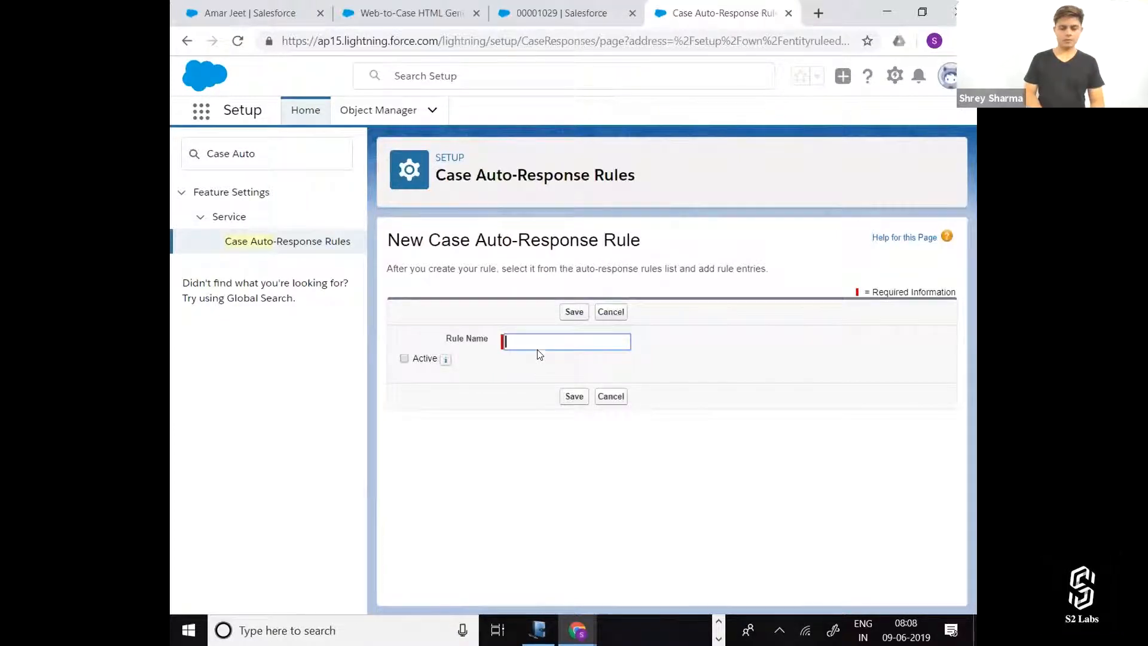
- Name the rule 'Case Auto Response Rule 1', mark it Active, and save it
{"action": "left_click", "coordinate": [566, 342]}
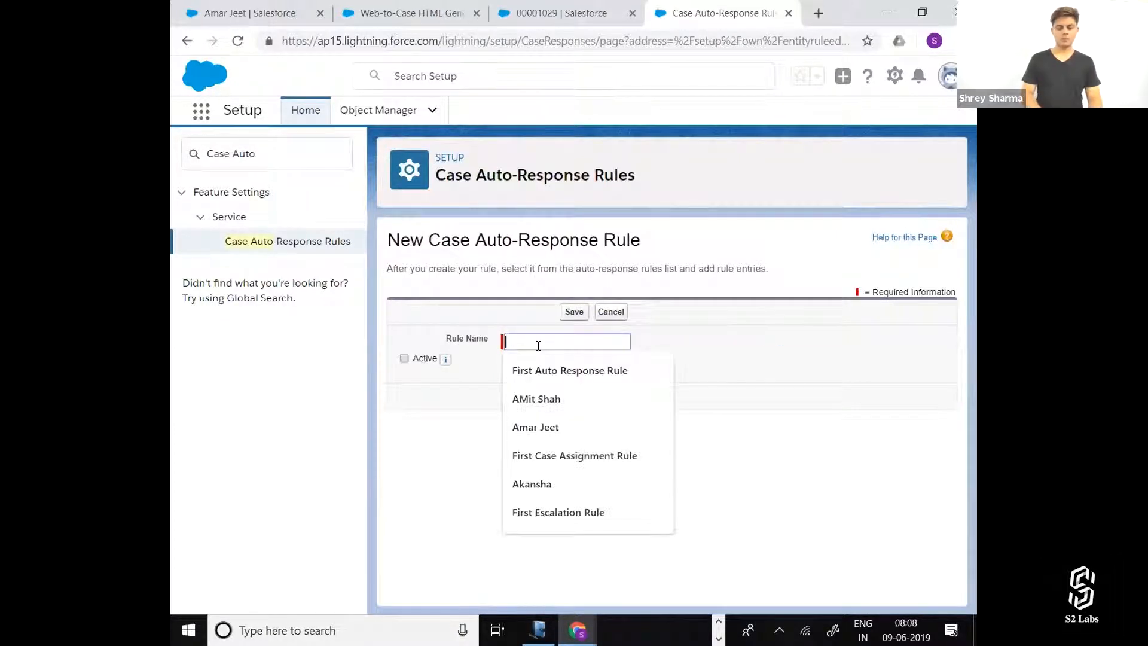
{"action": "type", "text": "Case Auto"}
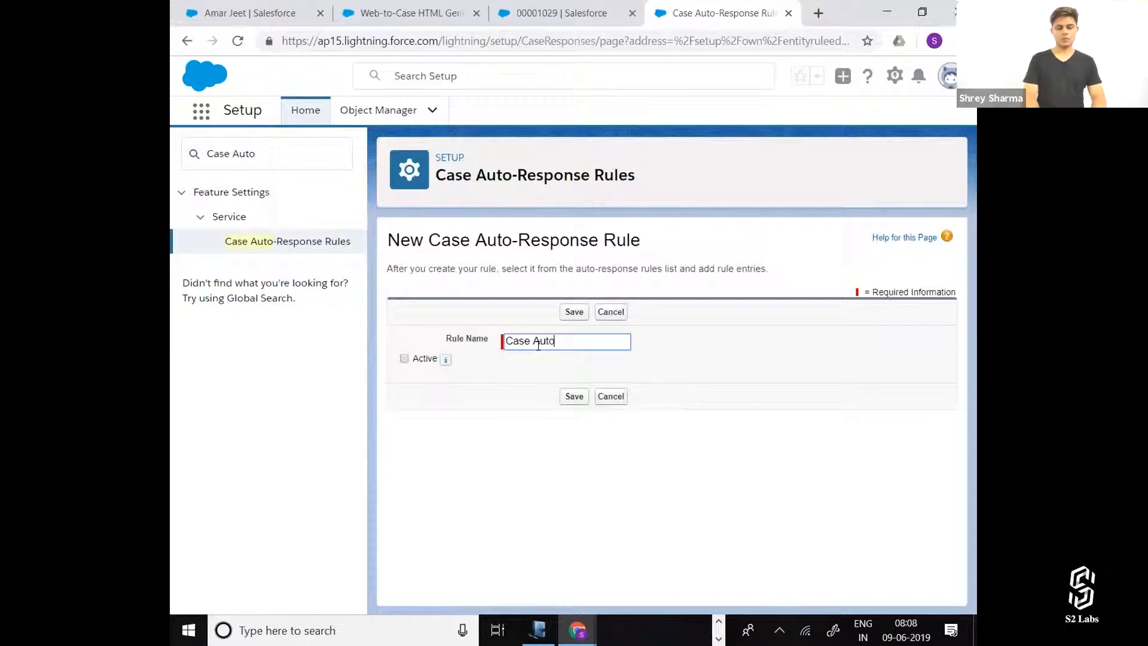
{"action": "type", "text": "Response RUl"}
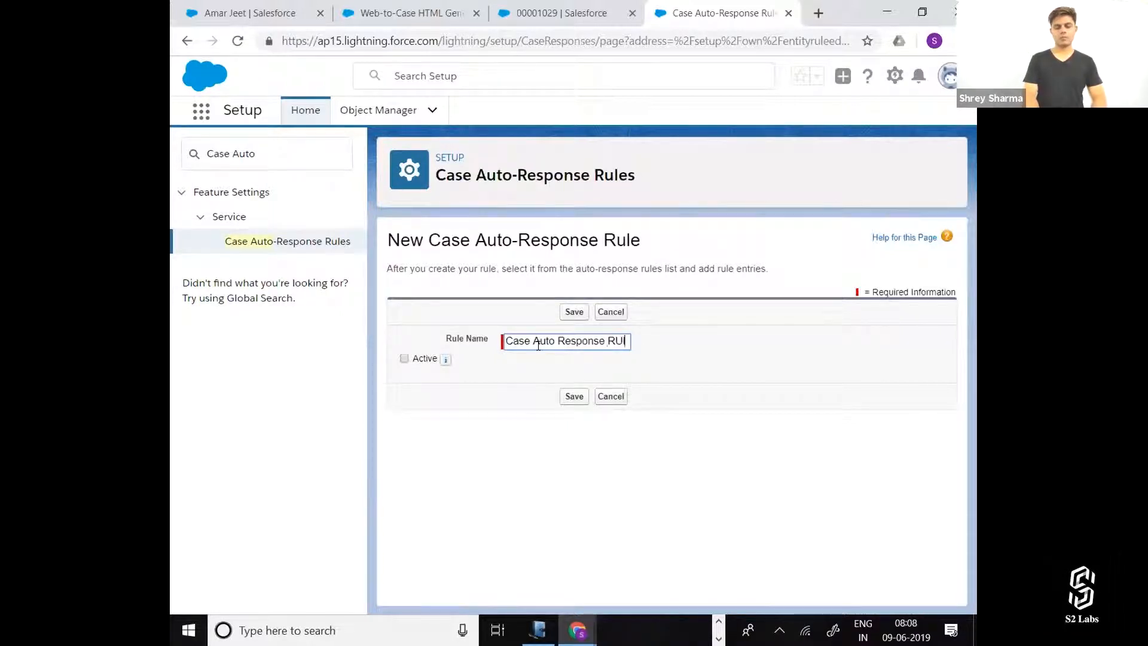
{"action": "type", "text": "ule 1"}
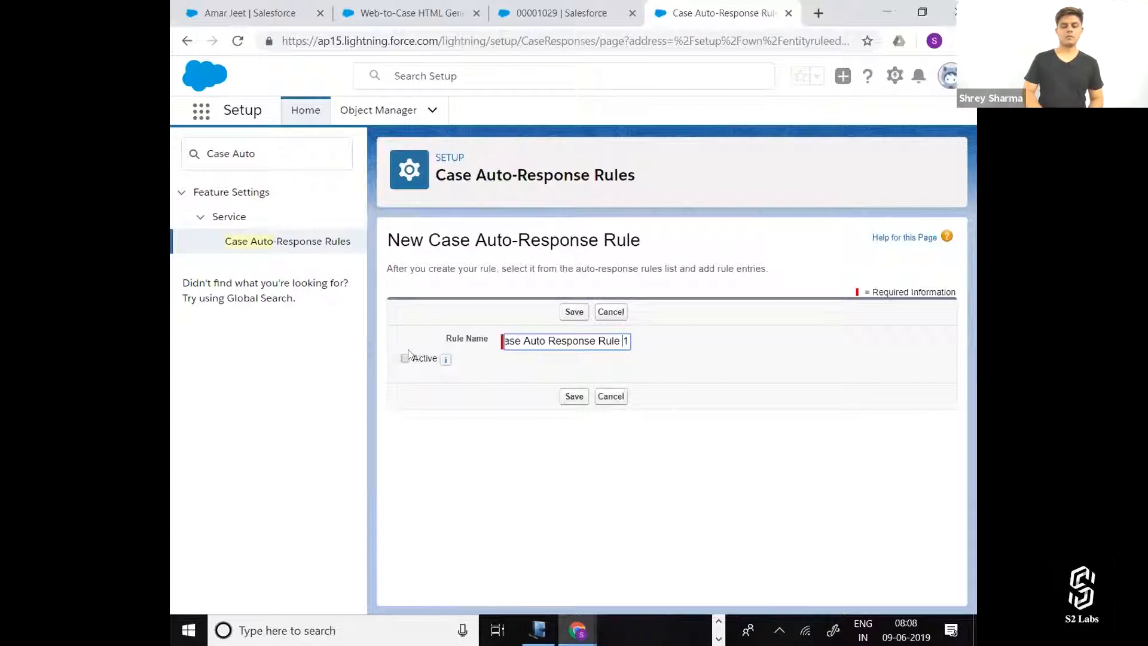
{"action": "left_click", "coordinate": [574, 311]}
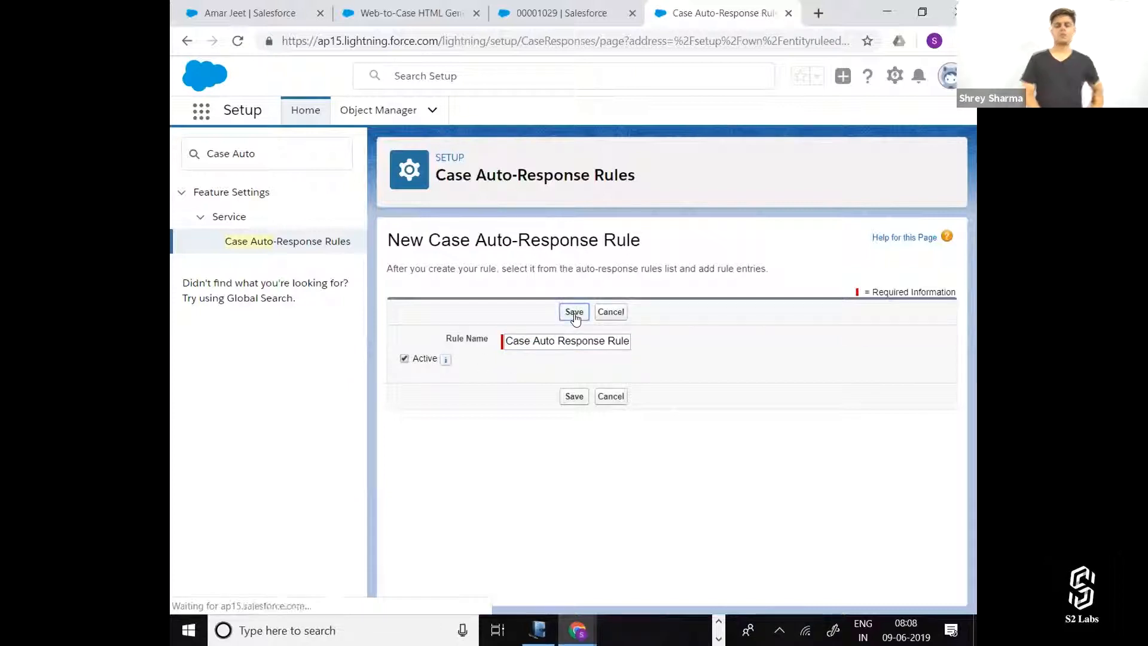
{"action": "left_click", "coordinate": [574, 312]}
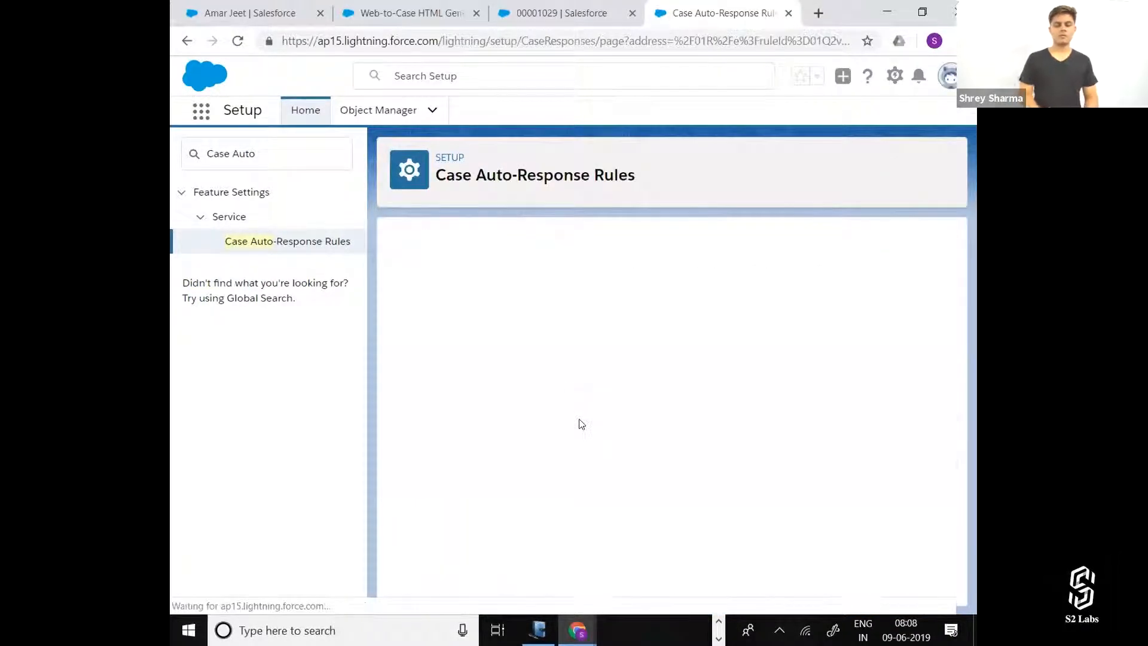
- Add a rule entry with Case Reason criteria set to Feedback, Other
{"action": "left_click", "coordinate": [564, 332]}
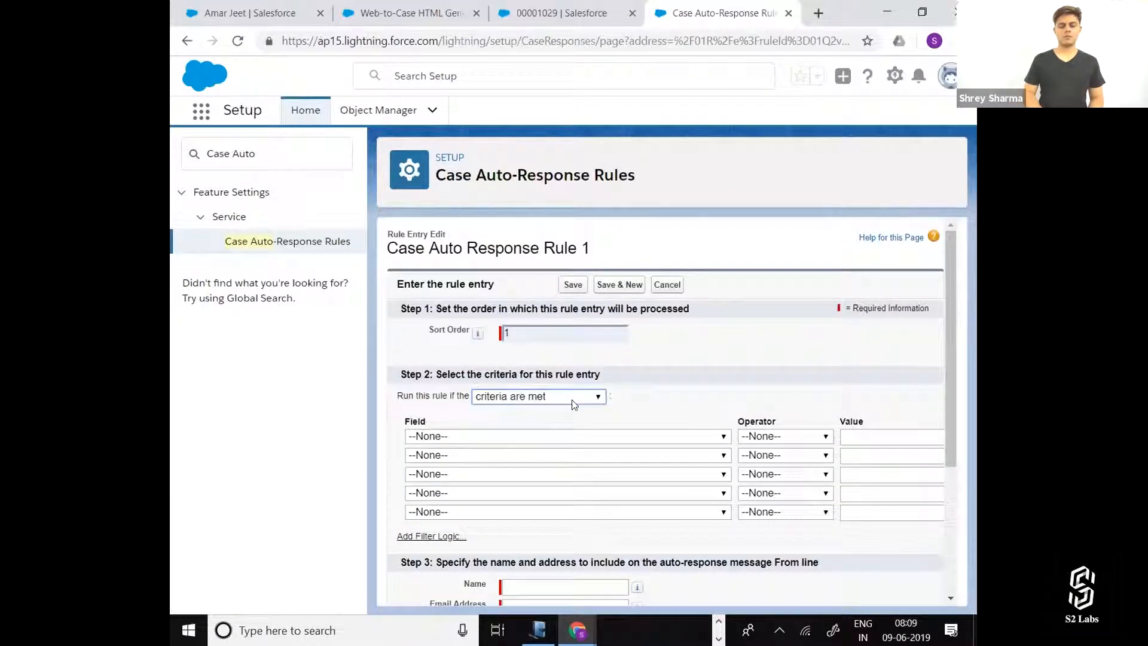
{"action": "left_click", "coordinate": [568, 436]}
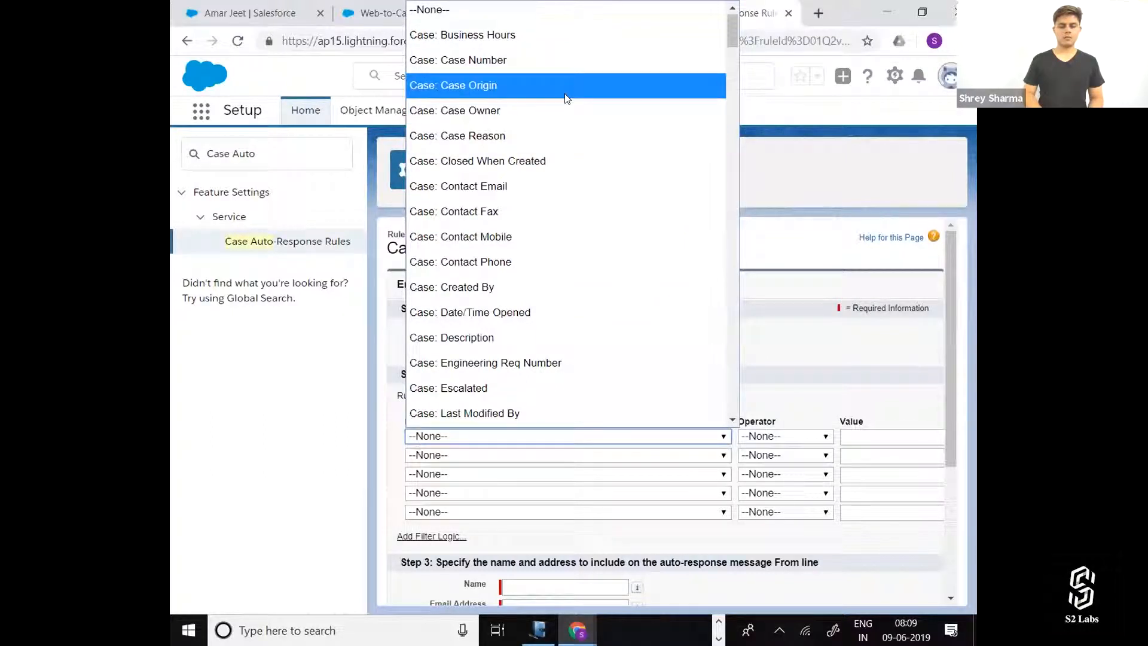
{"action": "mouse_move", "coordinate": [562, 139]}
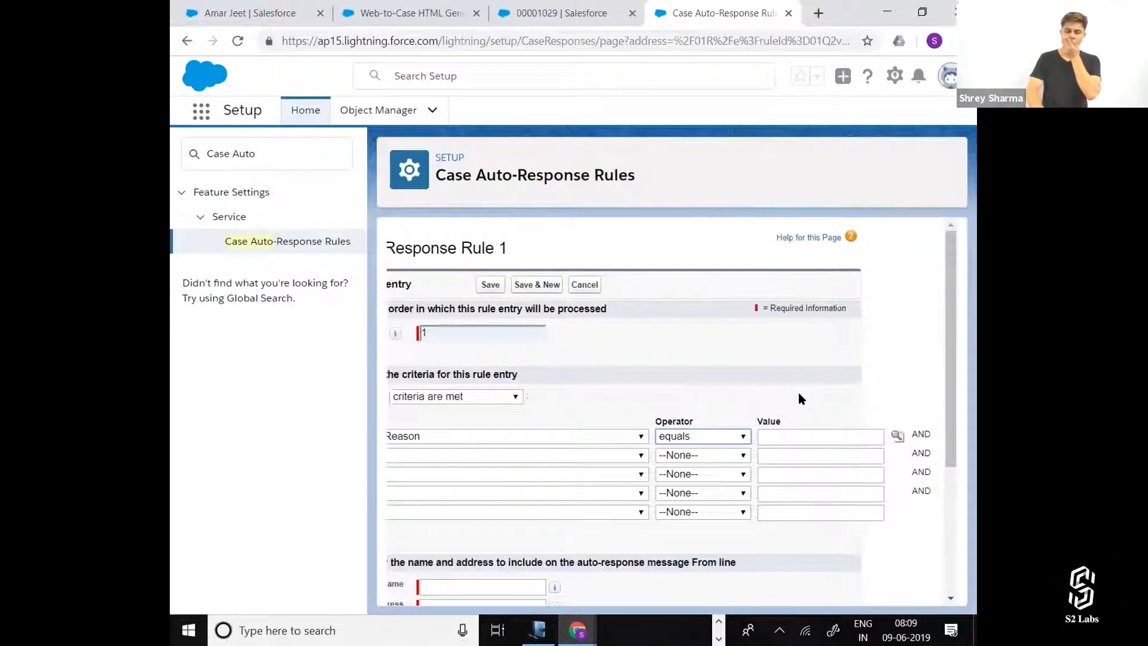
{"action": "mouse_move", "coordinate": [897, 437]}
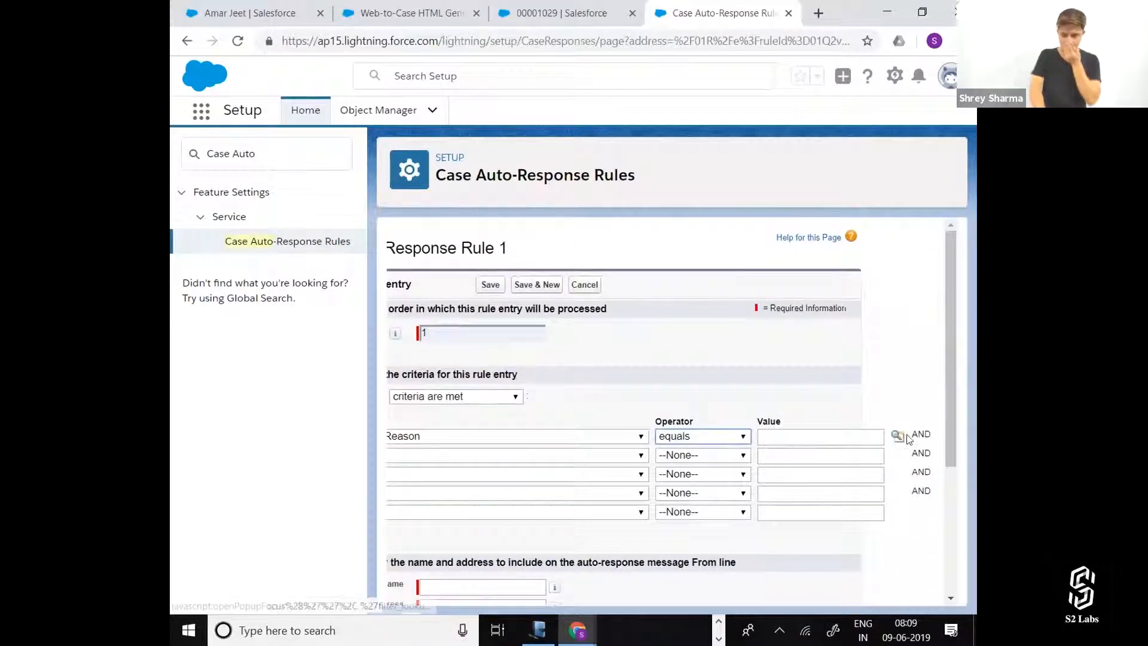
{"action": "left_click", "coordinate": [898, 436]}
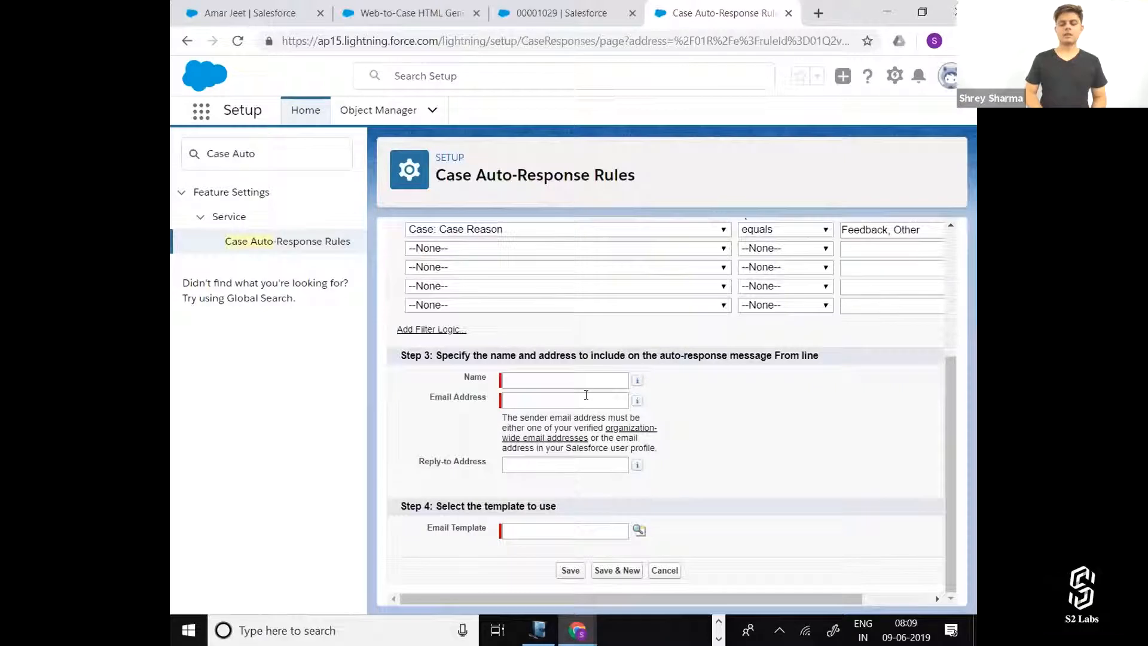
- Set the sender name to S2 Labs and choose the suggested shrey email address
{"action": "type", "text": "S2 Labs"}
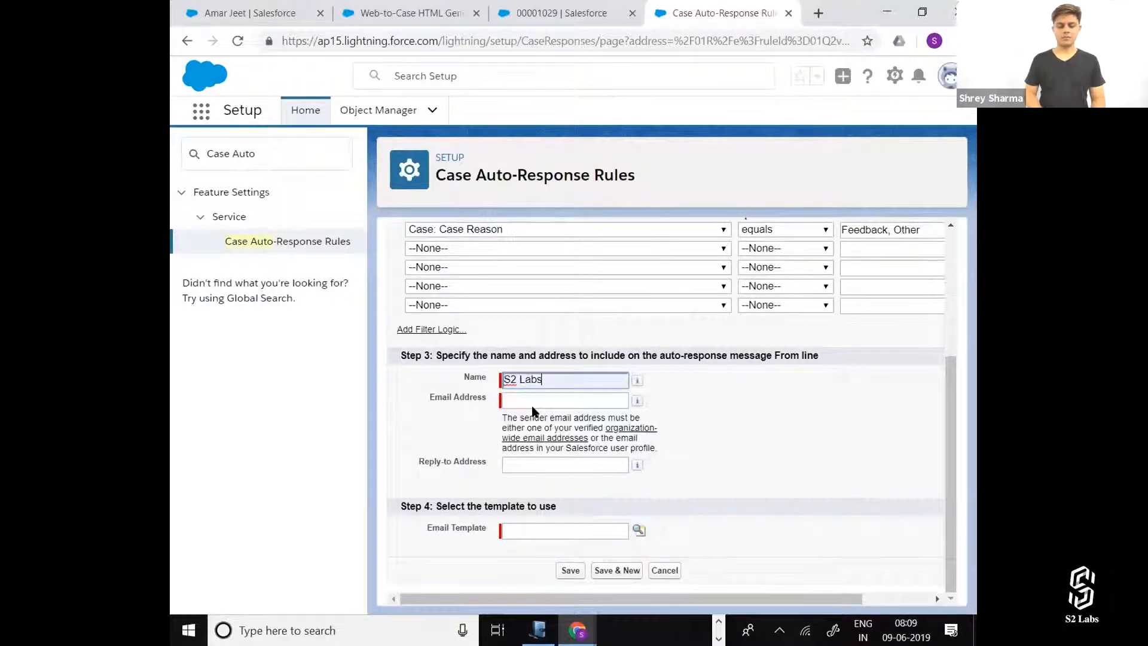
{"action": "type", "text": "shrey"}
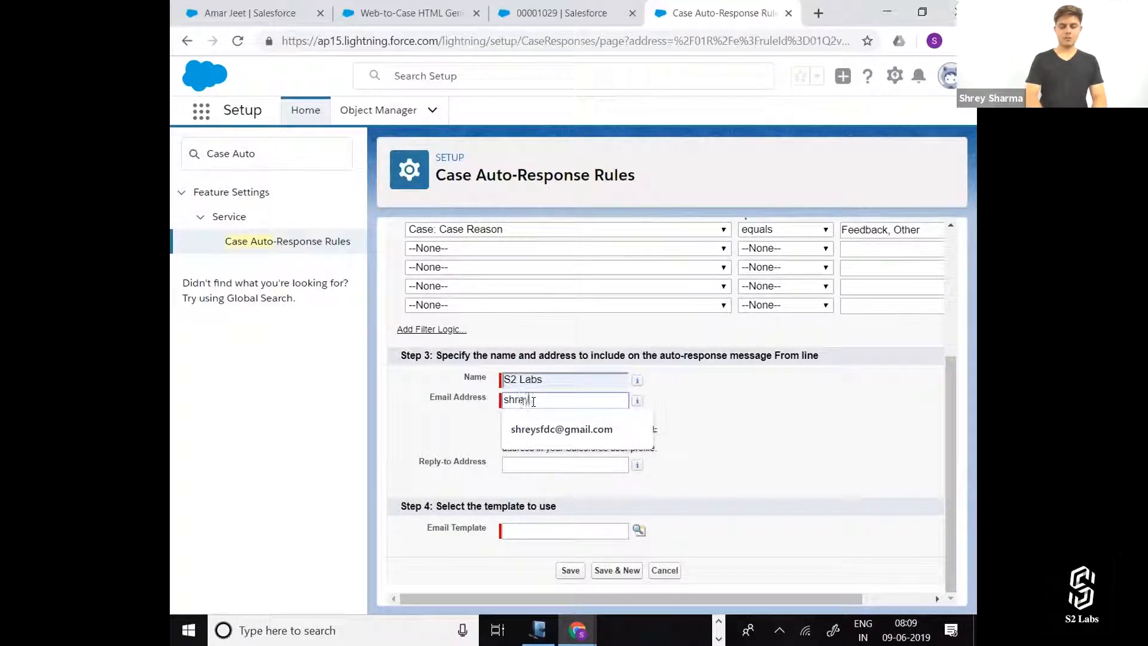
{"action": "left_click", "coordinate": [561, 429]}
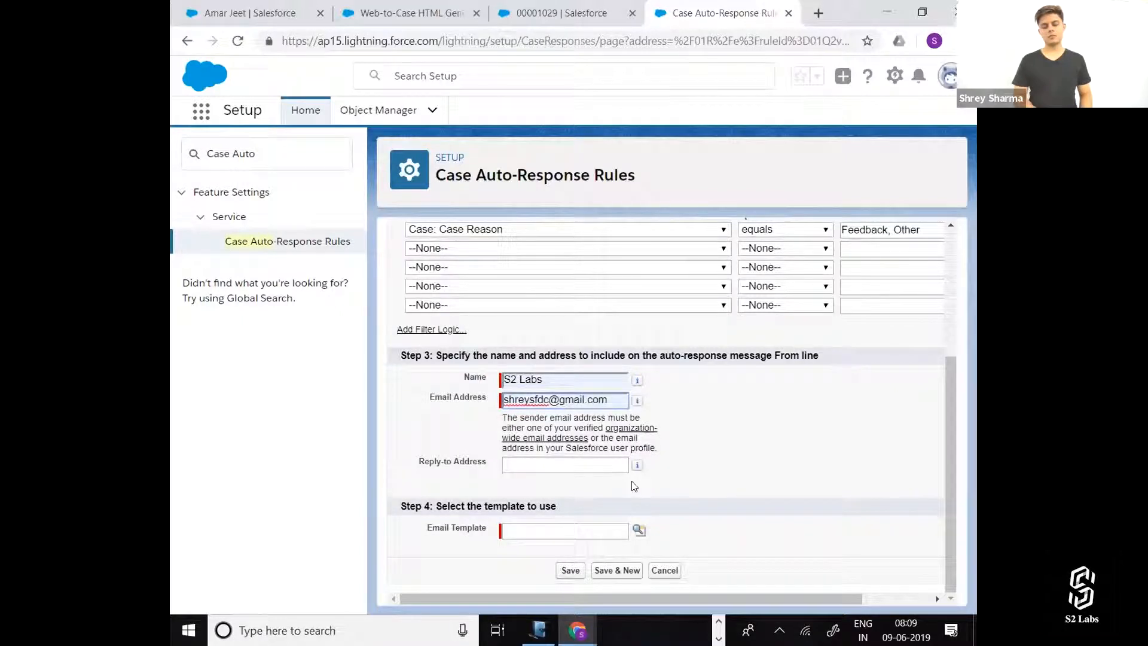
{"action": "left_click", "coordinate": [639, 529]}
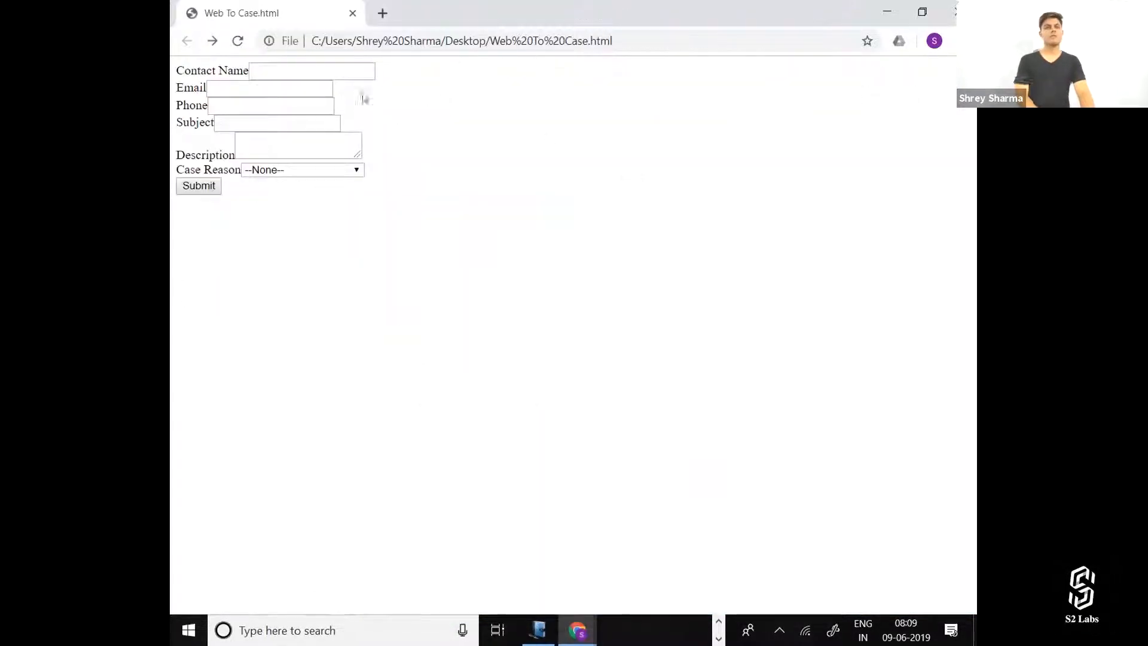
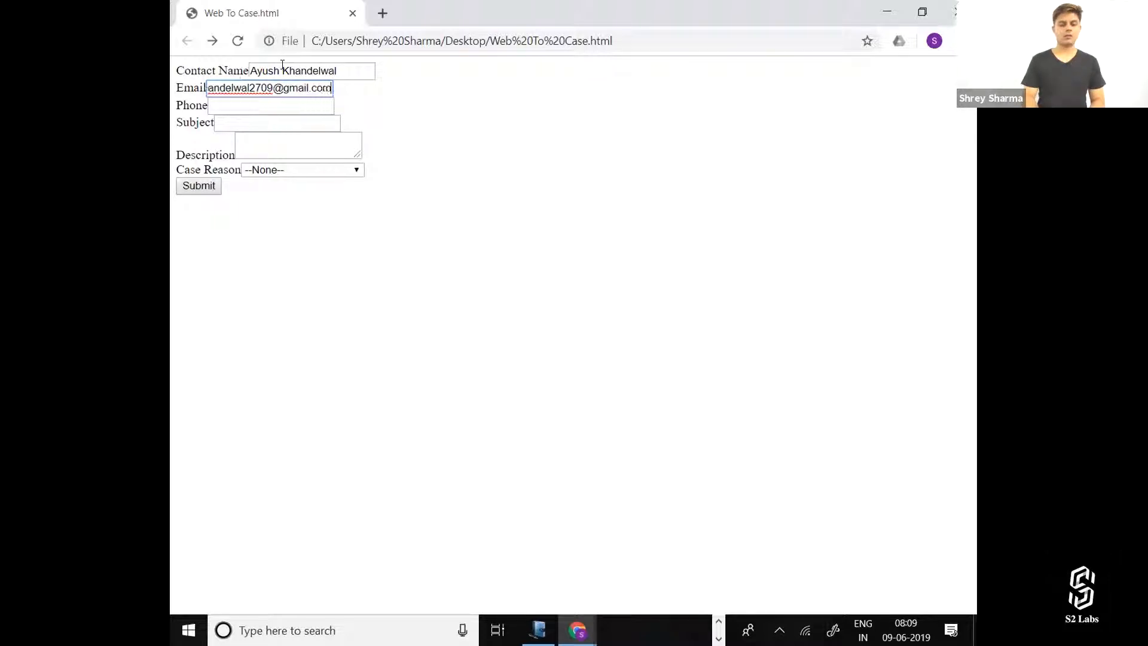
- Enter contact name, email, phone 45646, subject 'Badiya hai sab' and description, then choose a case reason
{"action": "left_click", "coordinate": [270, 105]}
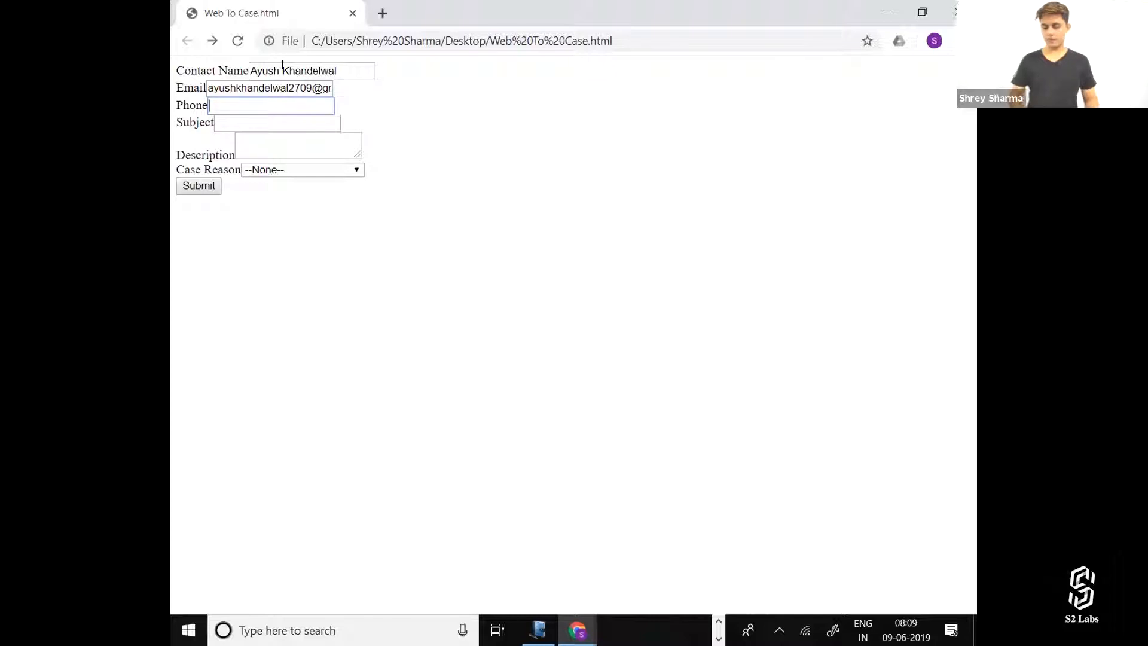
{"action": "type", "text": "45646"}
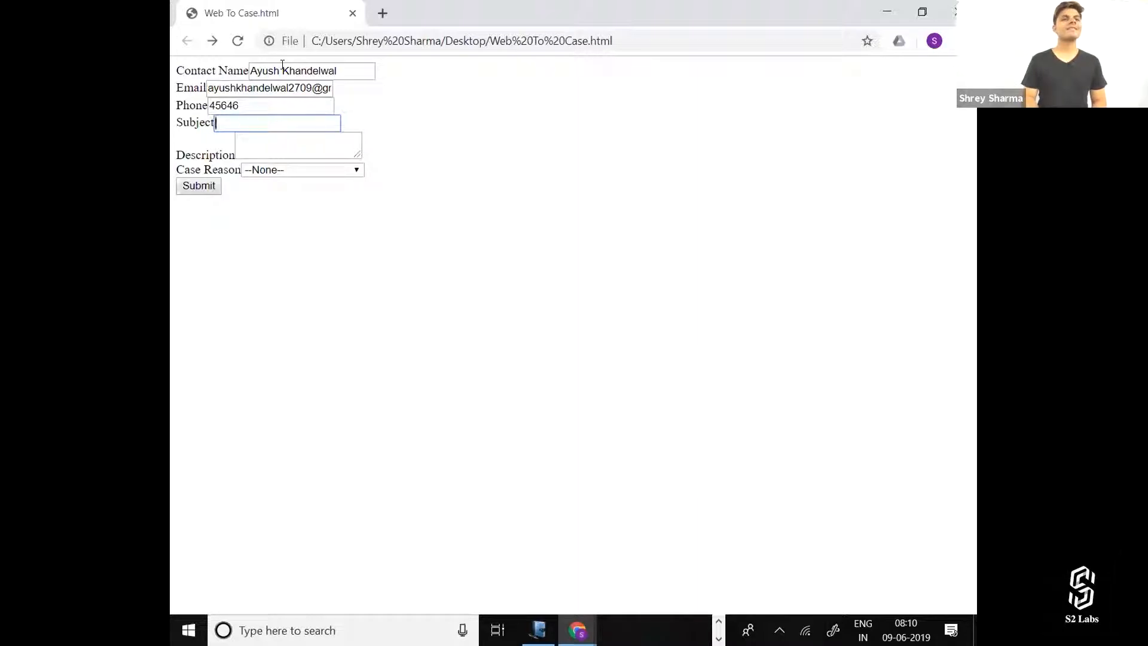
{"action": "type", "text": "Badiya hai sab"}
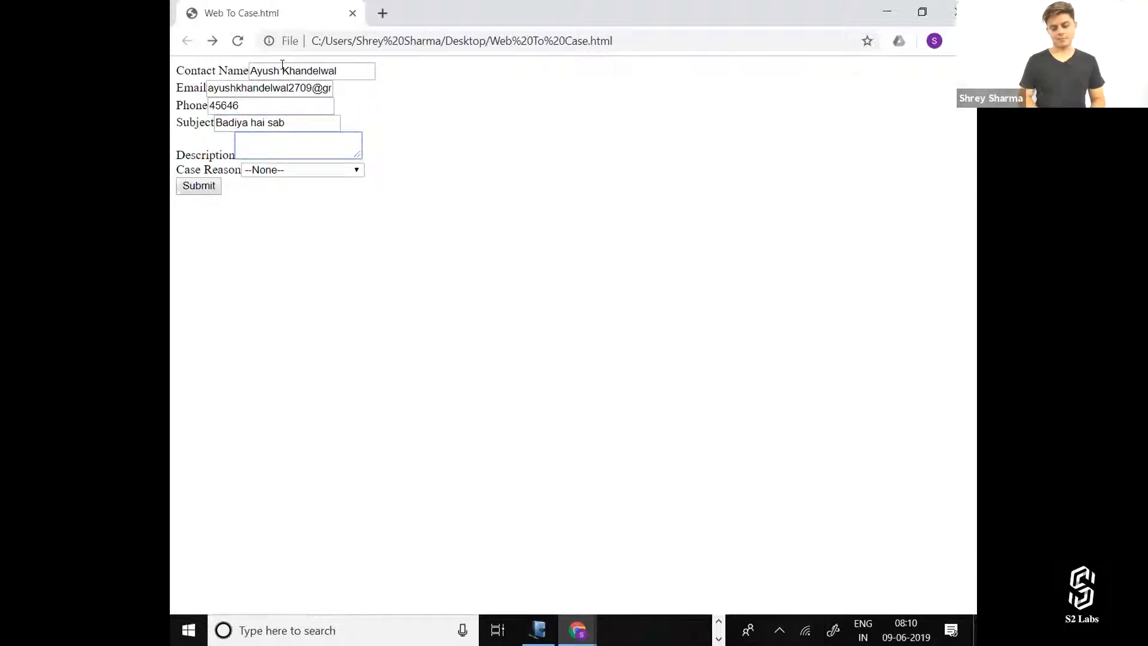
{"action": "type", "text": "Bht hi zay"}
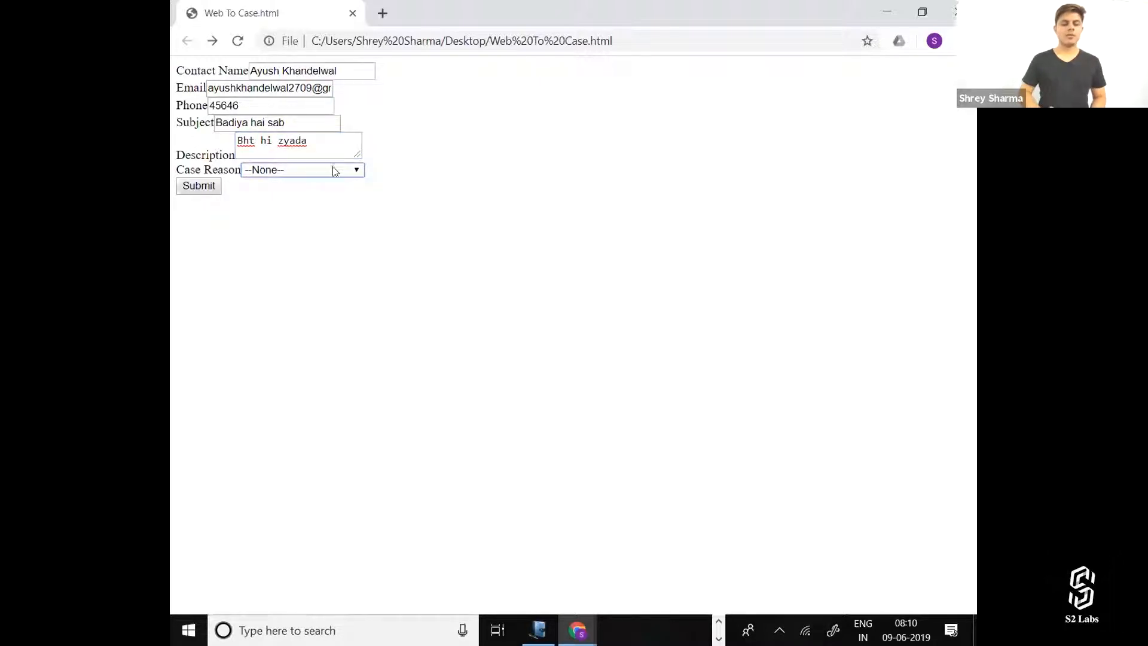
{"action": "left_click", "coordinate": [301, 169]}
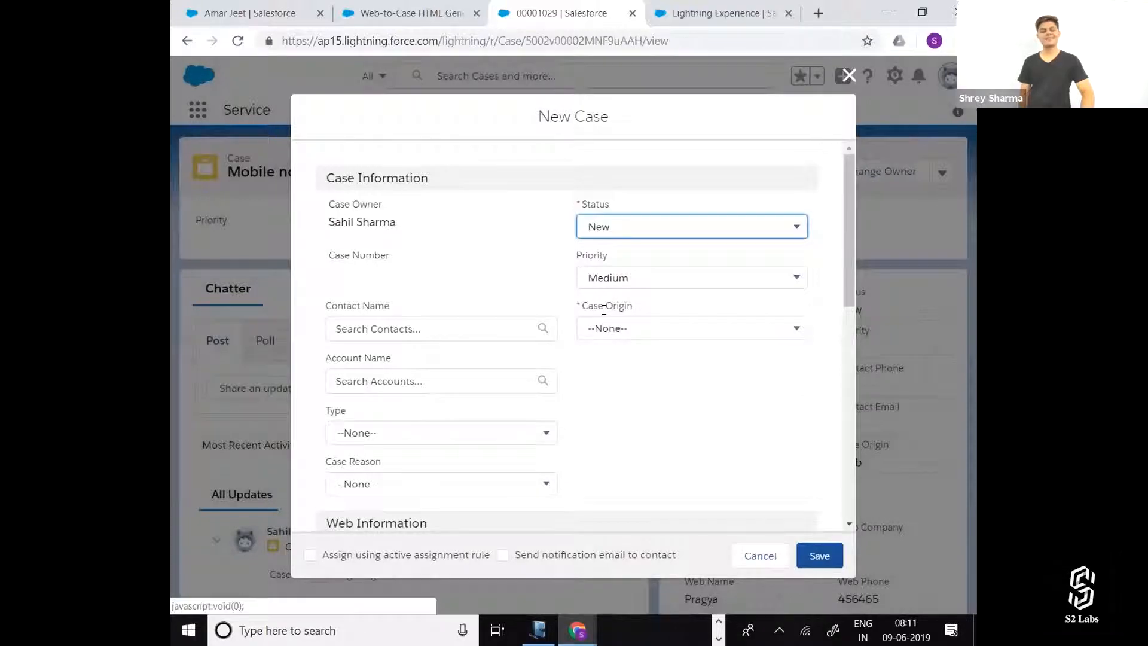
- Toggle the send notification email option on the new case
{"action": "scroll", "scroll_direction": "down", "scroll_amount": 3}
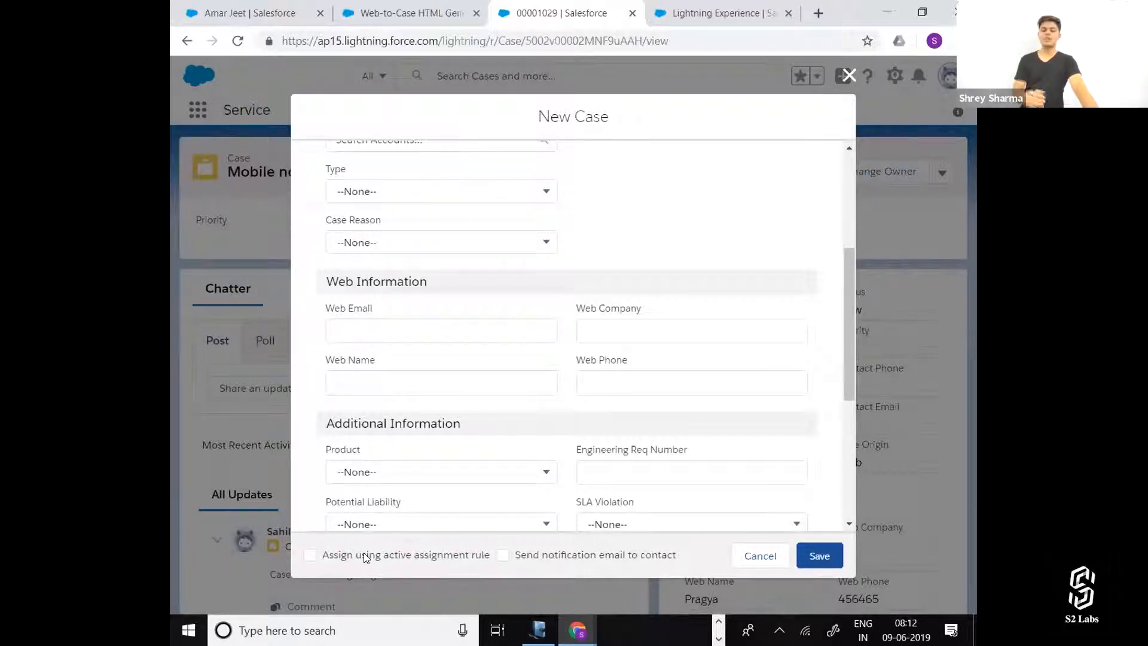
{"action": "left_click", "coordinate": [502, 554]}
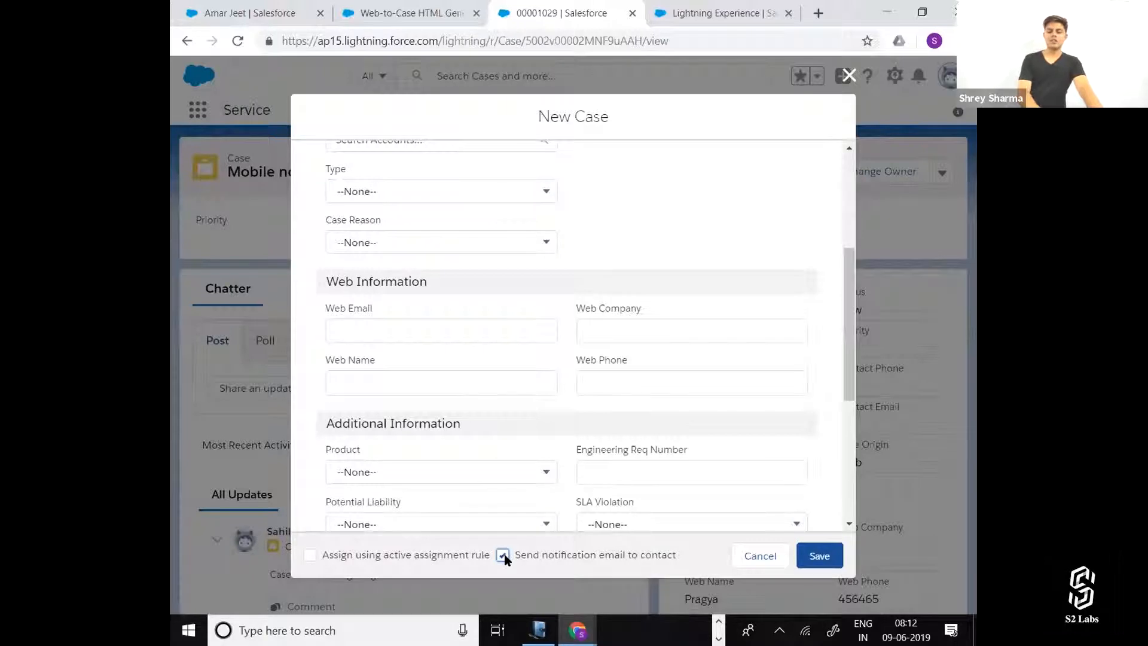
{"action": "left_click", "coordinate": [503, 555]}
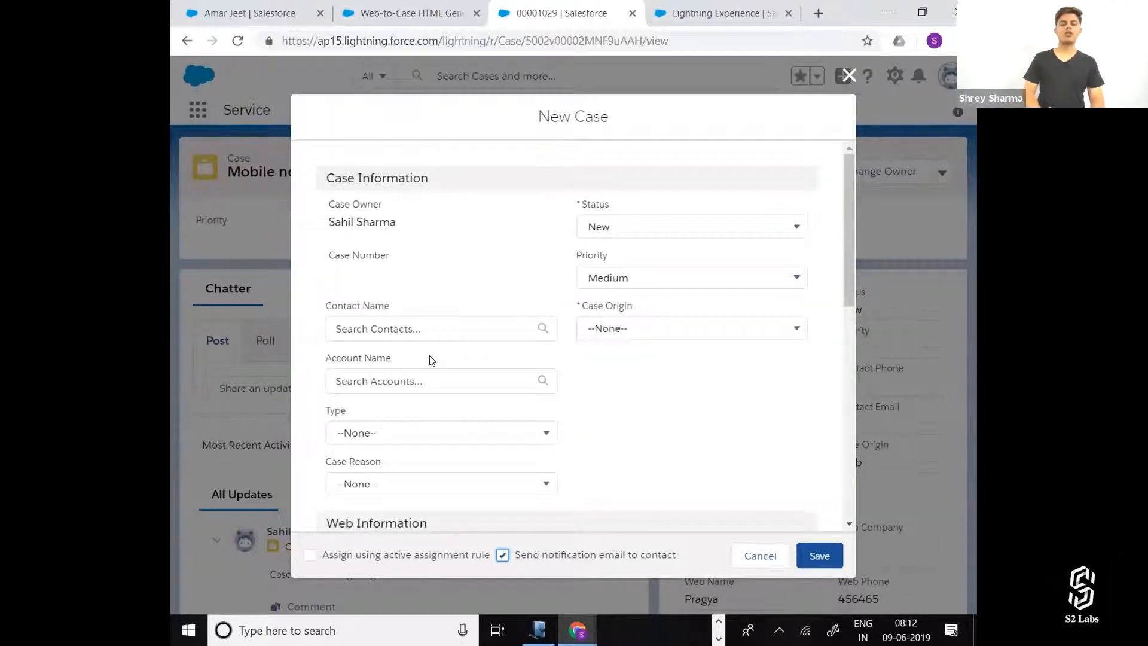
{"action": "scroll", "scroll_direction": "down", "scroll_amount": 3}
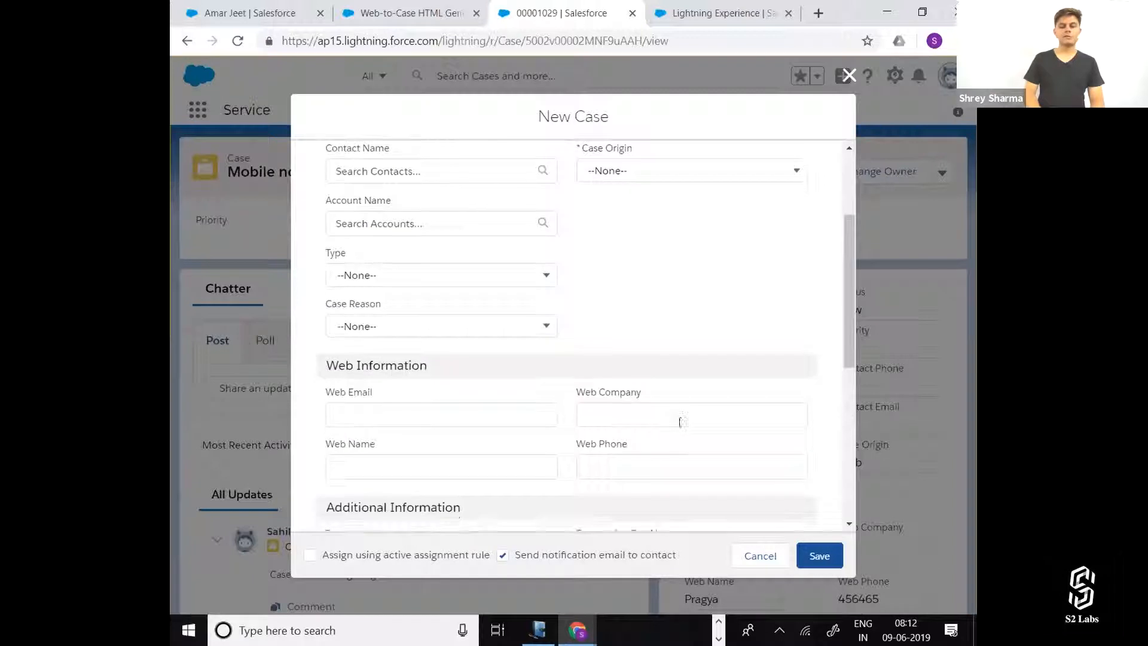
{"action": "scroll", "scroll_direction": "down", "scroll_amount": 3}
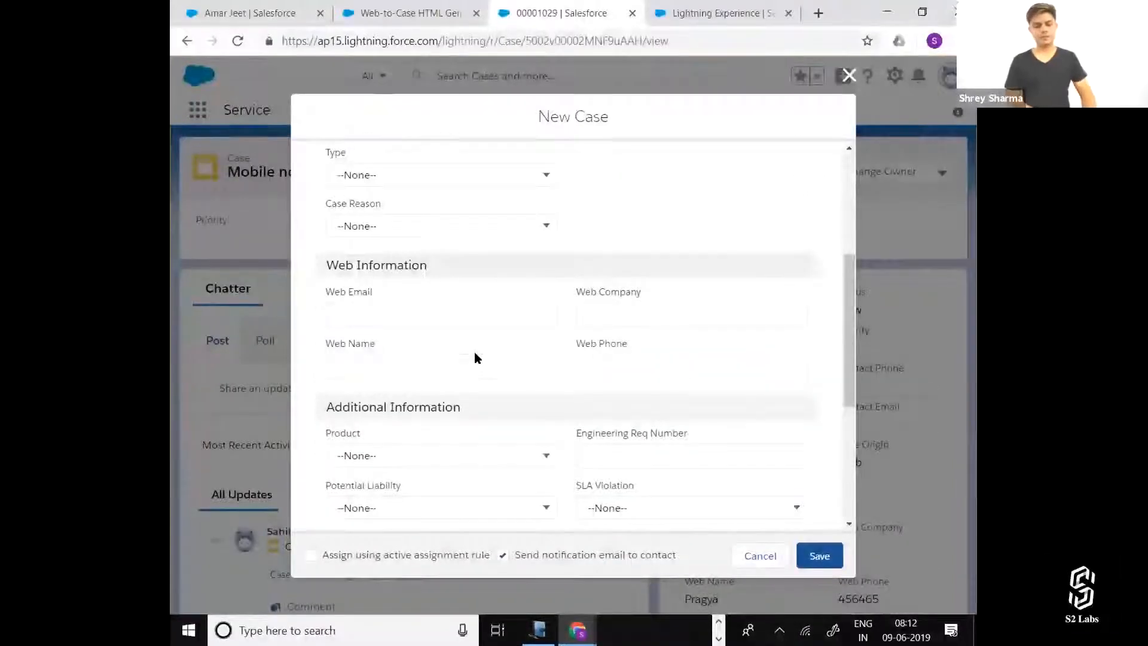
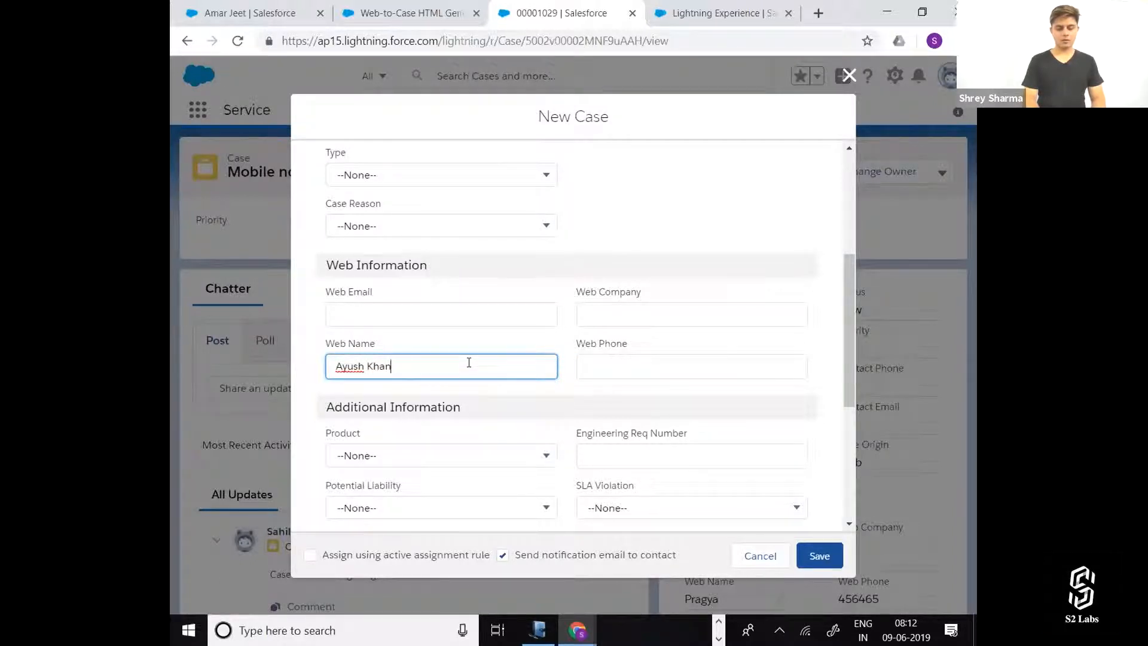
{"action": "left_click", "coordinate": [692, 366]}
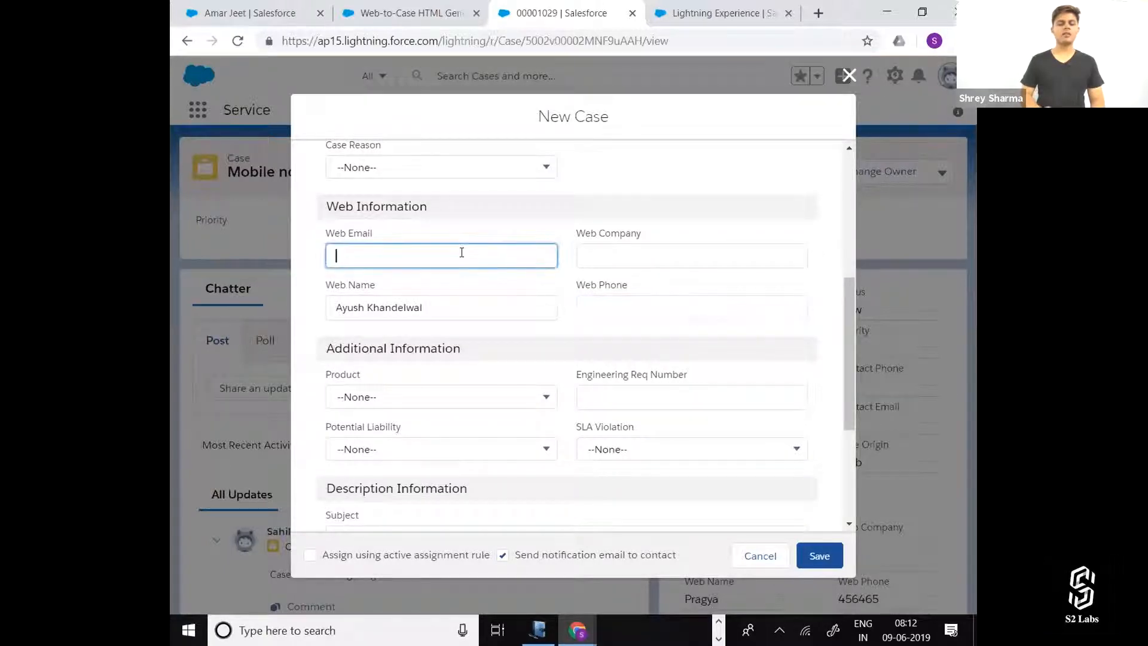
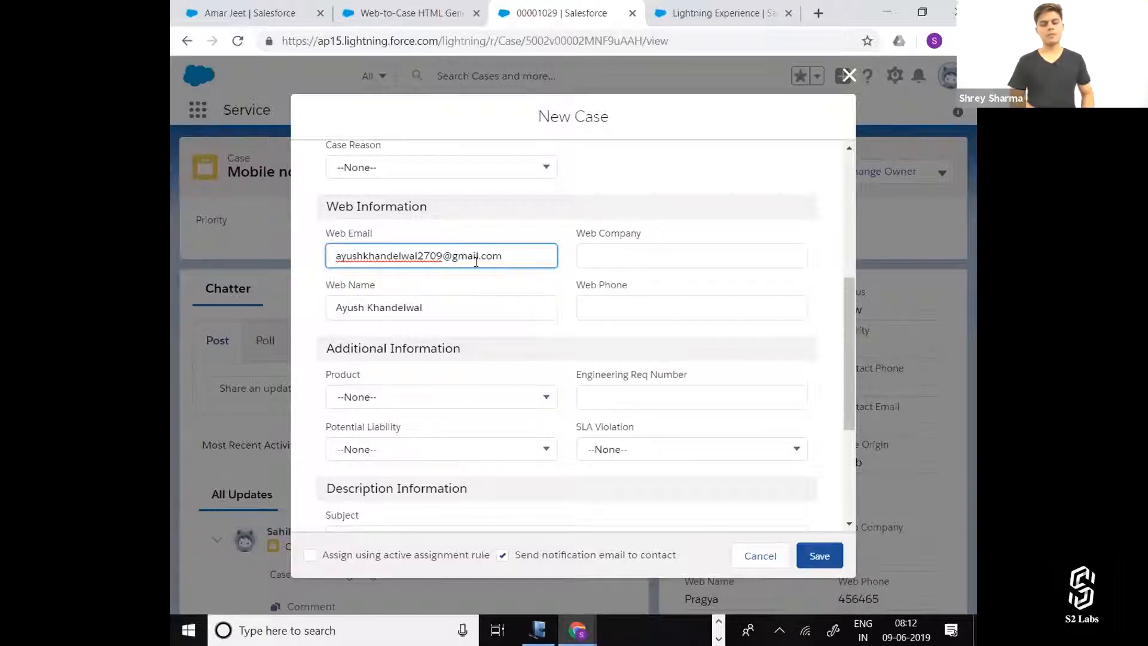
{"action": "type", "text": "46545646"}
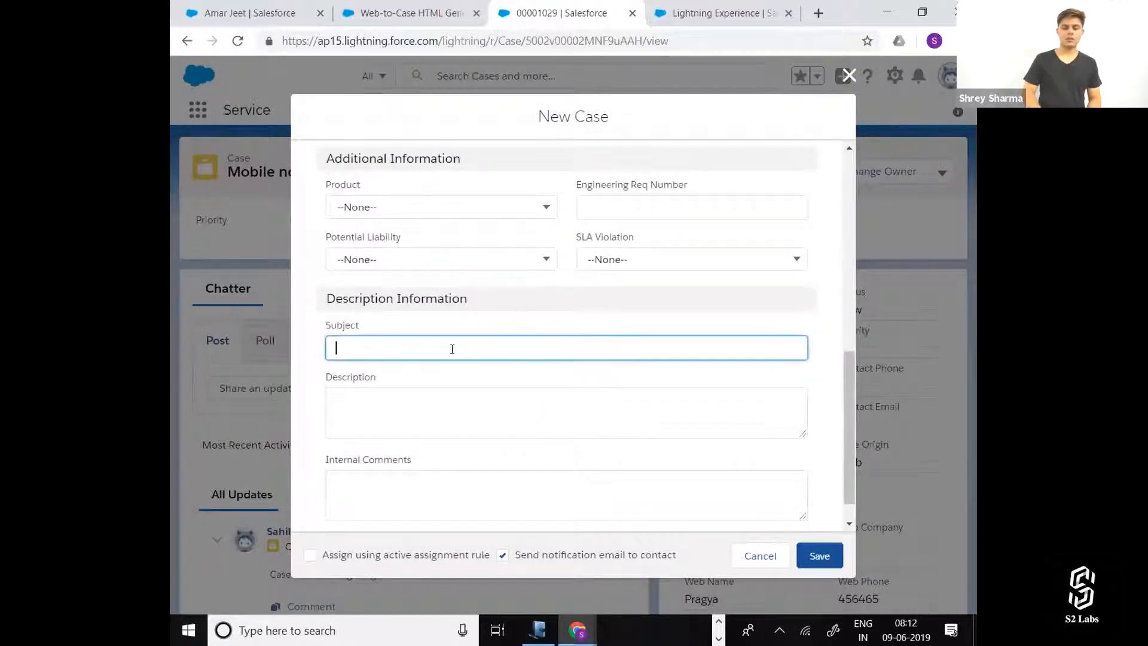
{"action": "type", "text": "DUbara nahi"}
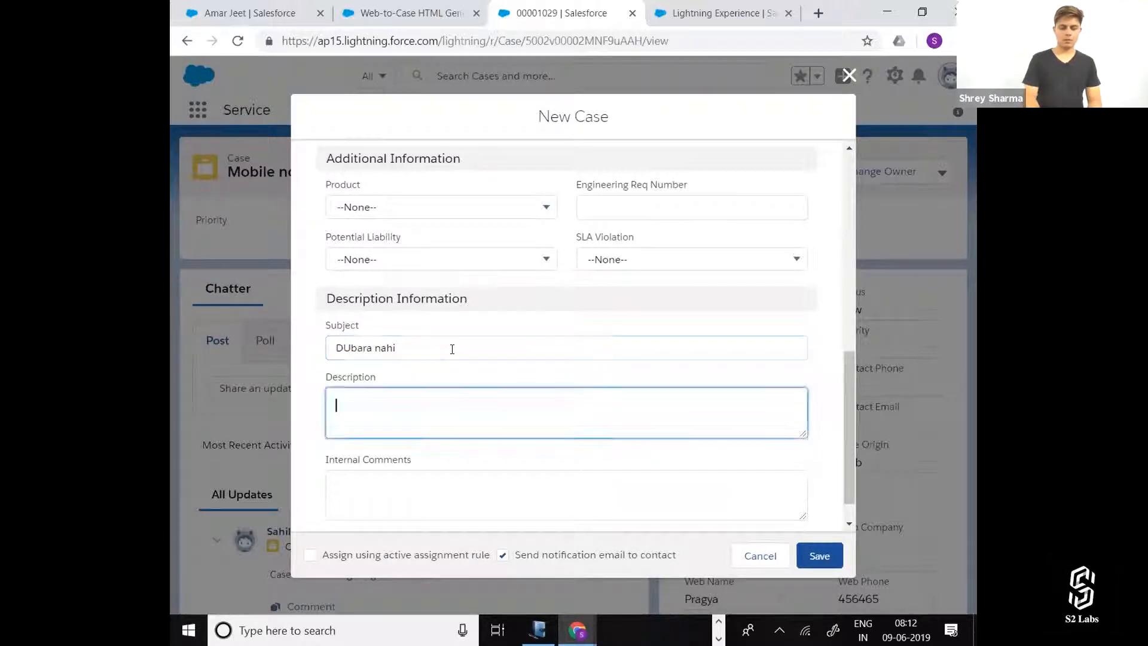
{"action": "type", "text": "dhfjidbsdjkbds"}
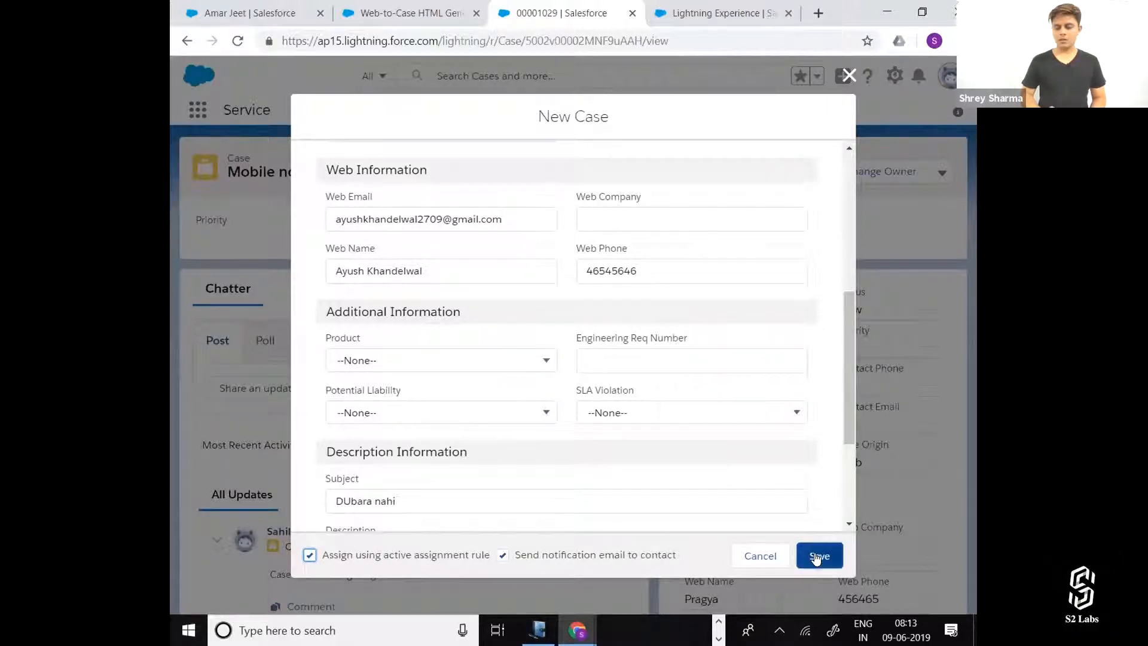
- Set Case Origin to Phone and Case Reason to Feedback, retrying the save
{"action": "left_click", "coordinate": [820, 556]}
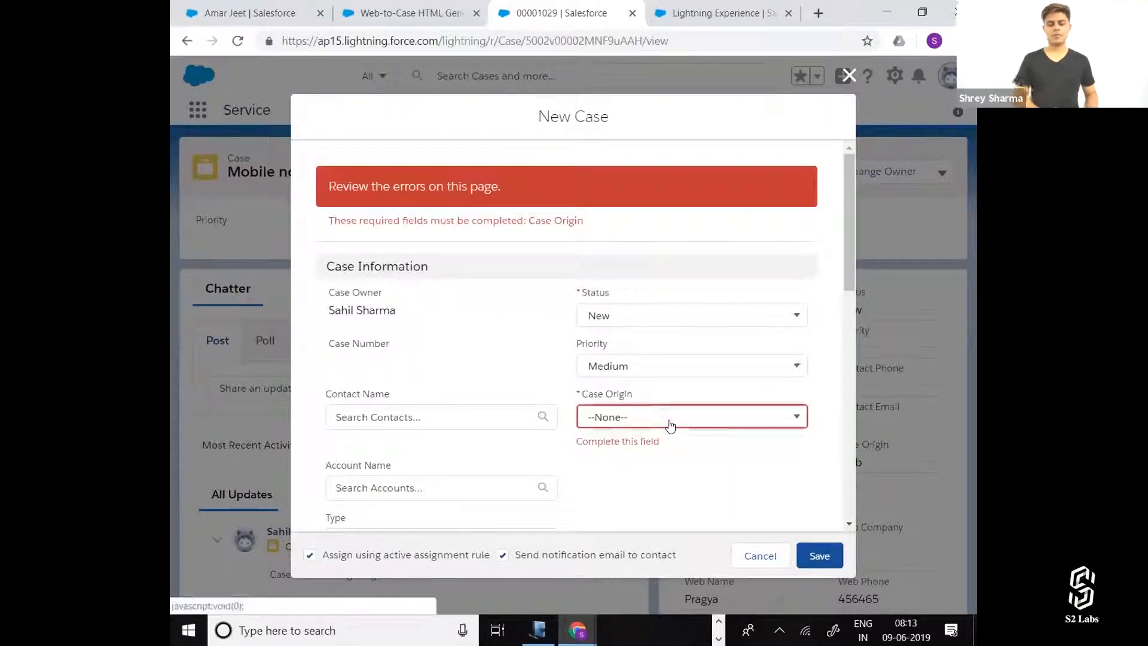
{"action": "left_click", "coordinate": [692, 417]}
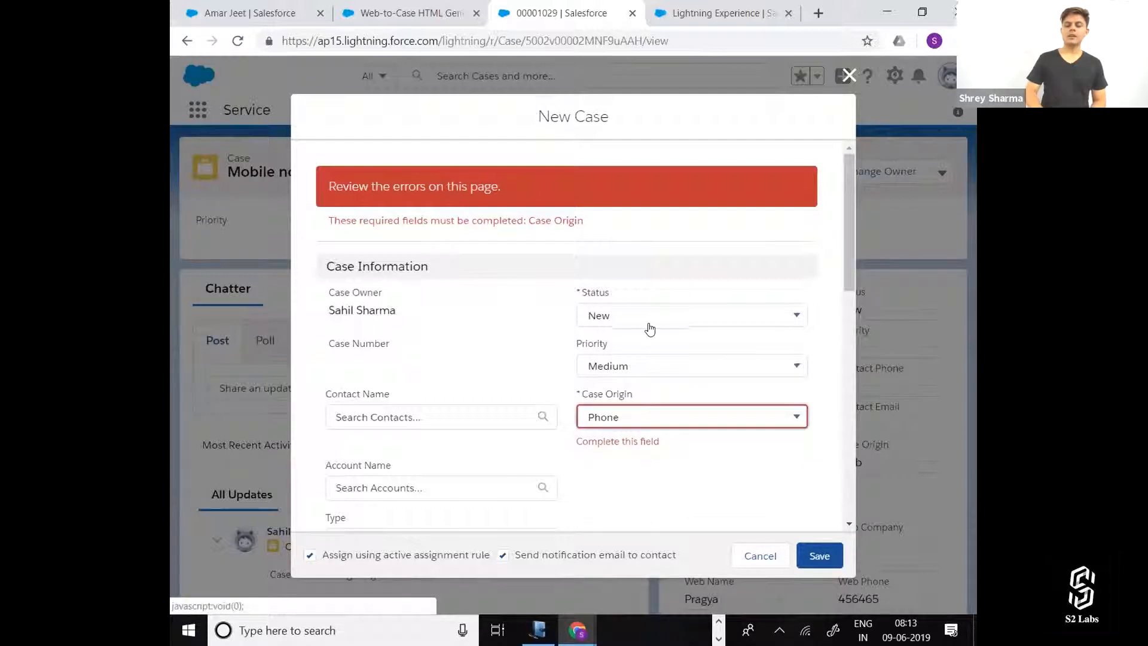
{"action": "scroll", "scroll_direction": "down", "scroll_amount": 3}
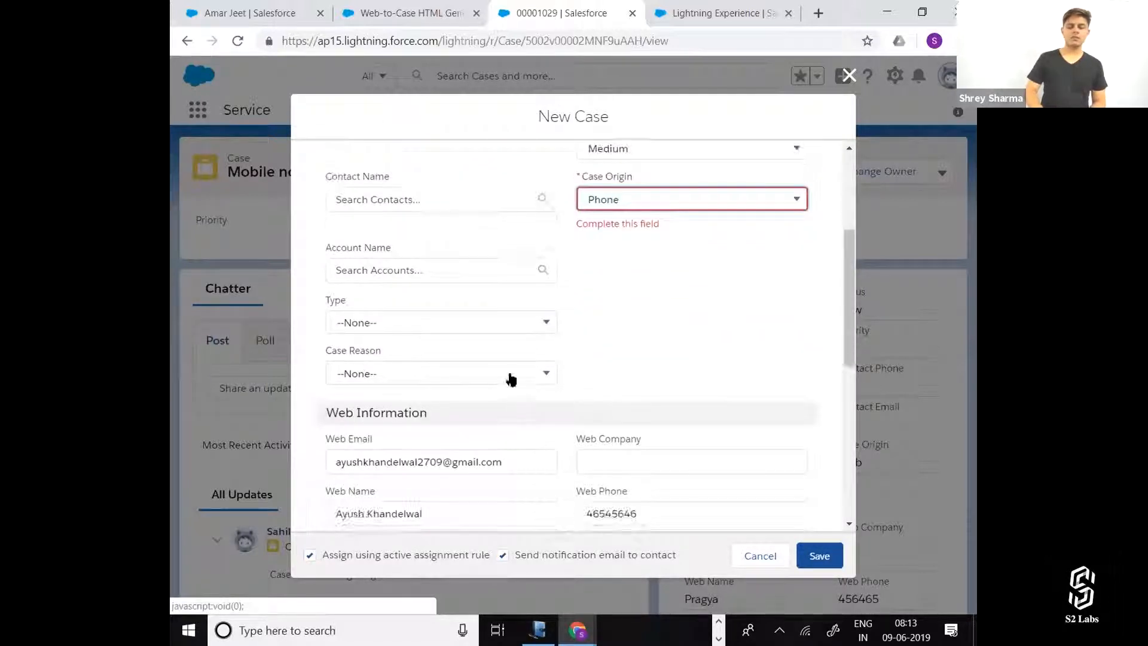
{"action": "left_click", "coordinate": [440, 373]}
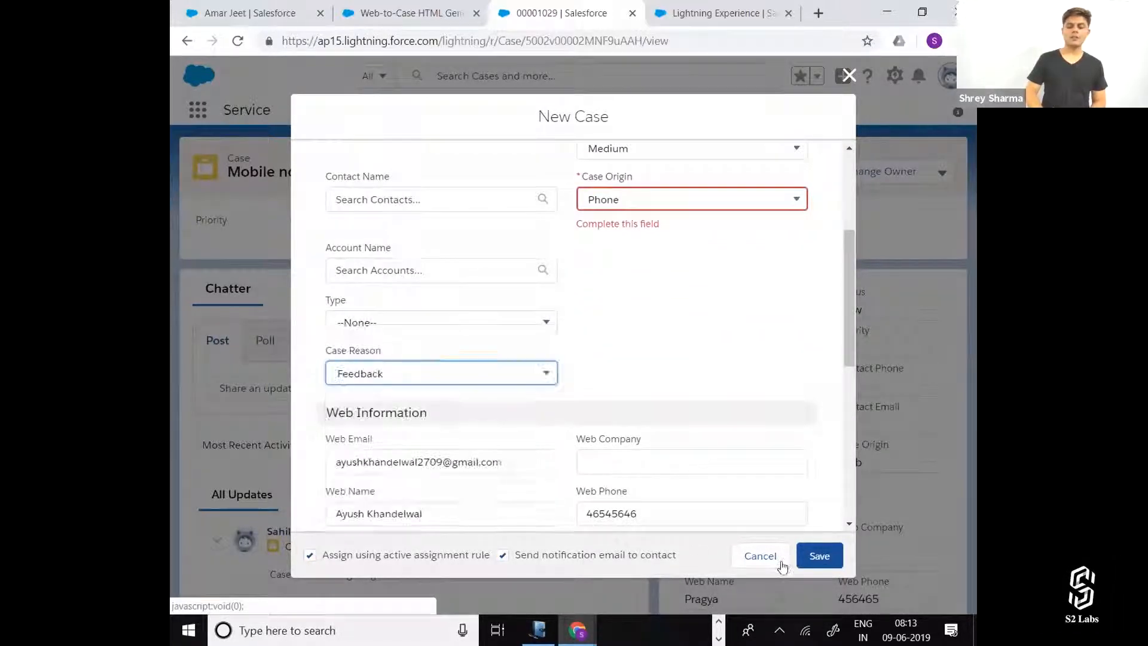
{"action": "left_click", "coordinate": [820, 556]}
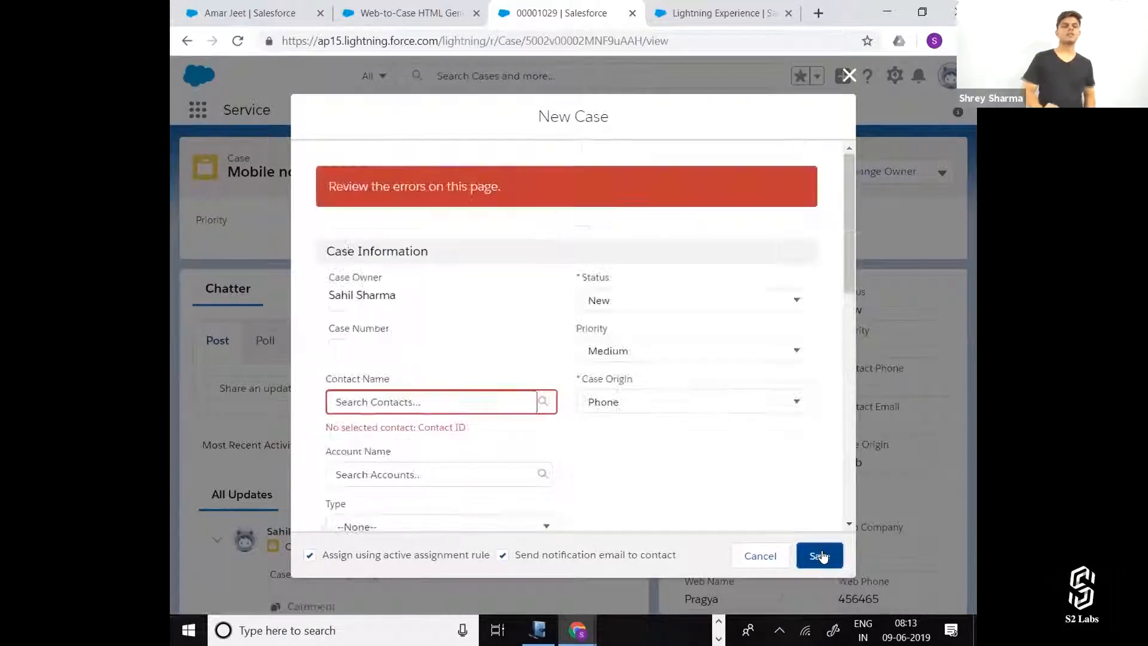
- Browse the available contacts to link, then cancel the unfinished case
{"action": "left_click", "coordinate": [432, 402]}
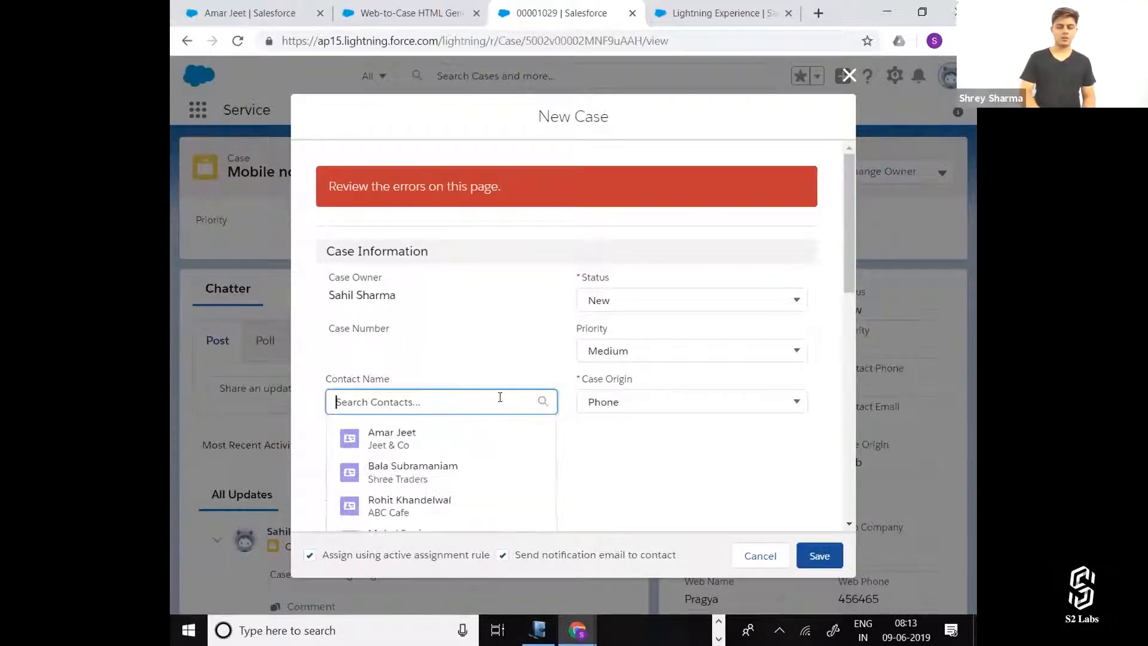
{"action": "scroll", "scroll_direction": "down", "scroll_amount": 3}
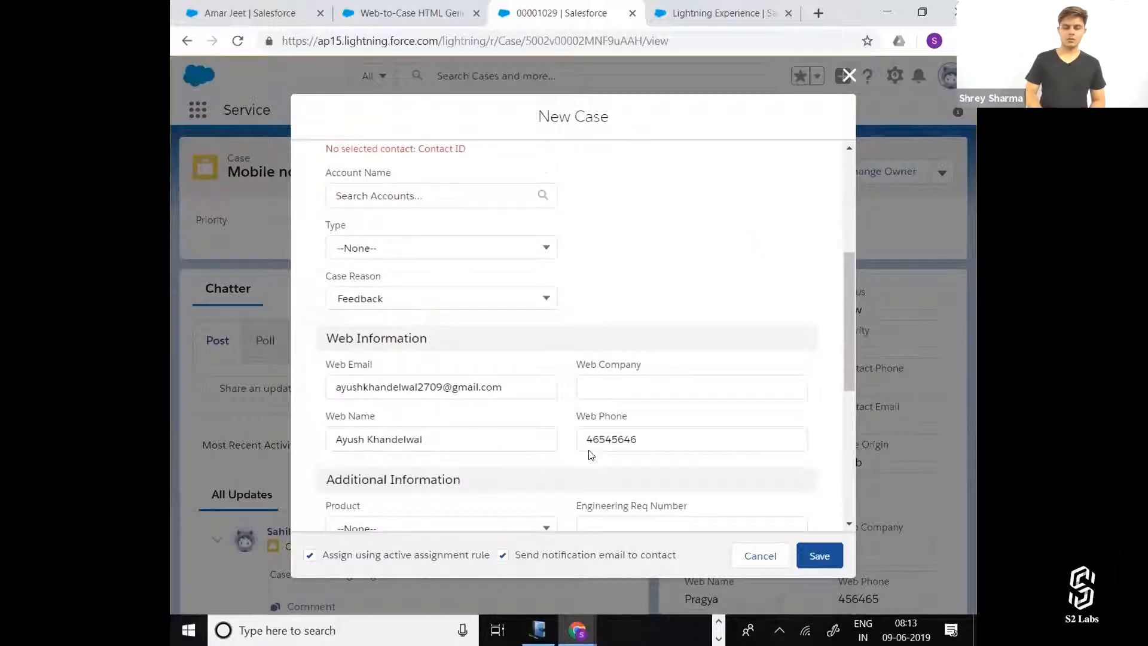
{"action": "scroll", "scroll_direction": "down", "scroll_amount": 3}
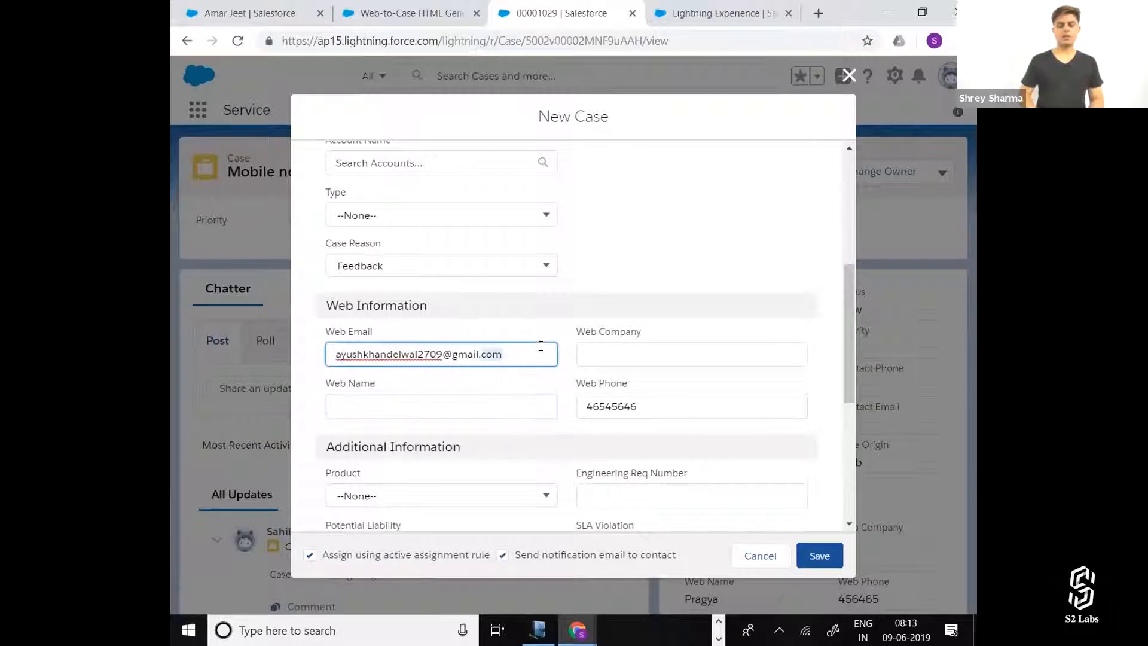
{"action": "left_click", "coordinate": [820, 556]}
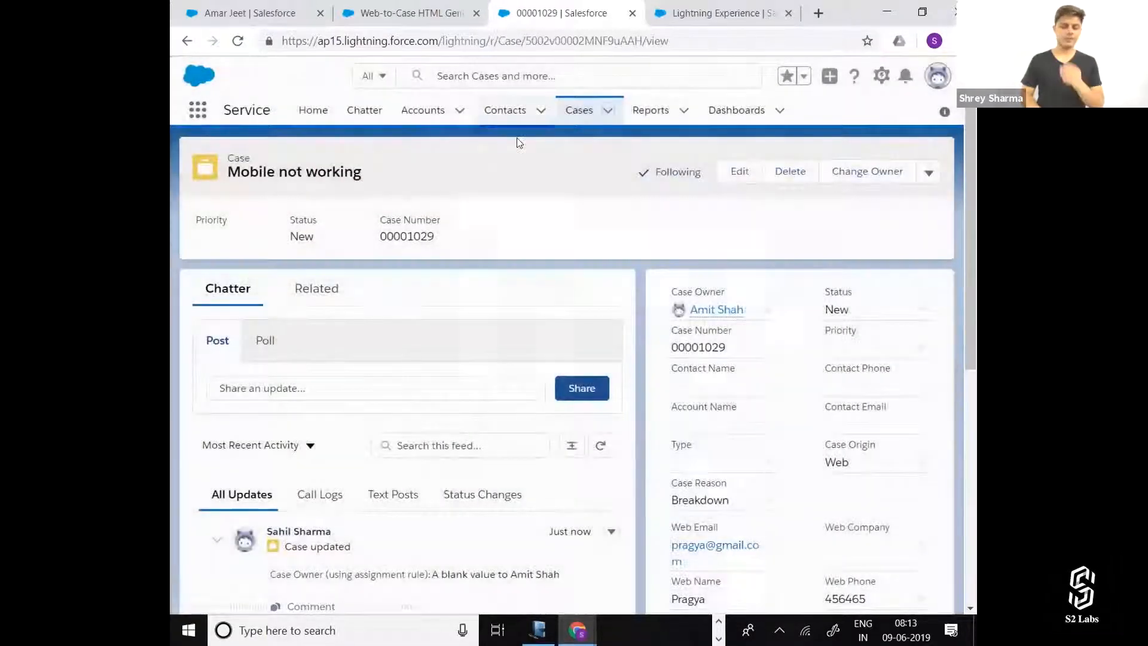
- From Contacts, check a new case's Status picklist values and discard the case
{"action": "left_click", "coordinate": [505, 110]}
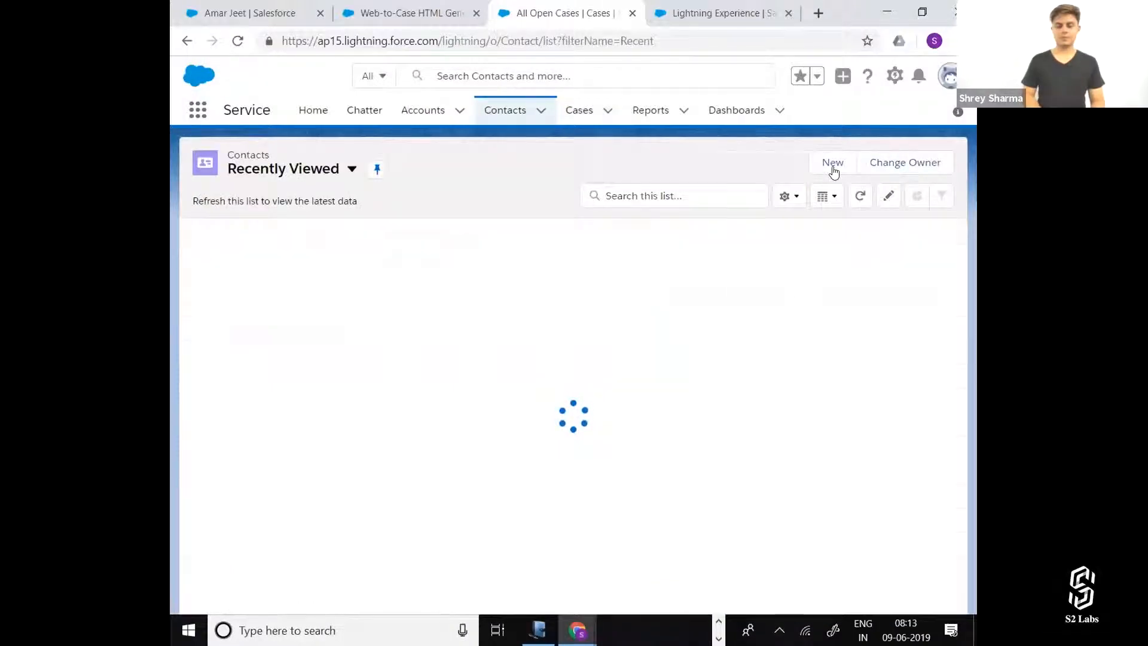
{"action": "left_click", "coordinate": [832, 162]}
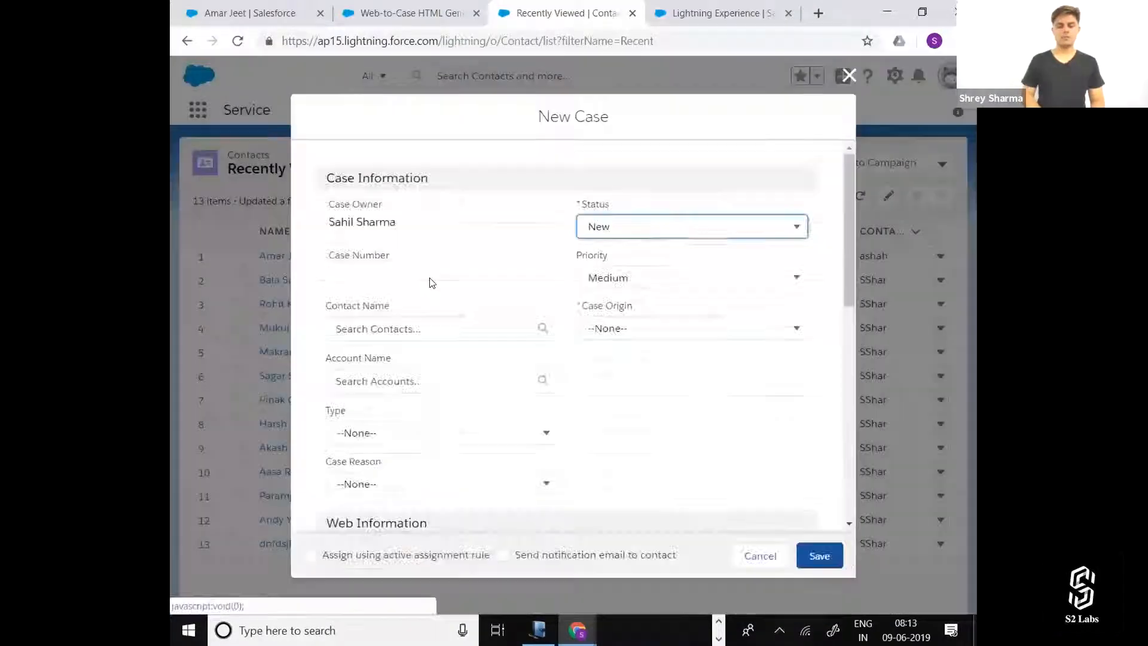
{"action": "left_click", "coordinate": [691, 227]}
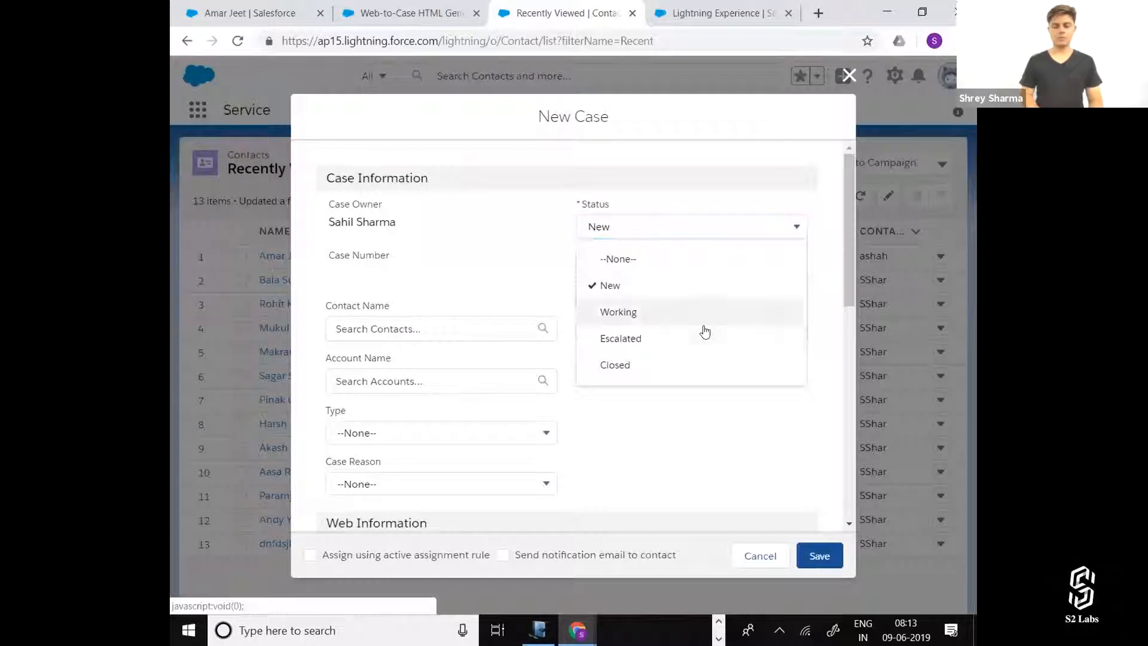
{"action": "left_click", "coordinate": [610, 285]}
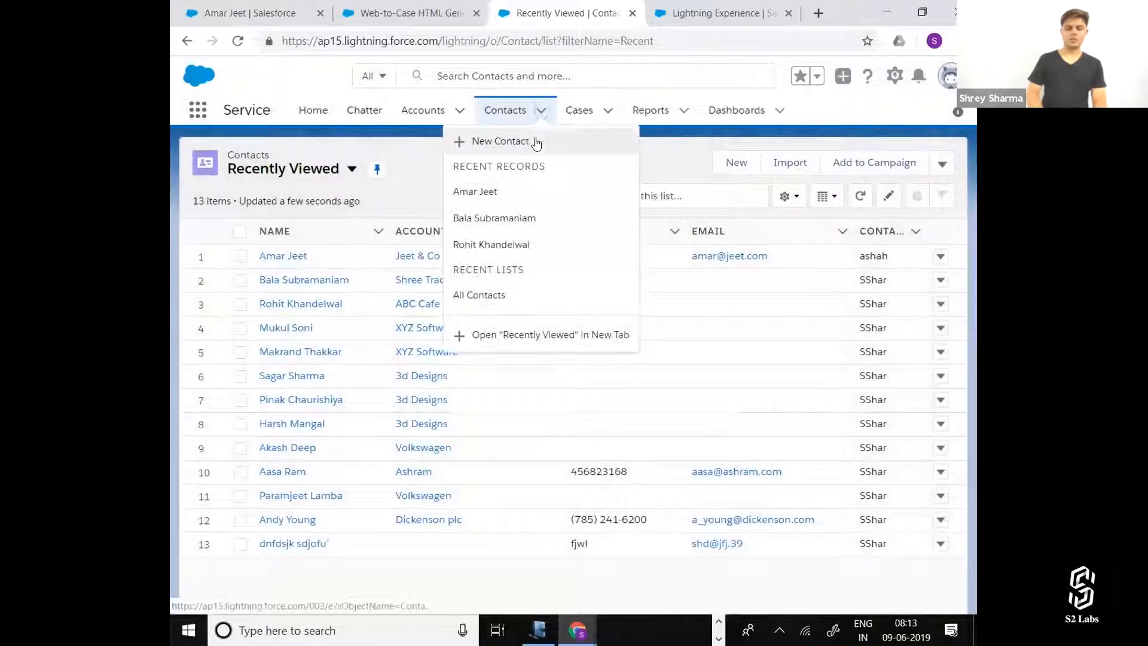
{"action": "left_click", "coordinate": [500, 141]}
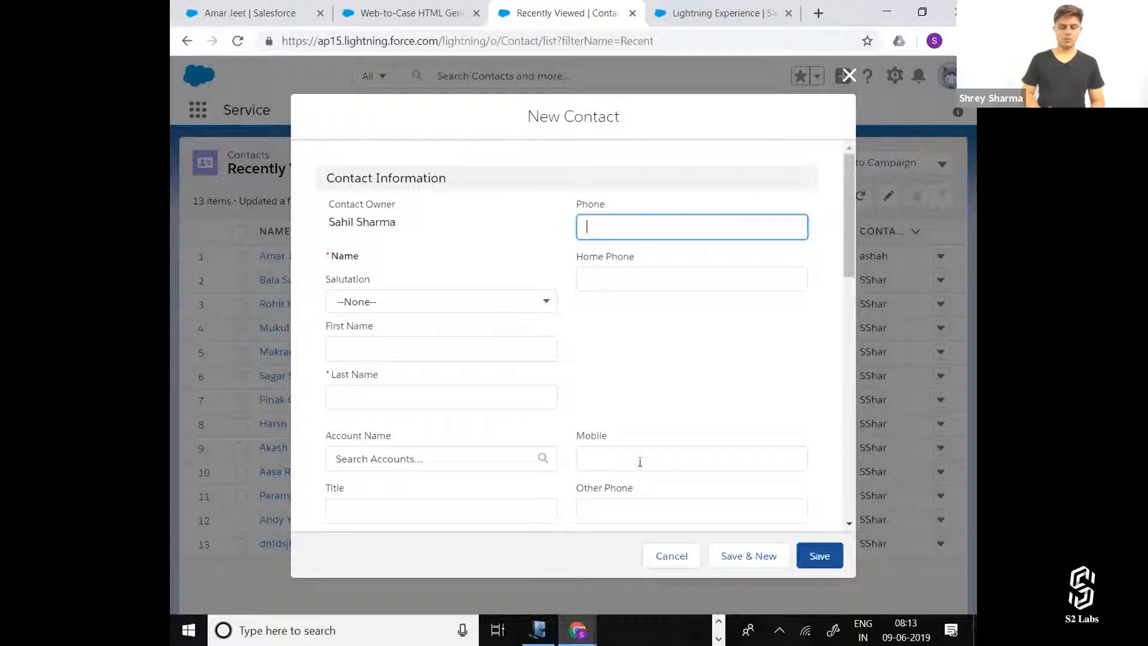
{"action": "scroll", "scroll_direction": "down", "scroll_amount": 3}
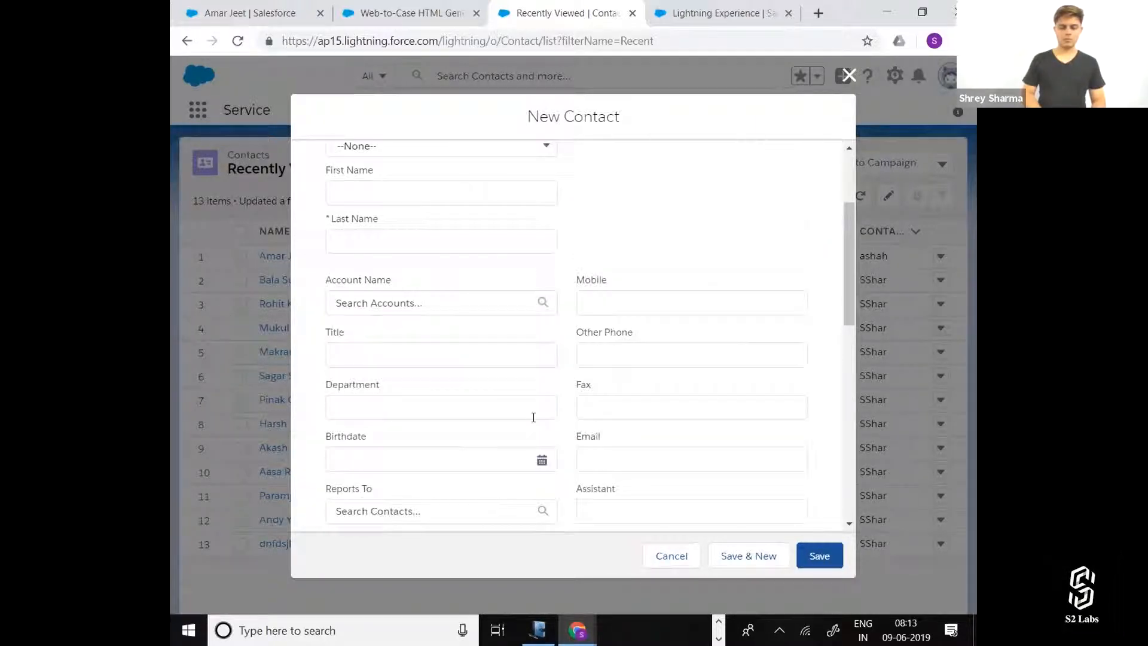
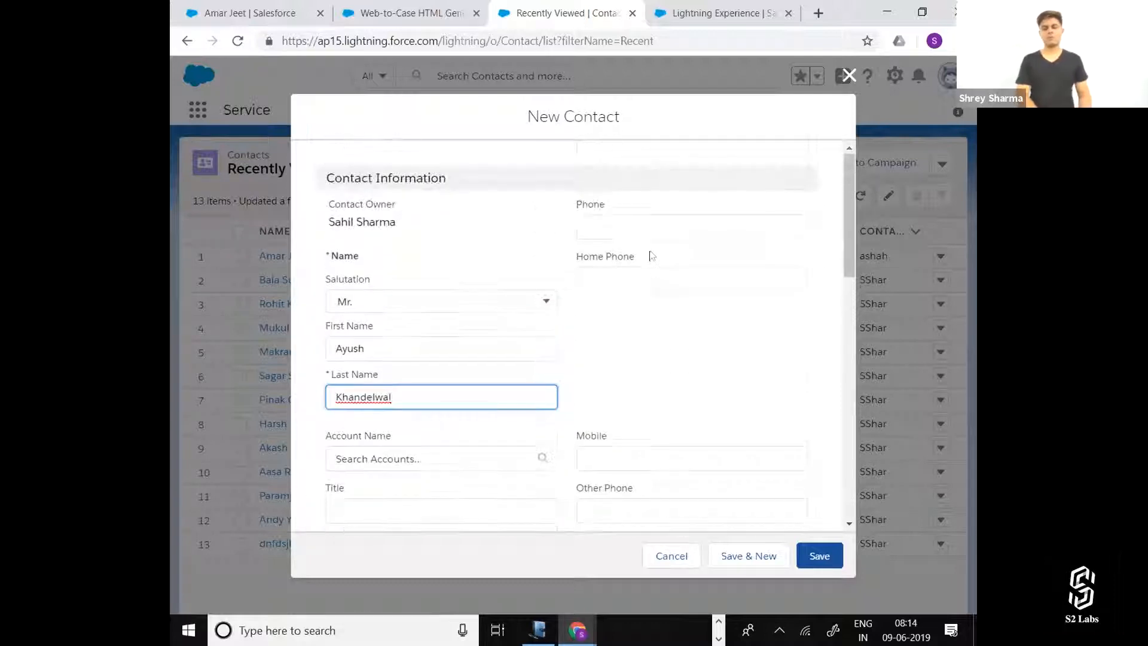
{"action": "type", "text": "489456146"}
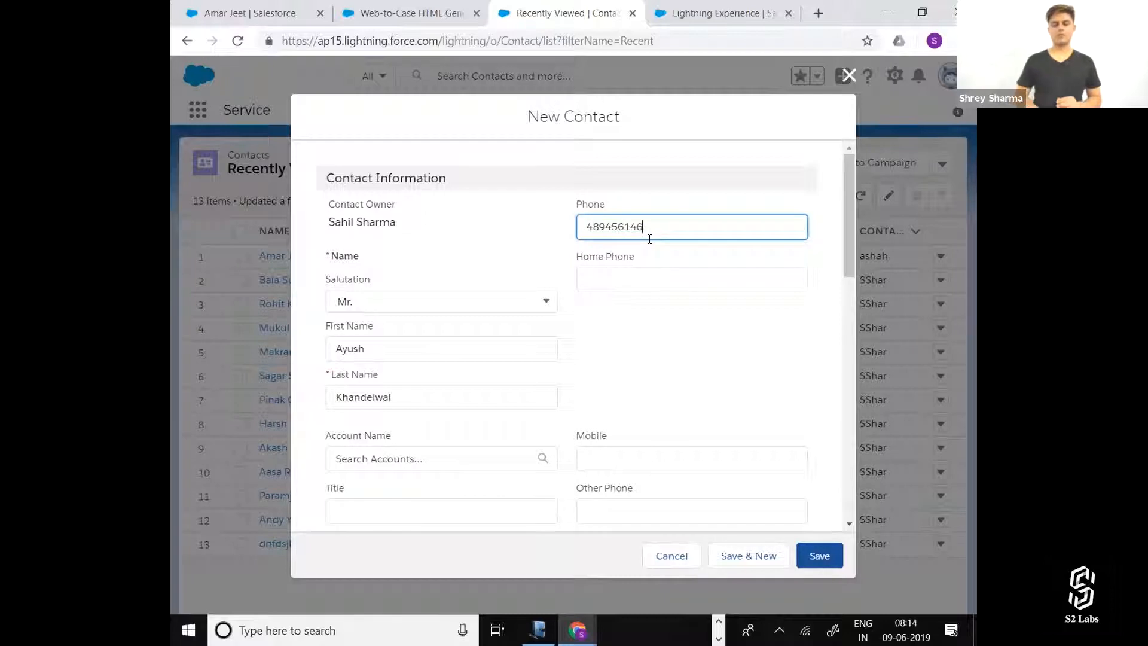
{"action": "scroll", "scroll_direction": "down", "scroll_amount": 3}
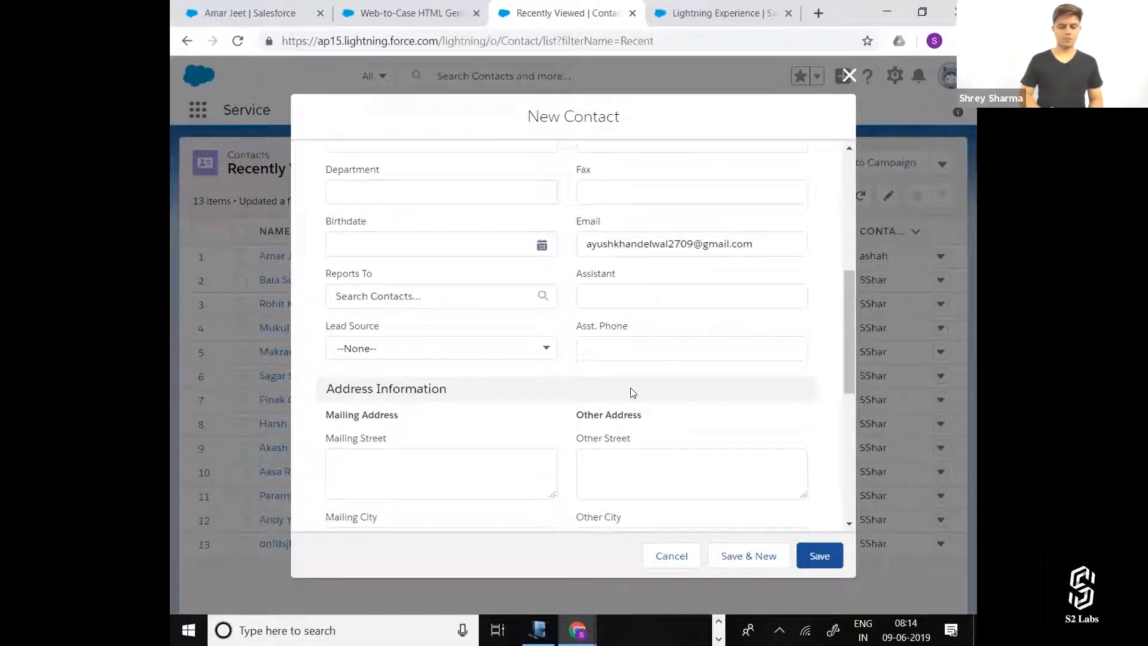
{"action": "scroll", "scroll_direction": "down", "scroll_amount": 3}
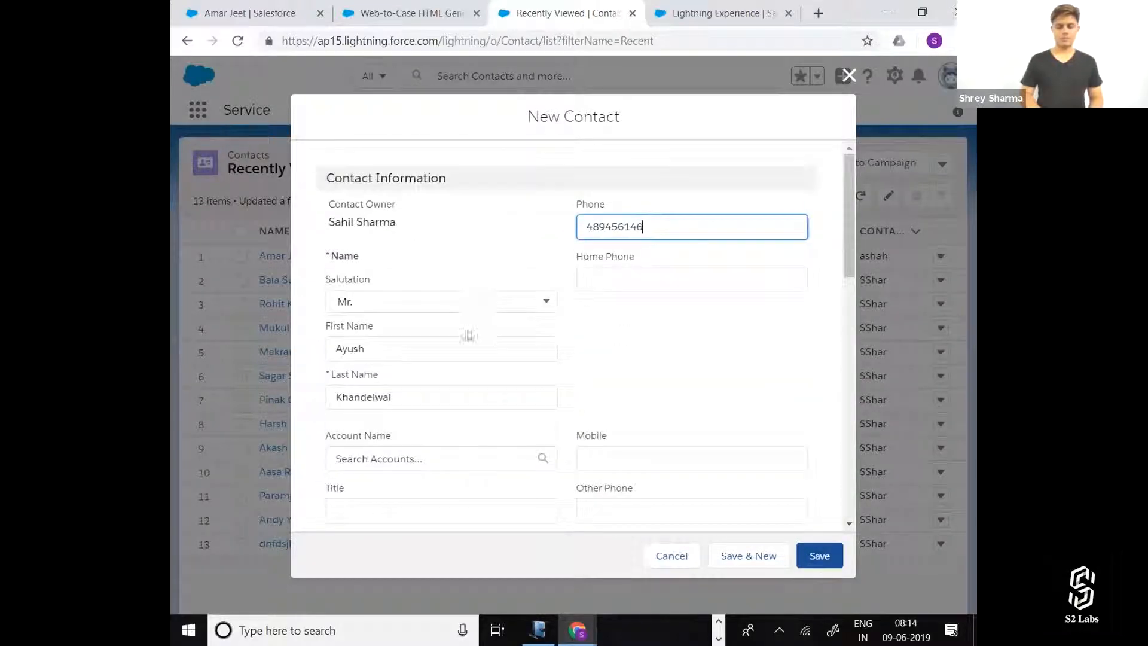
{"action": "left_click", "coordinate": [430, 458]}
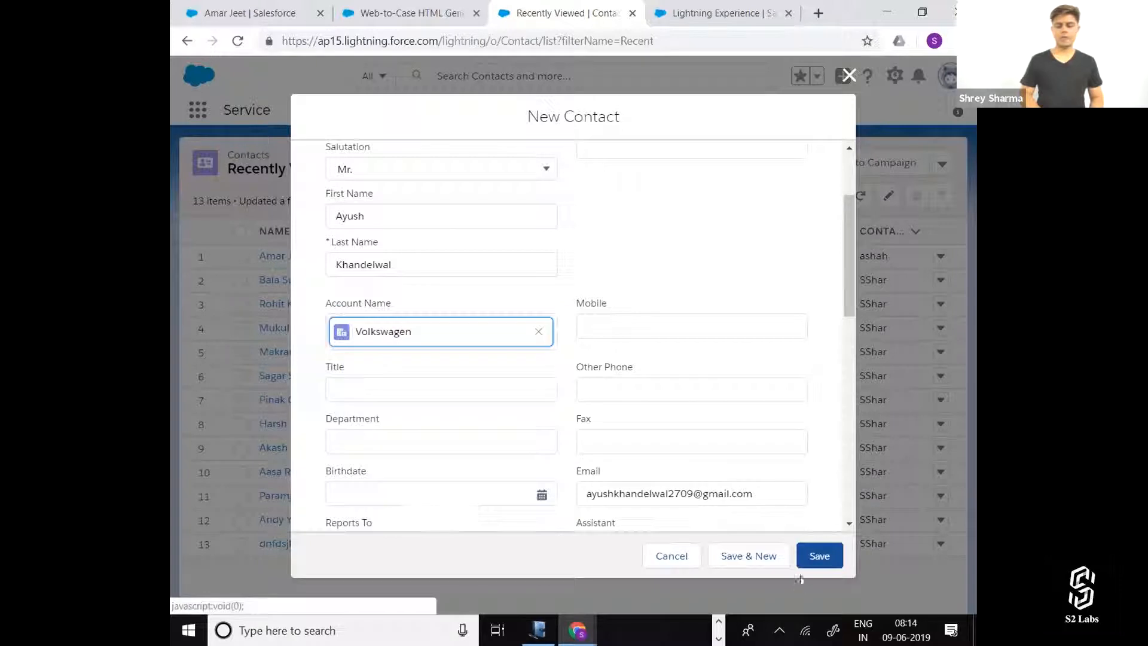
{"action": "left_click", "coordinate": [820, 556]}
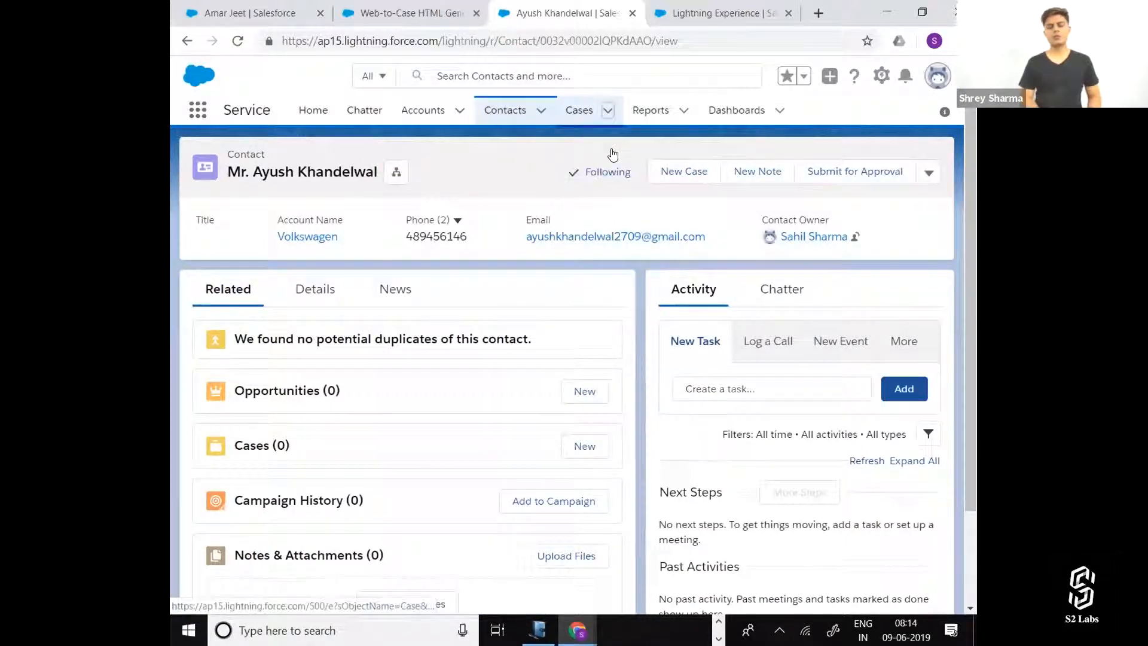
{"action": "left_click", "coordinate": [684, 171]}
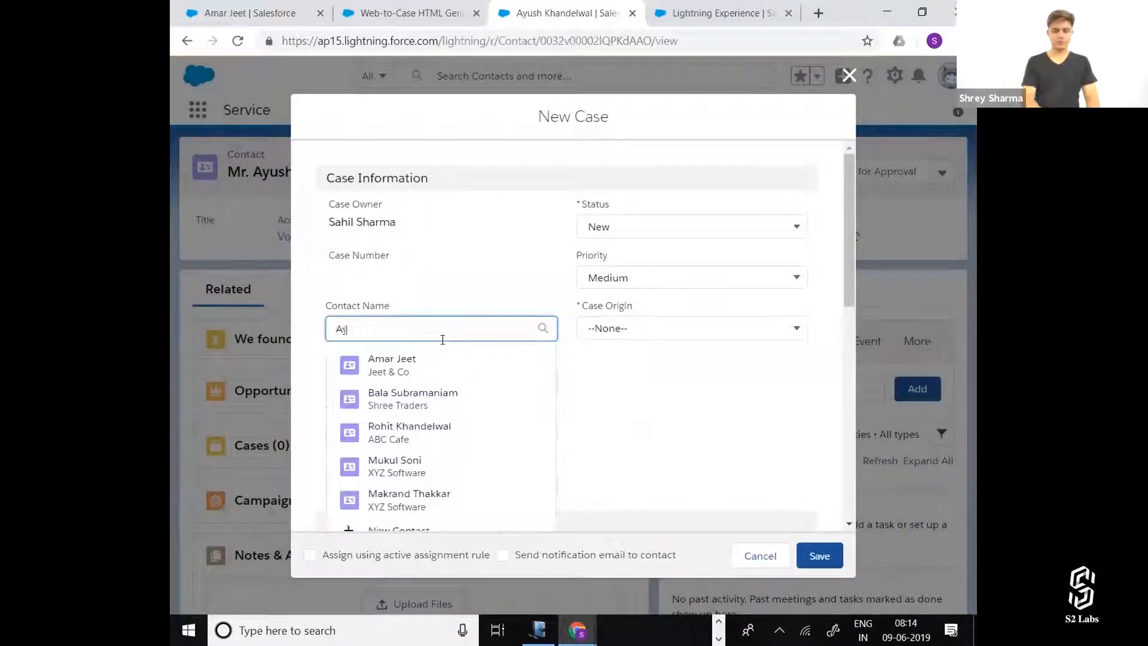
{"action": "type", "text": "yush"}
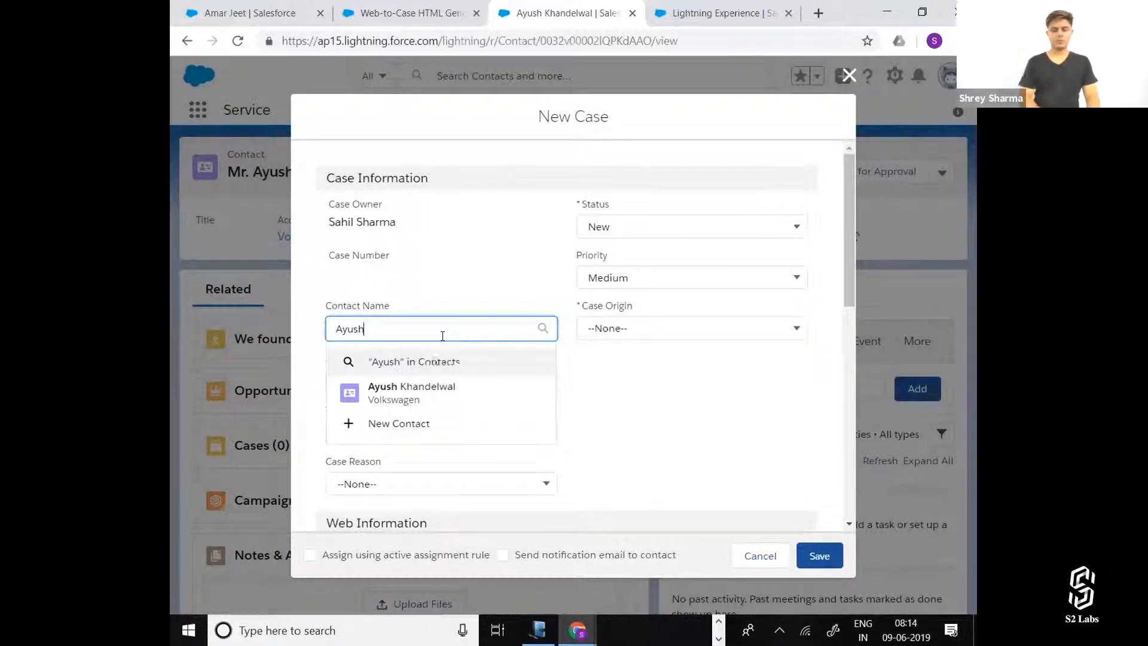
{"action": "left_click", "coordinate": [411, 392]}
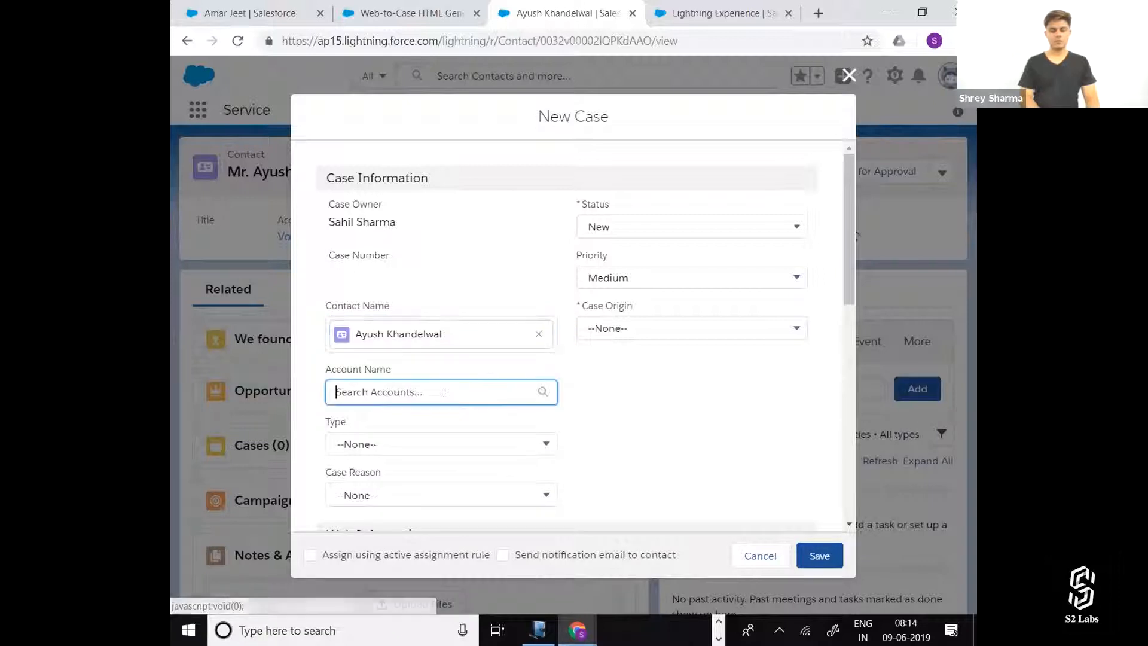
{"action": "left_click", "coordinate": [441, 392]}
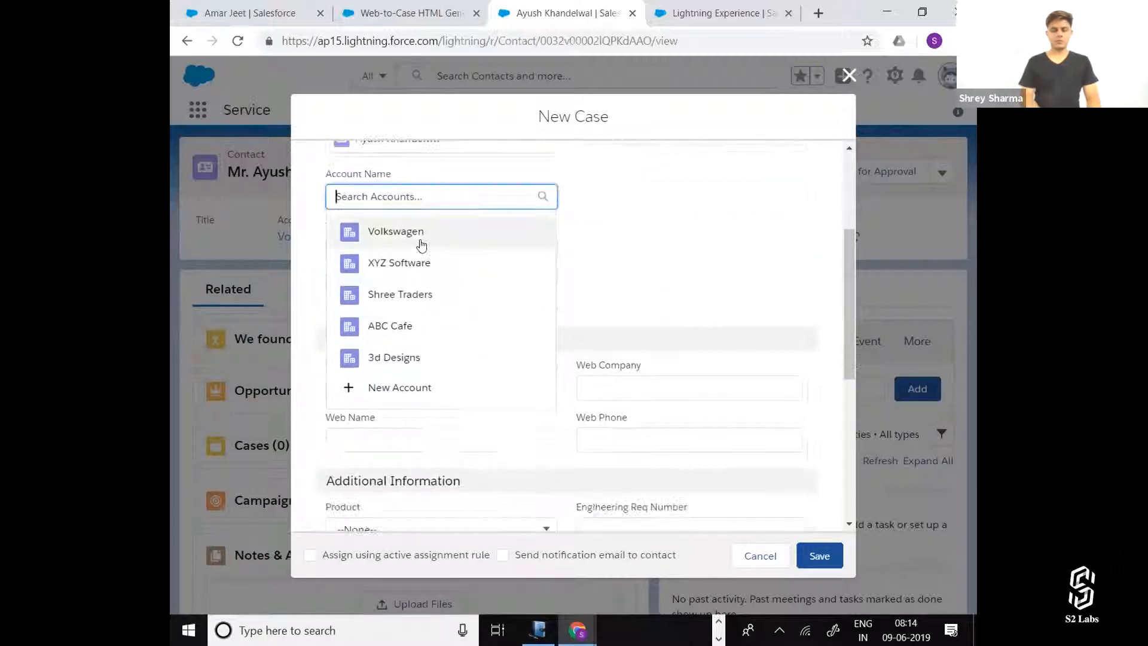
{"action": "left_click", "coordinate": [440, 260]}
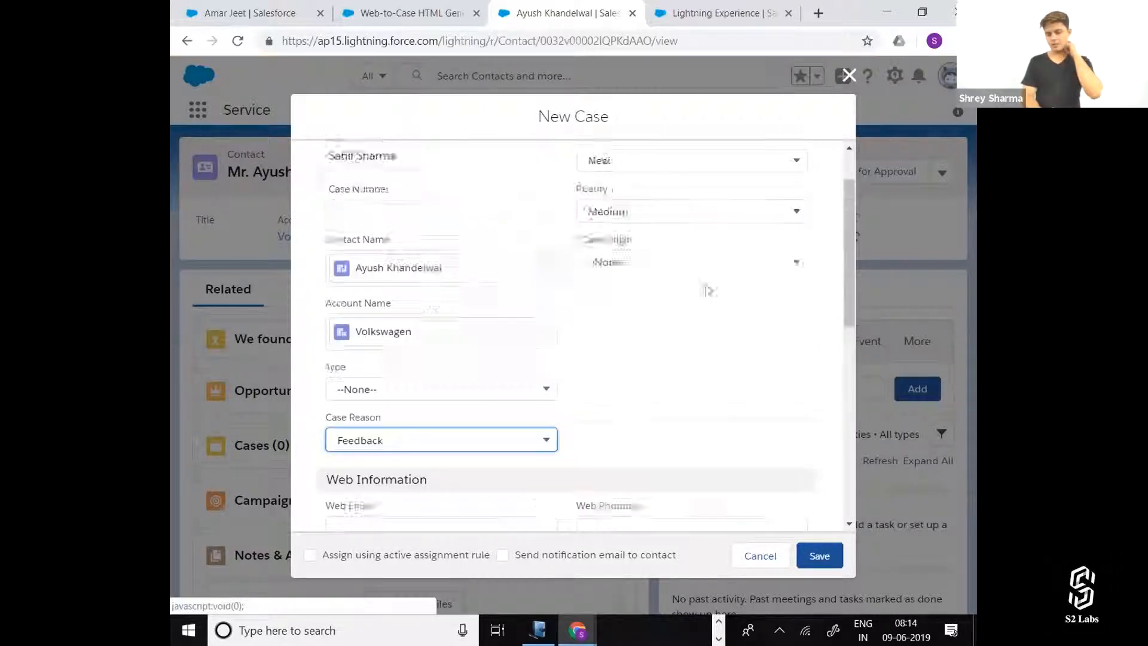
{"action": "left_click", "coordinate": [692, 328]}
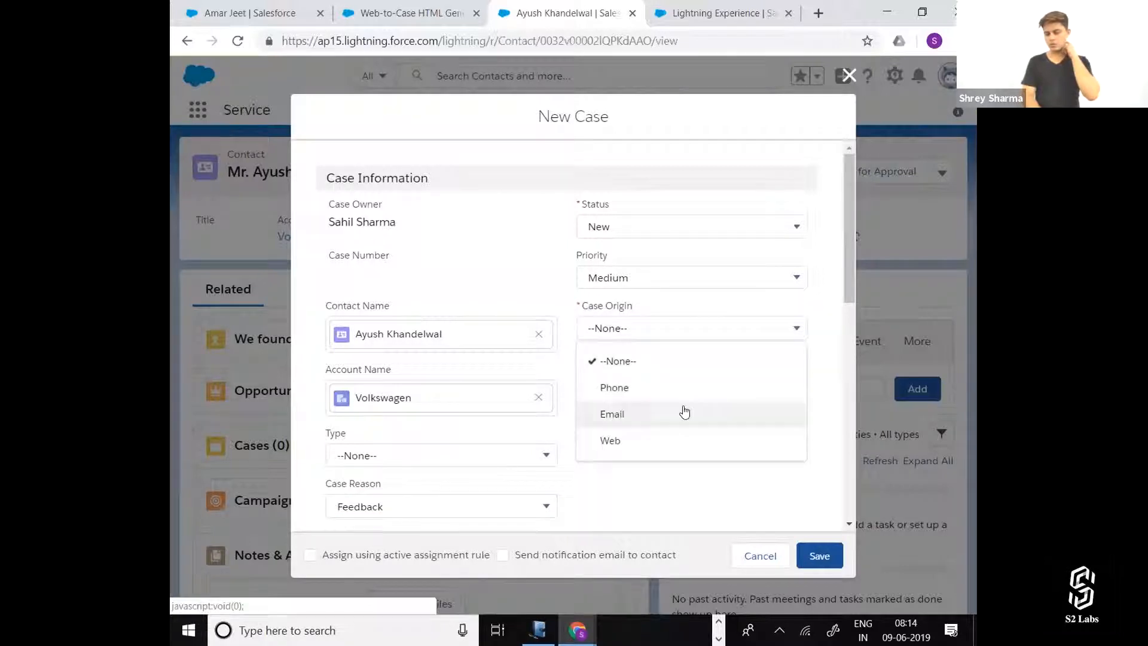
{"action": "scroll", "scroll_direction": "down", "scroll_amount": 3}
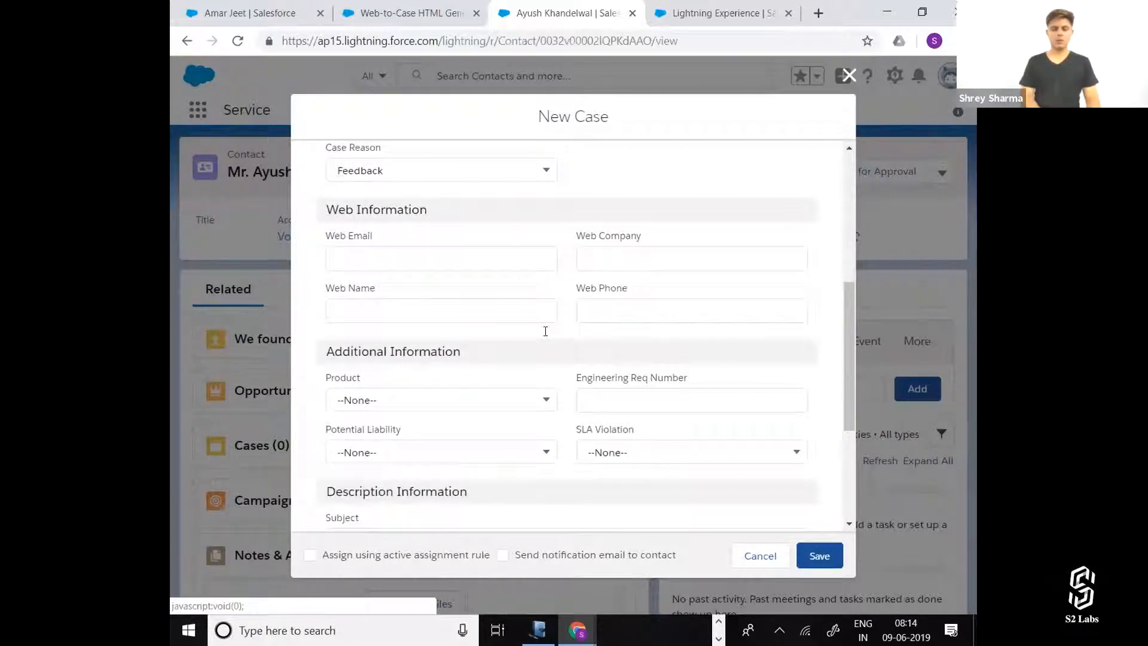
{"action": "scroll", "scroll_direction": "down", "scroll_amount": 3}
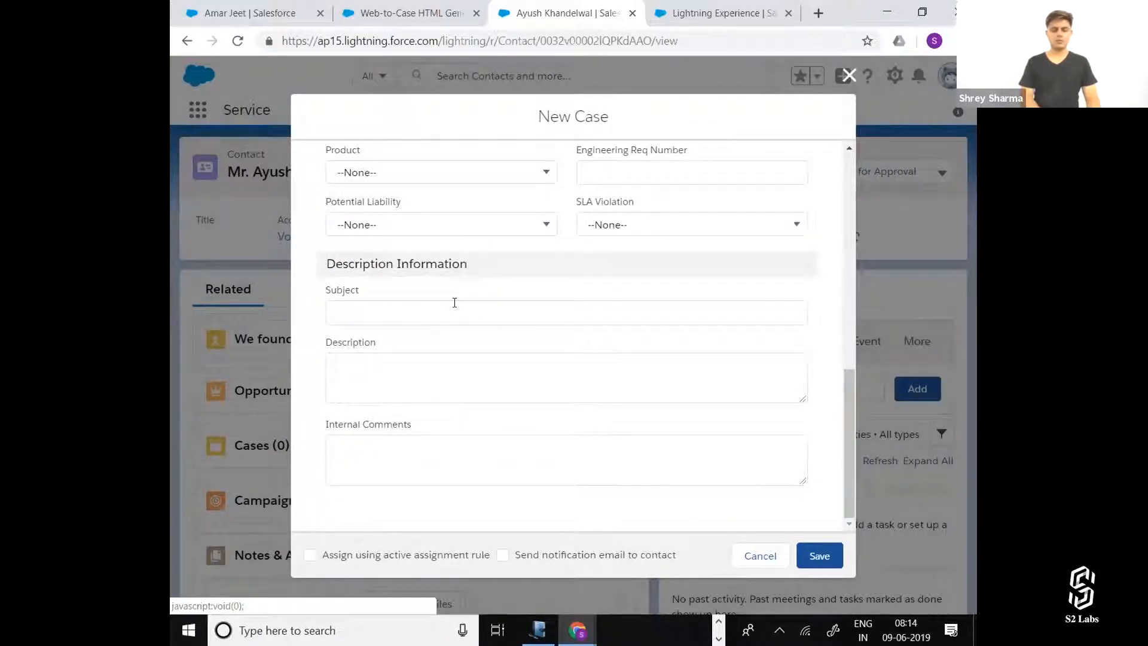
- Enter subject 'Check with the earlier email that you got' and description, enable notification, and save
{"action": "type", "text": "Check wi"}
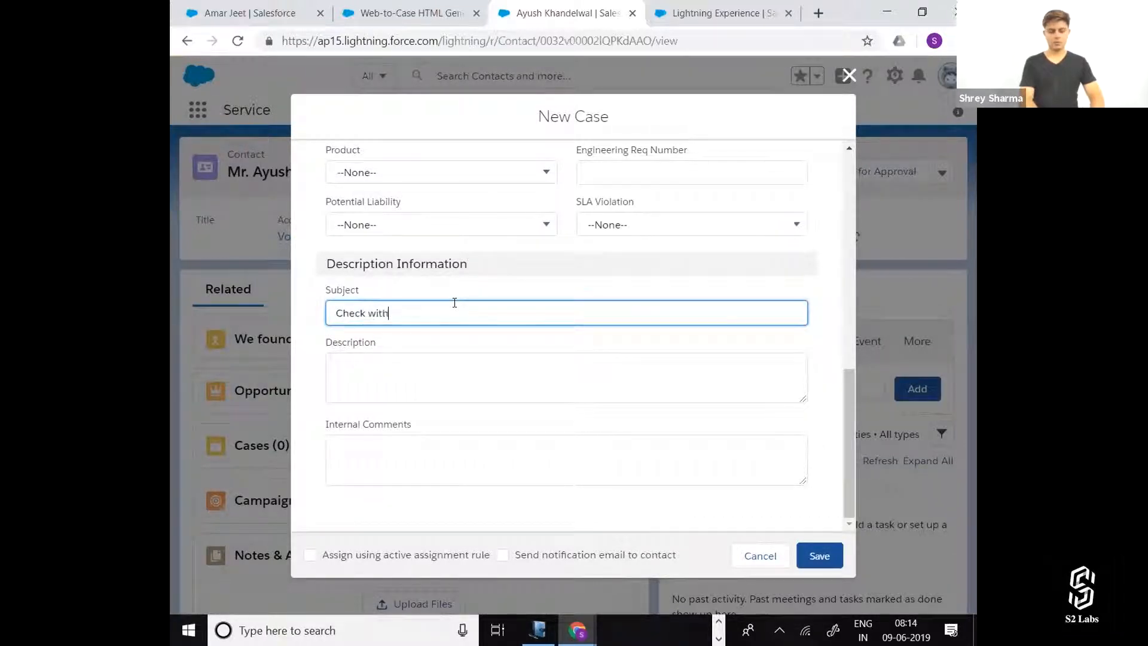
{"action": "type", "text": "the earlier o"}
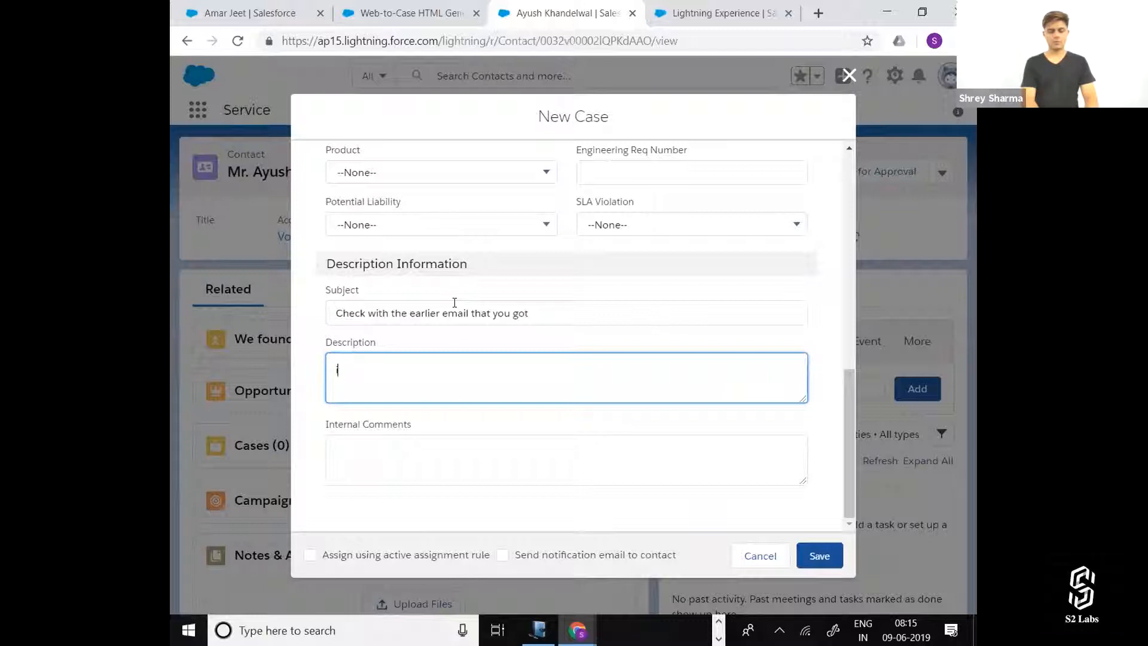
{"action": "type", "text": "whether it"}
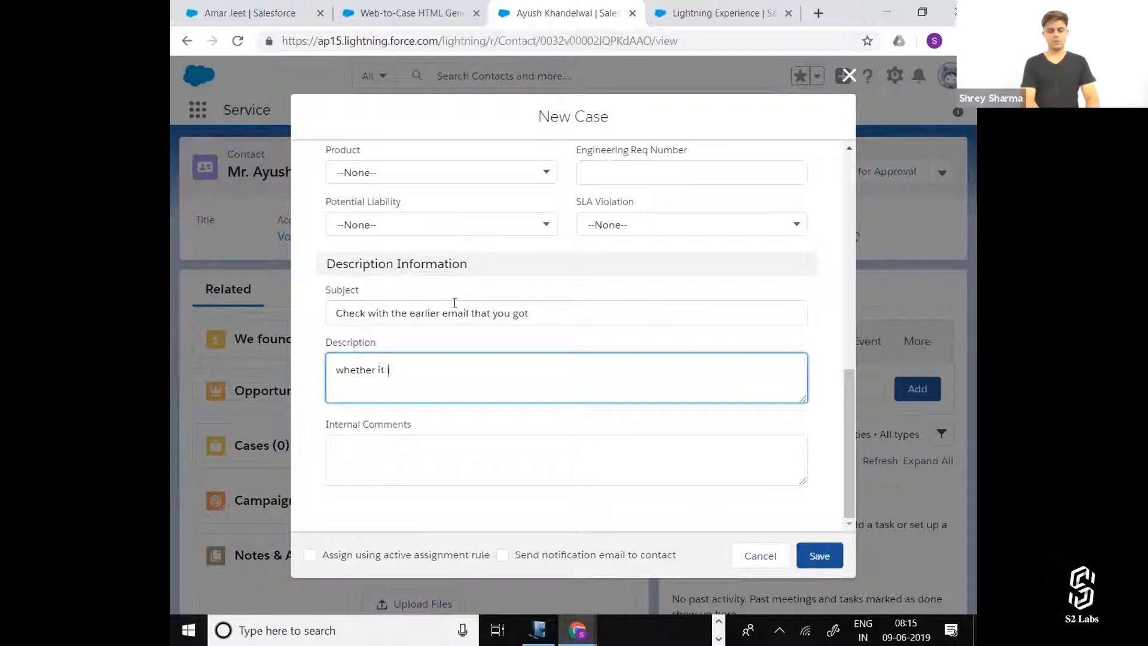
{"action": "type", "text": "is same o"}
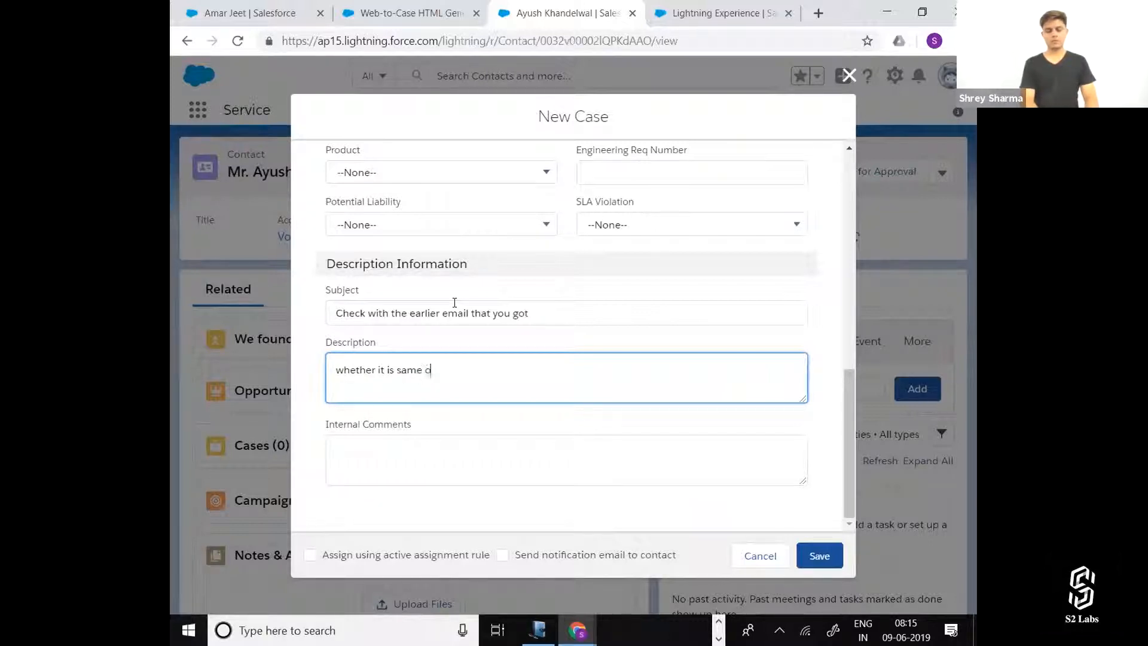
{"action": "type", "text": "f something e"}
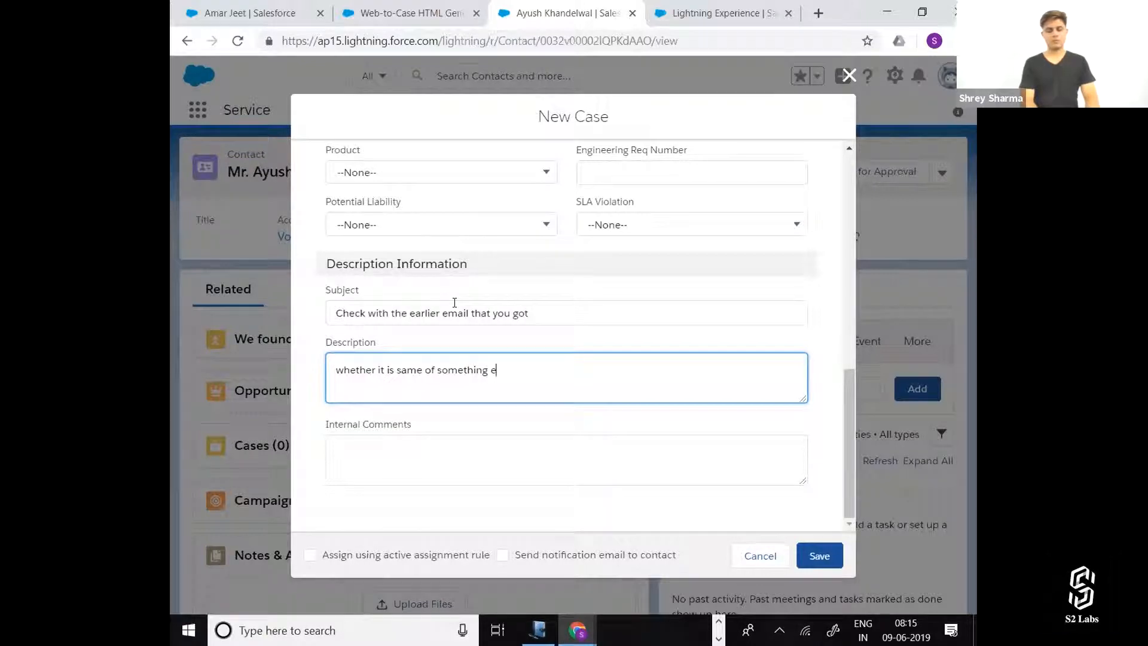
{"action": "type", "text": "lse"}
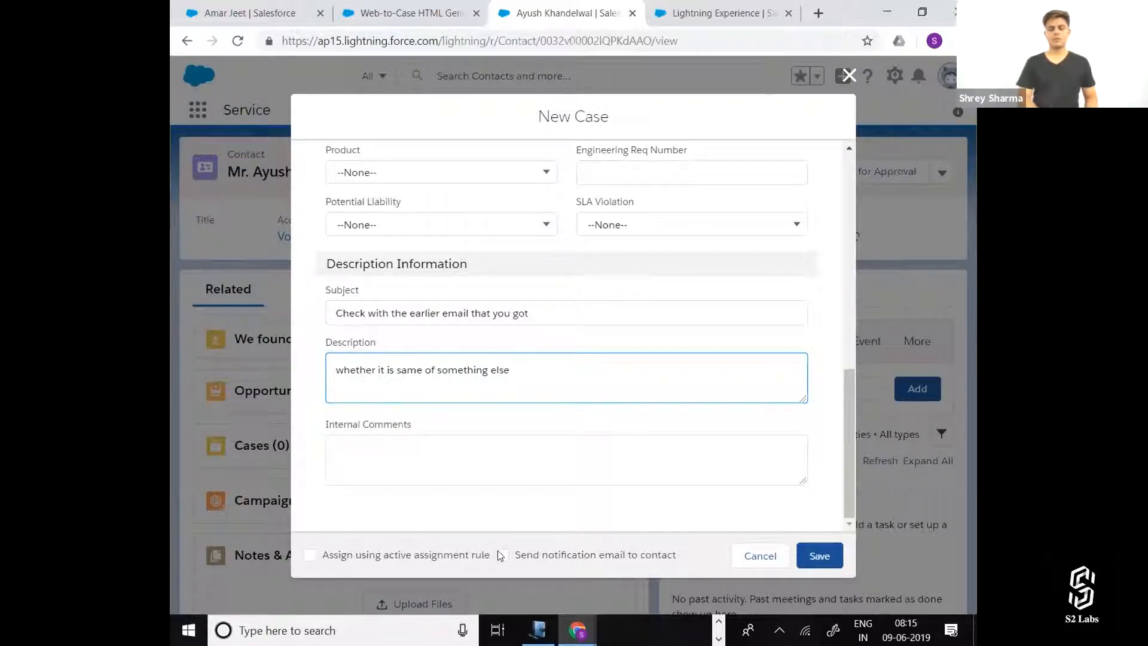
{"action": "left_click", "coordinate": [502, 555]}
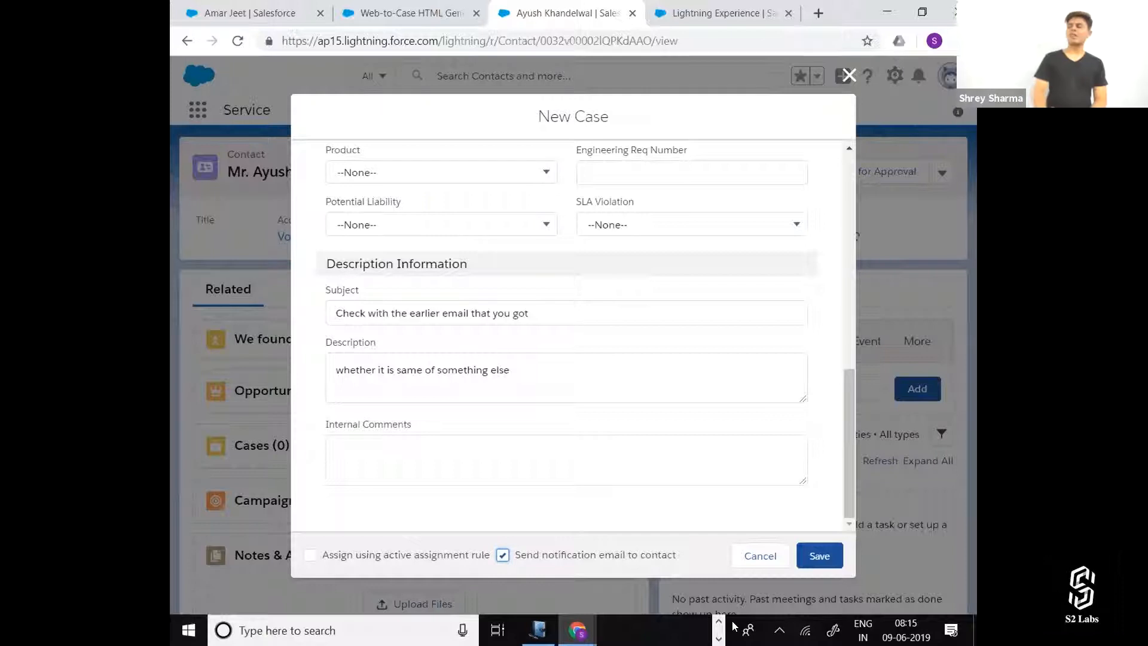
{"action": "mouse_move", "coordinate": [820, 556]}
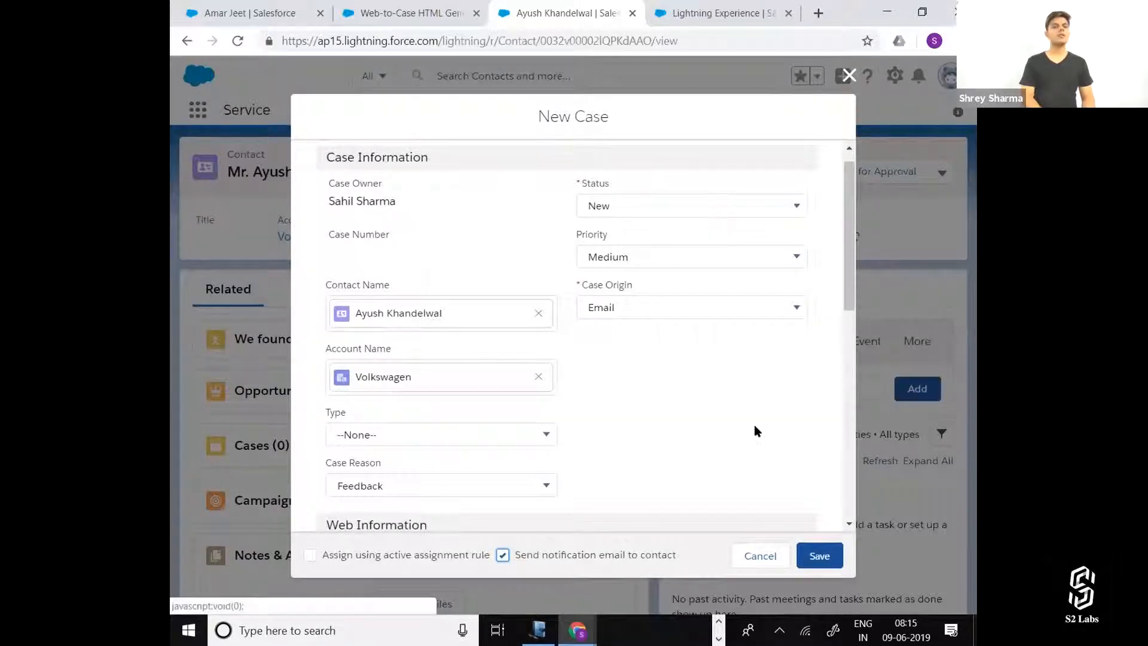
{"action": "scroll", "scroll_direction": "down", "scroll_amount": 3}
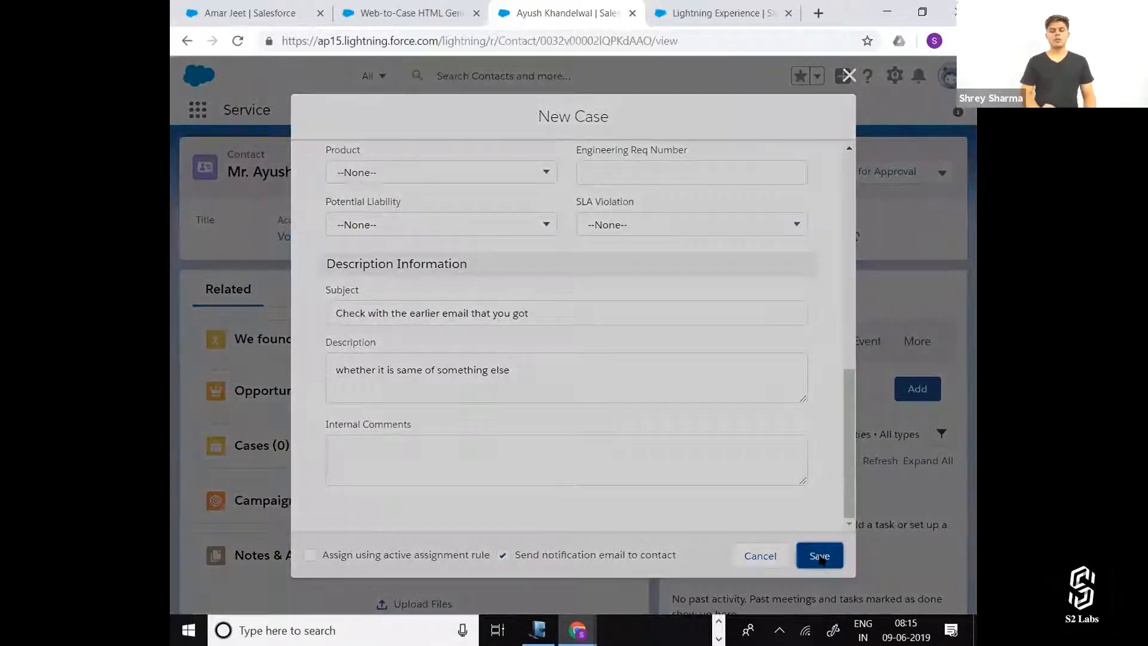
{"action": "left_click", "coordinate": [820, 556]}
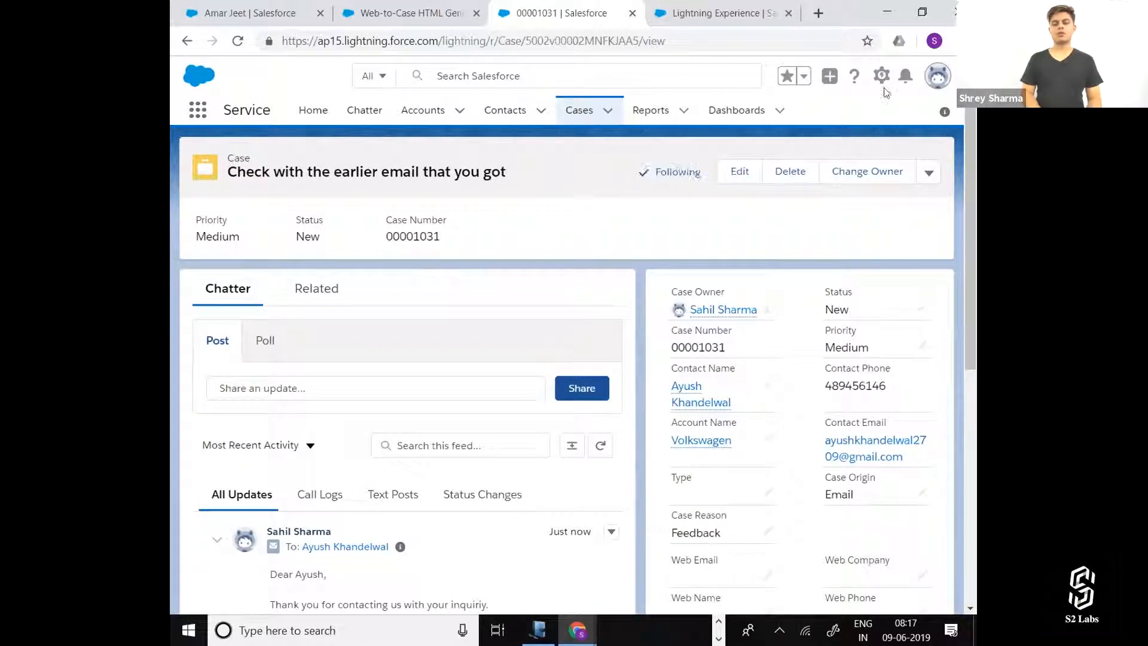
- Go to Support Processes via Setup Quick Find 'support' and start a new process
{"action": "left_click", "coordinate": [882, 76]}
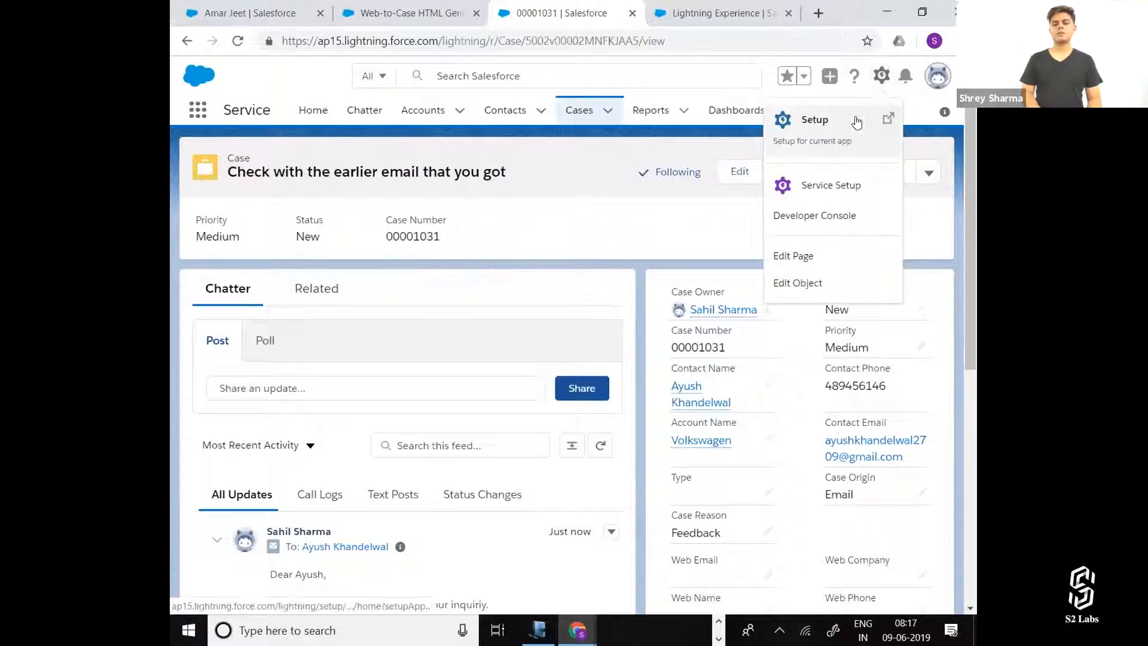
{"action": "left_click", "coordinate": [815, 119]}
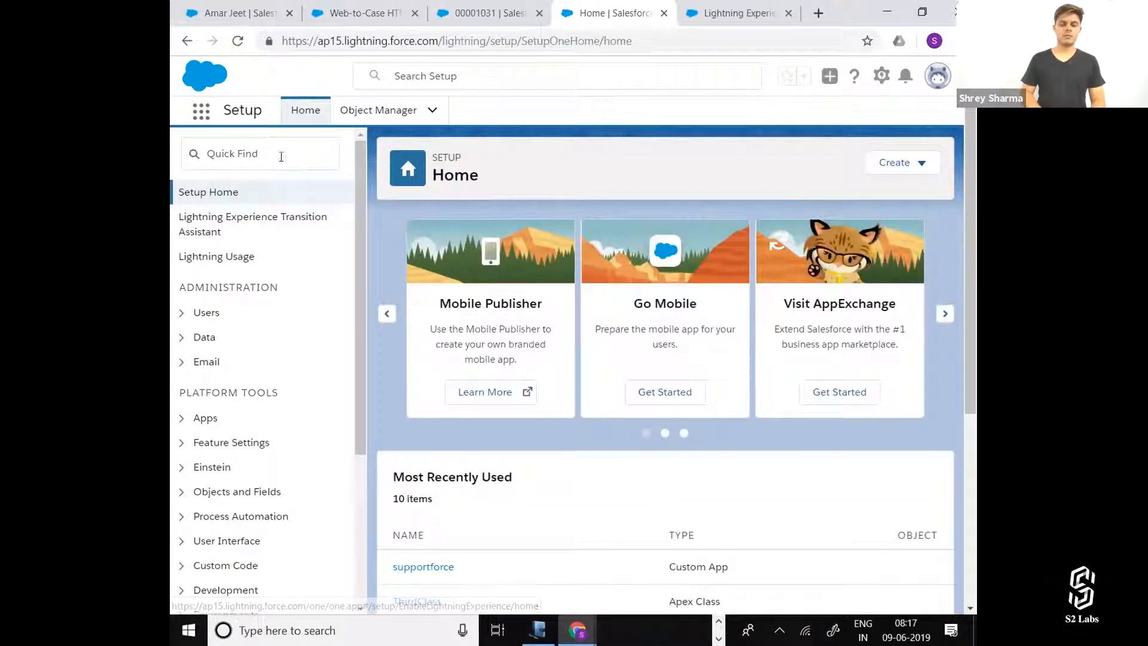
{"action": "type", "text": "support"}
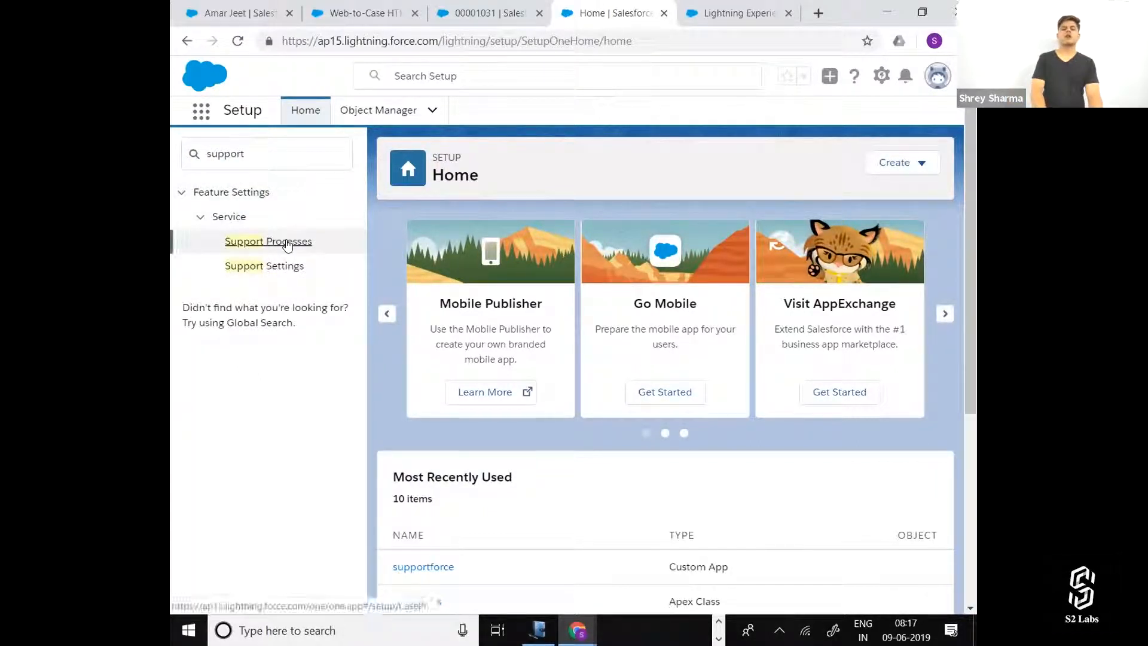
{"action": "left_click", "coordinate": [268, 241]}
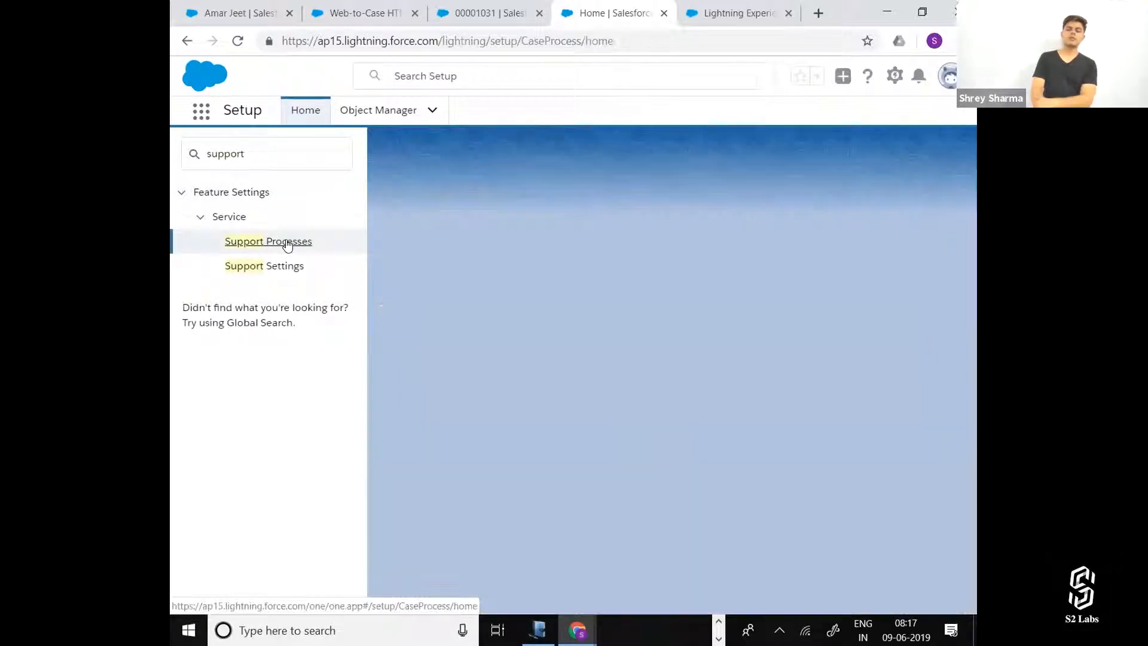
{"action": "left_click", "coordinate": [268, 241]}
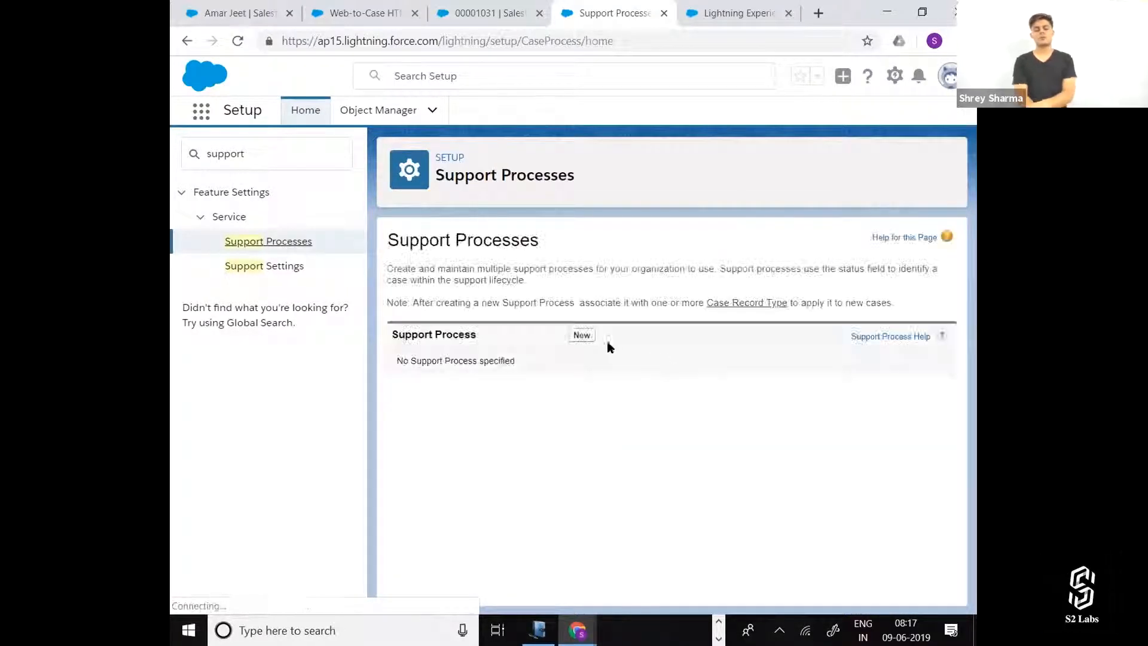
{"action": "left_click", "coordinate": [581, 335]}
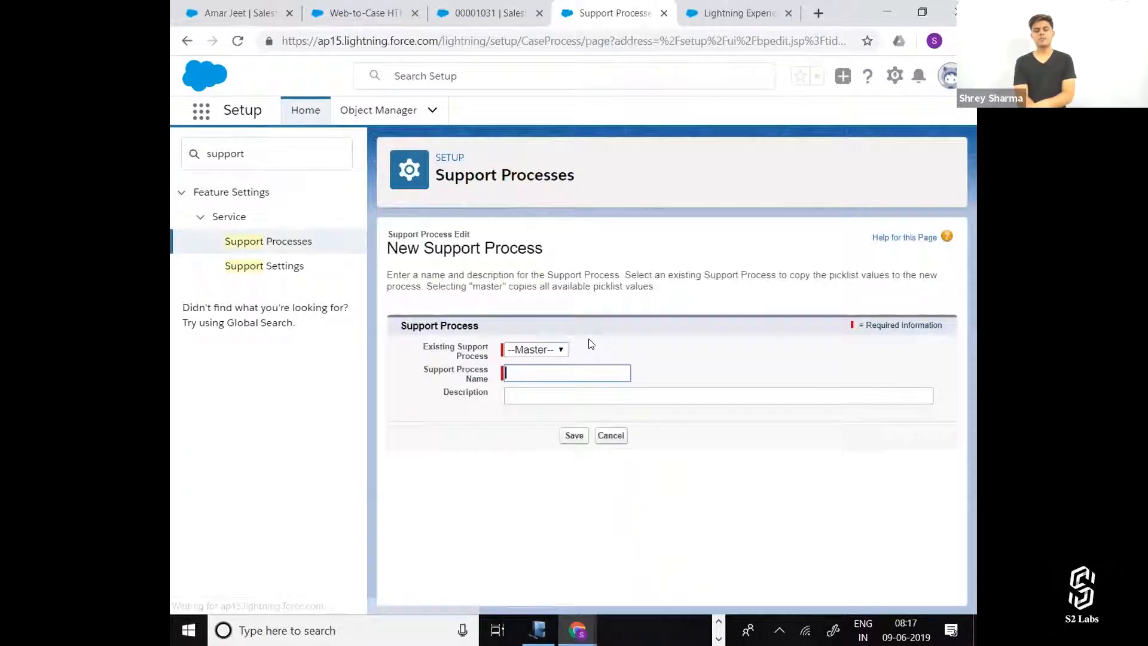
- Name the process Software Issue, remove the New status, and save the status values
{"action": "left_click", "coordinate": [565, 372]}
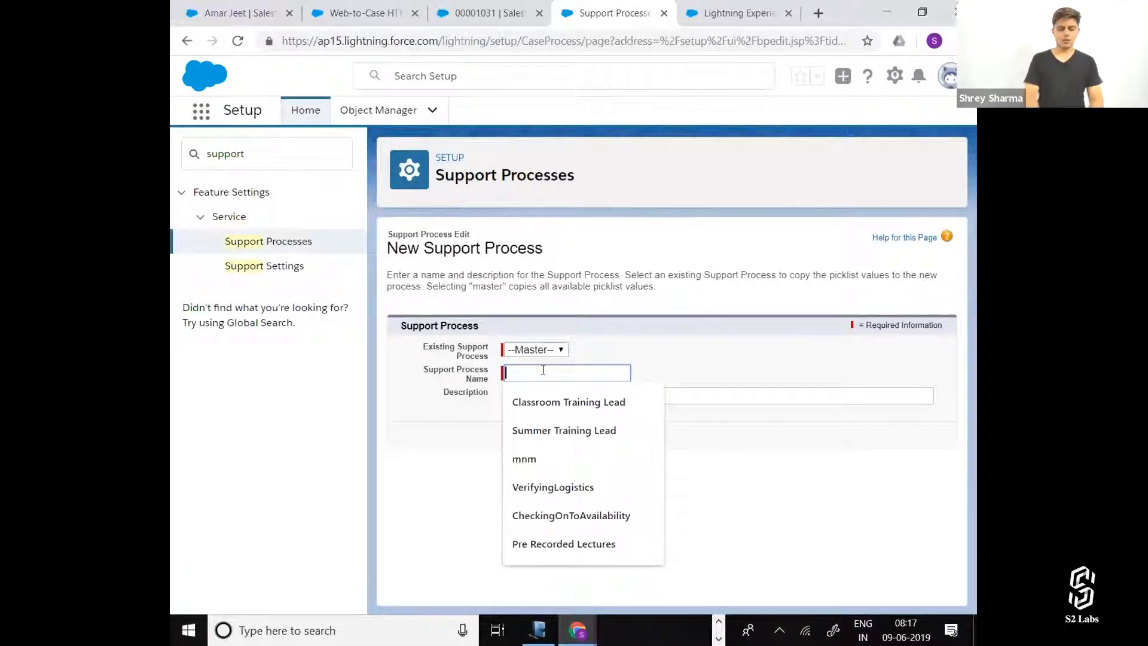
{"action": "type", "text": "Software Issue"}
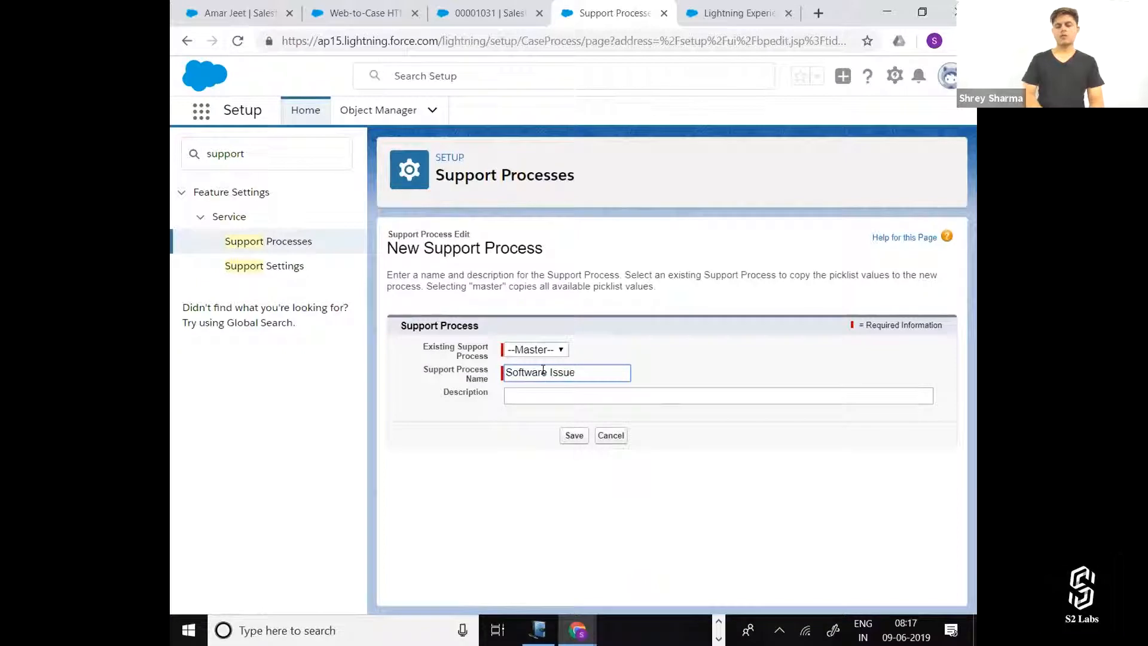
{"action": "left_click", "coordinate": [574, 436]}
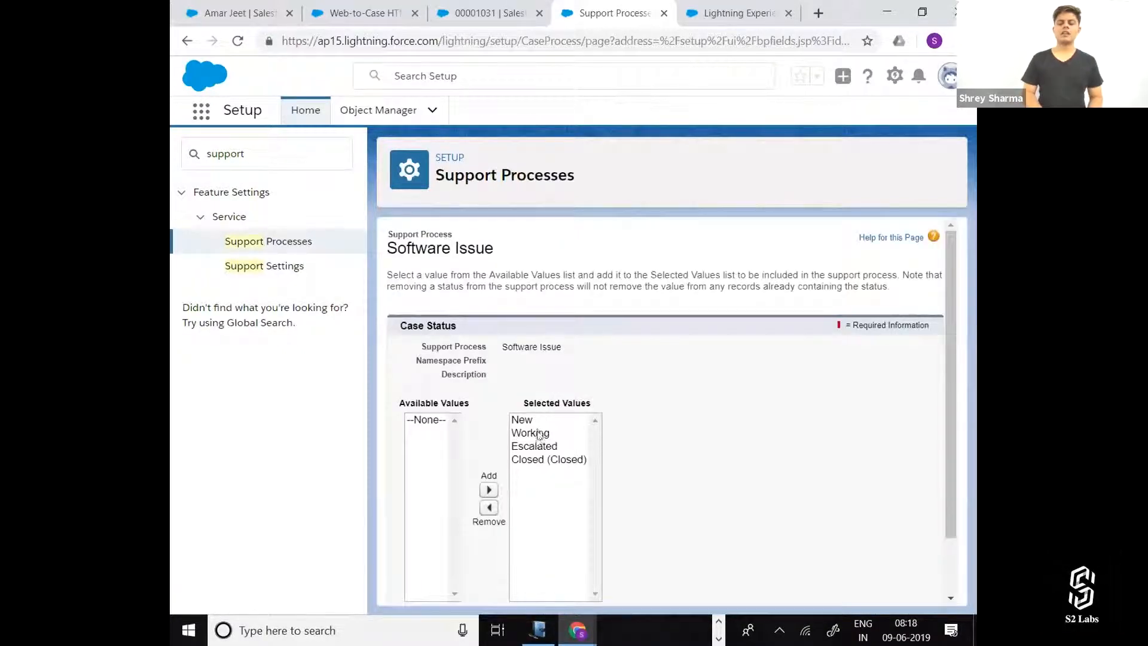
{"action": "left_click", "coordinate": [522, 420]}
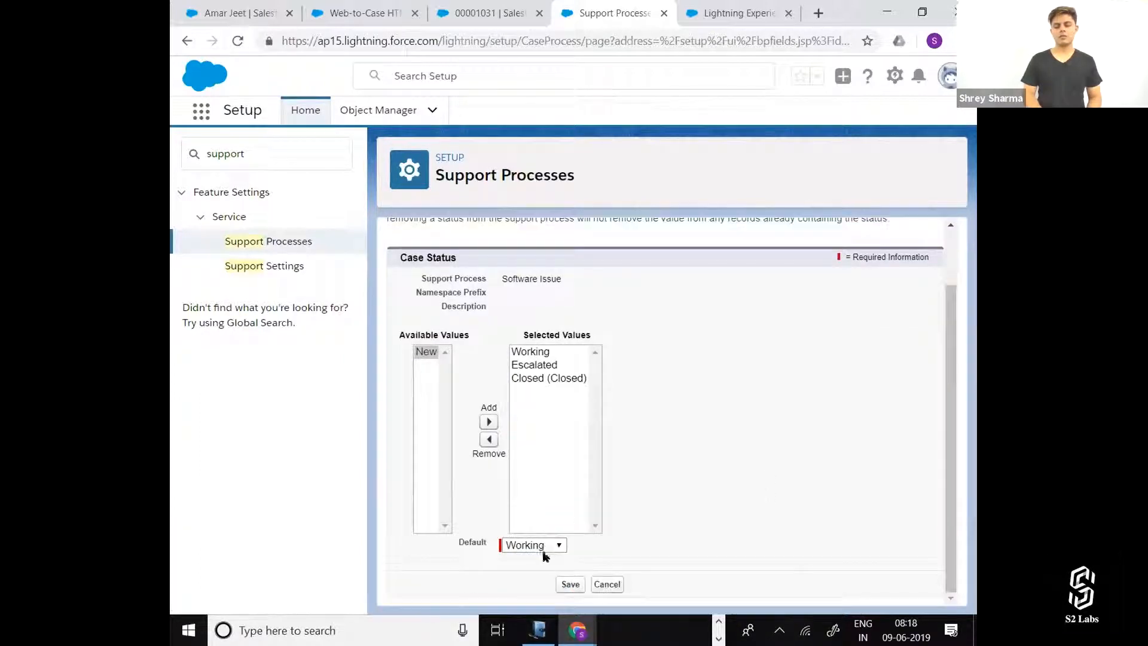
{"action": "left_click", "coordinate": [570, 585]}
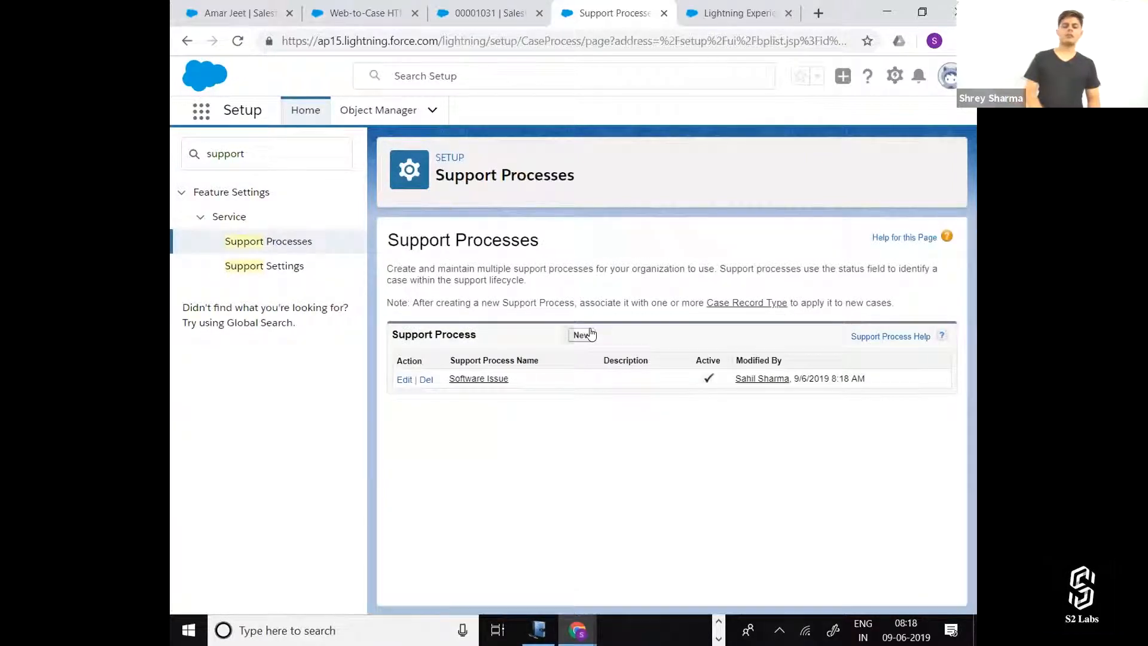
- Add a 'Hardware Issue' support process keeping all four master statuses, defaulting to New
{"action": "left_click", "coordinate": [581, 335]}
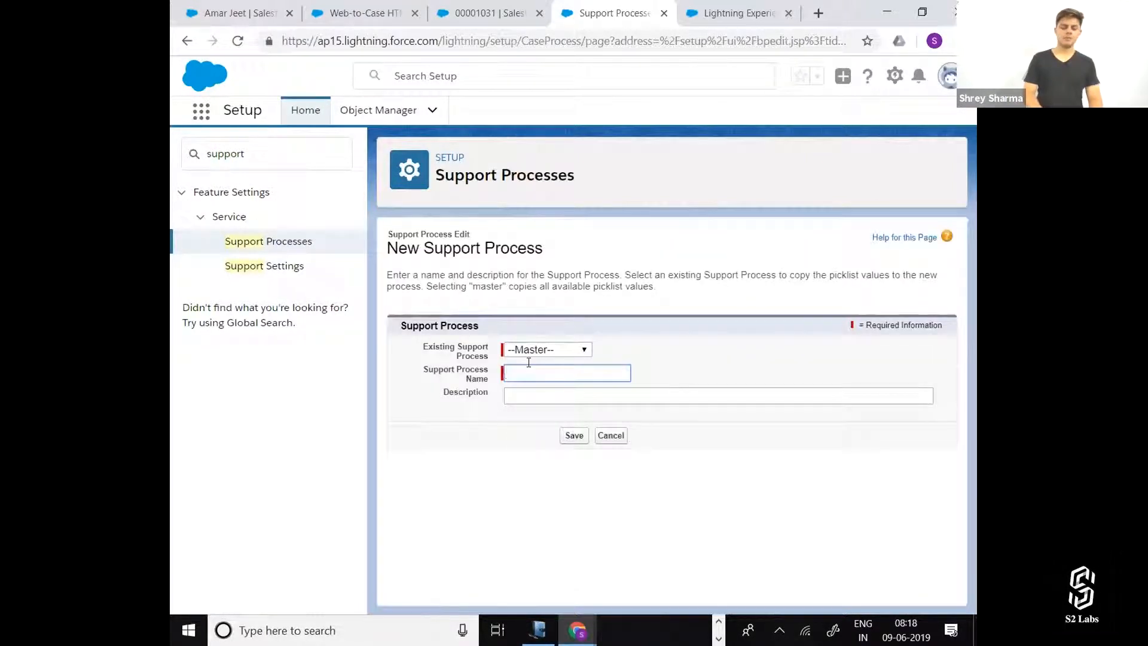
{"action": "type", "text": "Hardware Iss"}
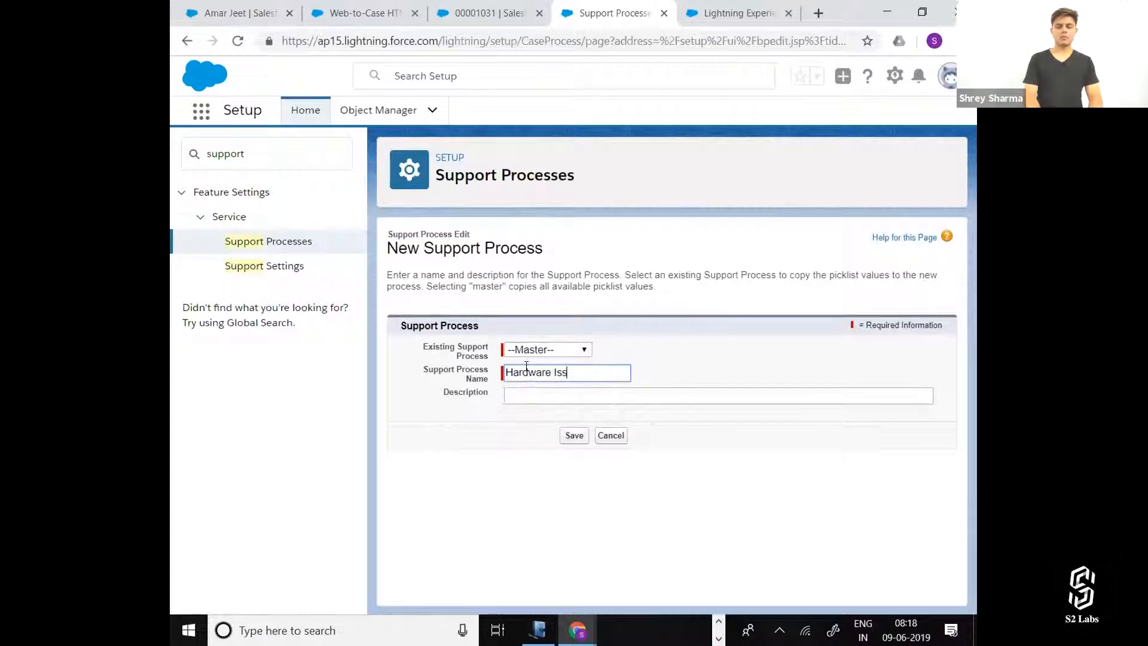
{"action": "type", "text": "ue"}
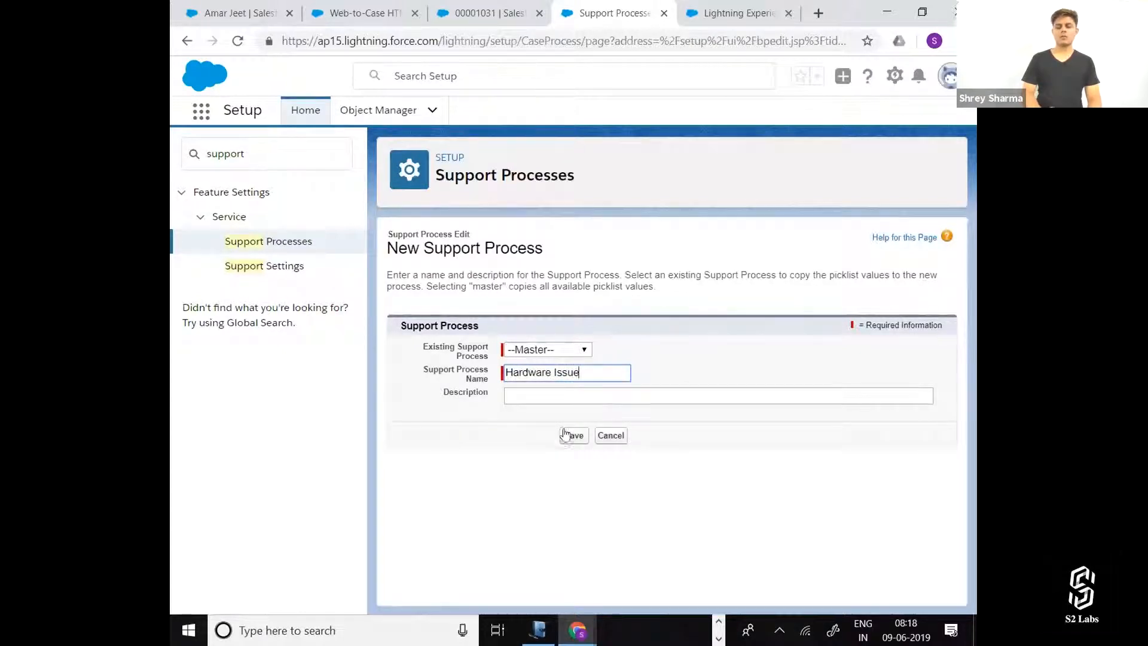
{"action": "left_click", "coordinate": [573, 435]}
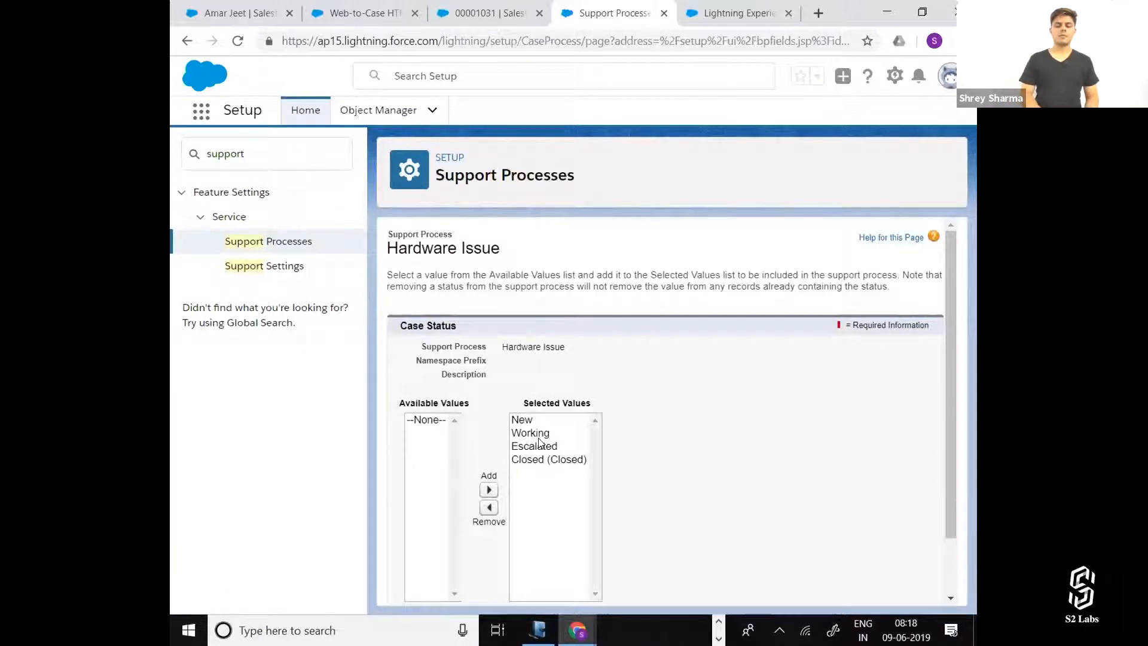
{"action": "scroll", "scroll_direction": "down", "scroll_amount": 3}
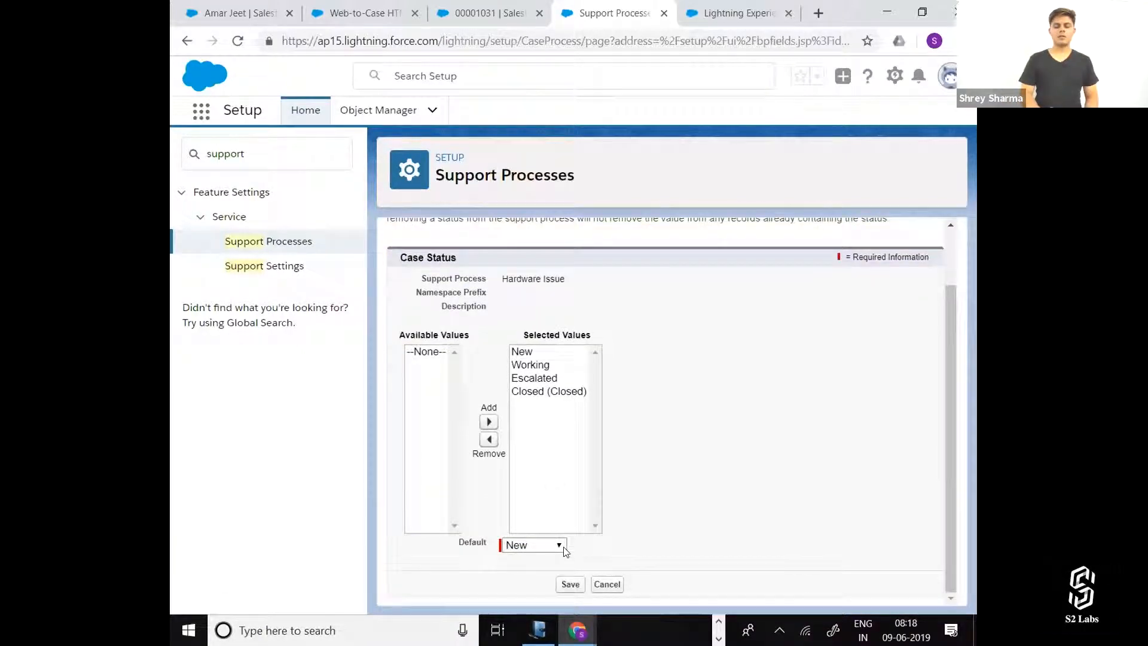
{"action": "left_click", "coordinate": [571, 585]}
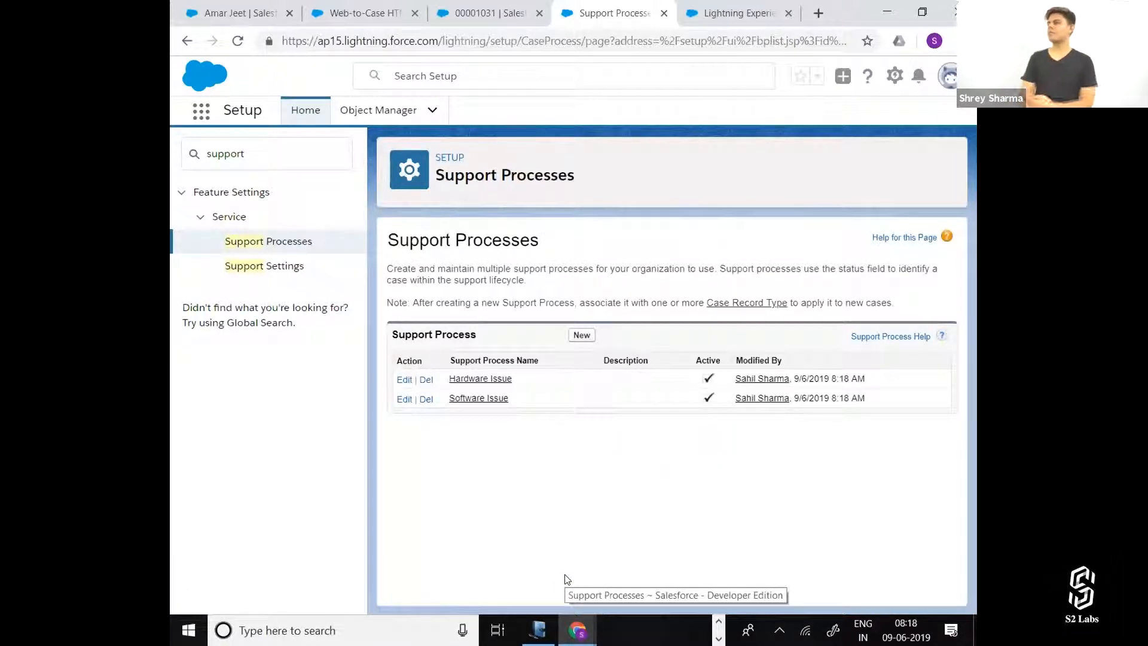
{"action": "mouse_move", "coordinate": [377, 167]}
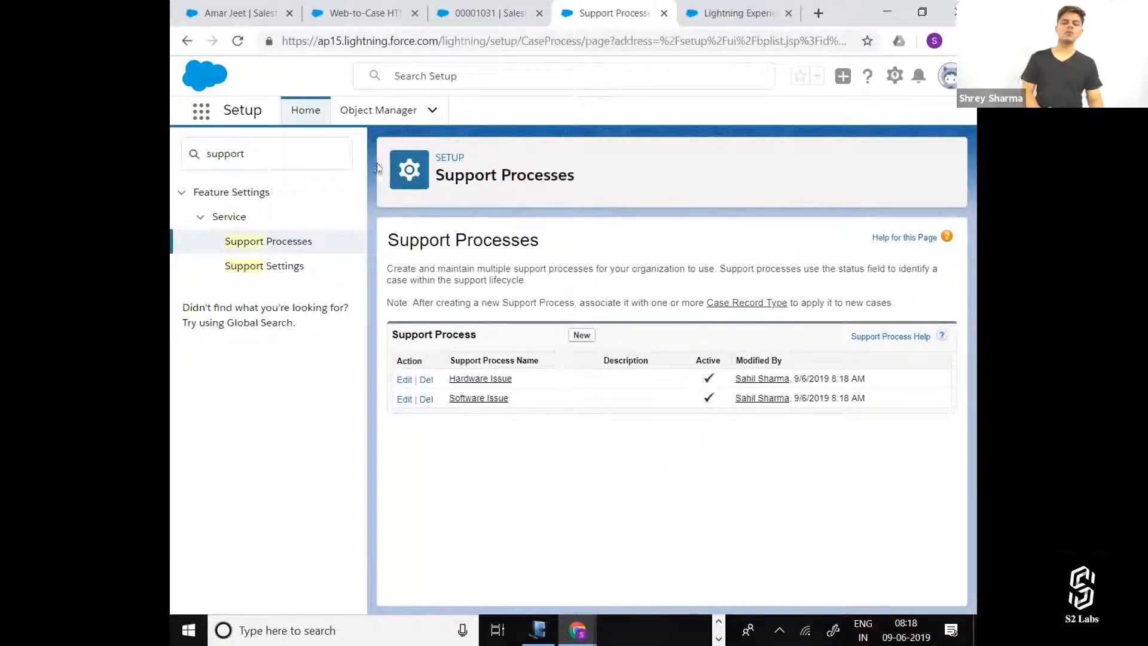
- Navigate through Object Manager to the Case object's Record Types list
{"action": "left_click", "coordinate": [279, 153]}
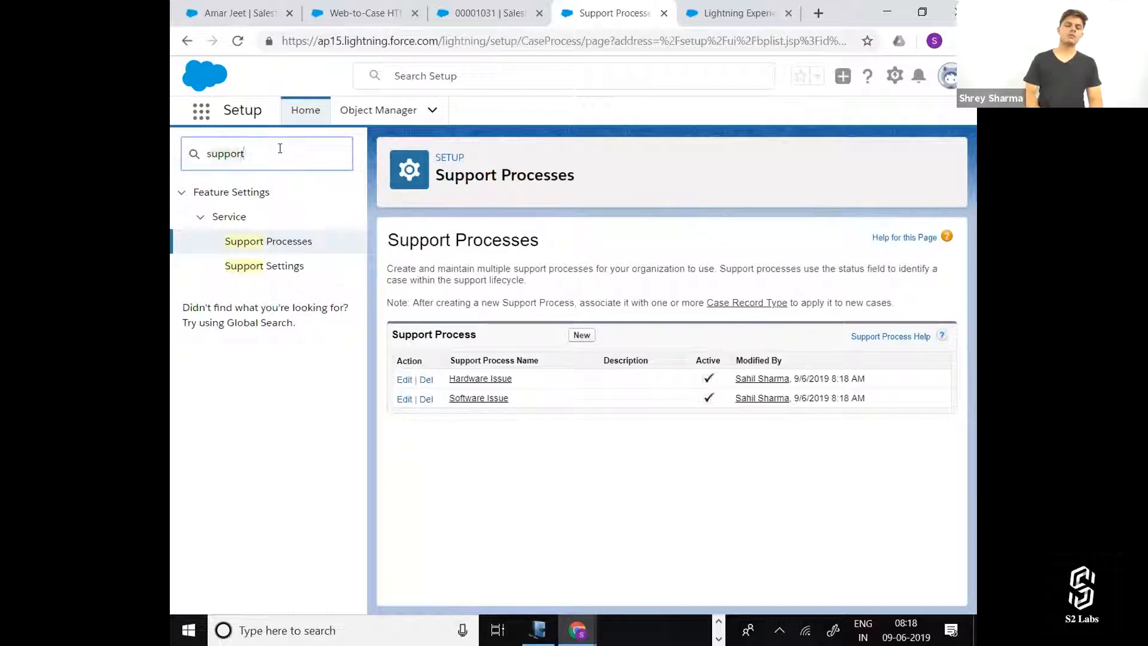
{"action": "type", "text": "Ca"}
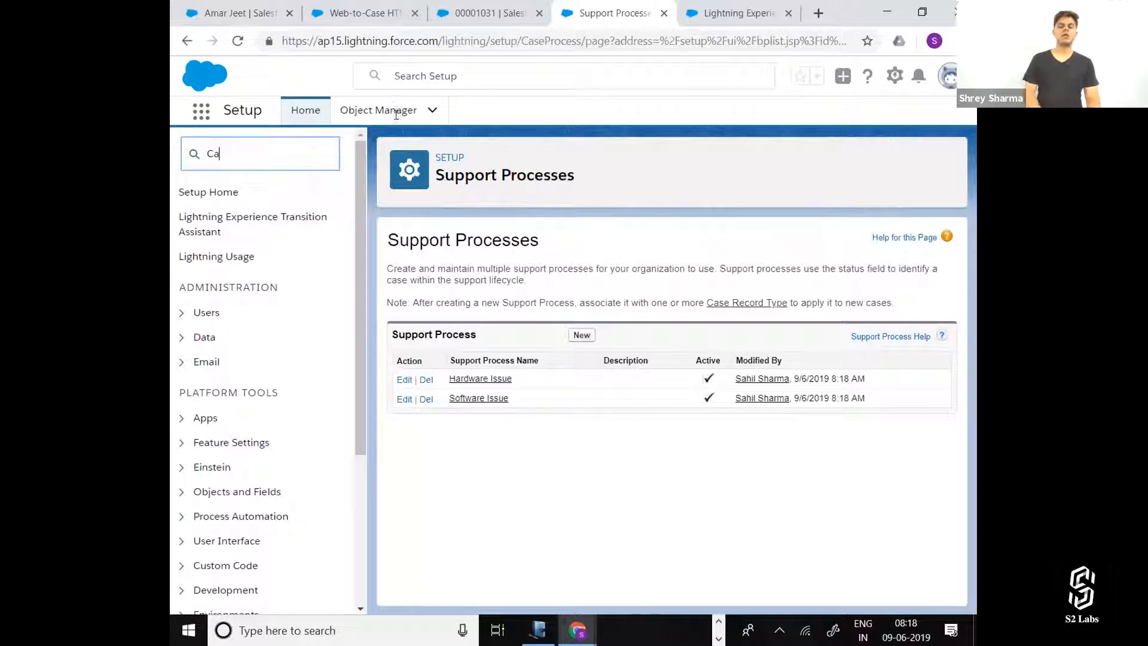
{"action": "left_click", "coordinate": [378, 110]}
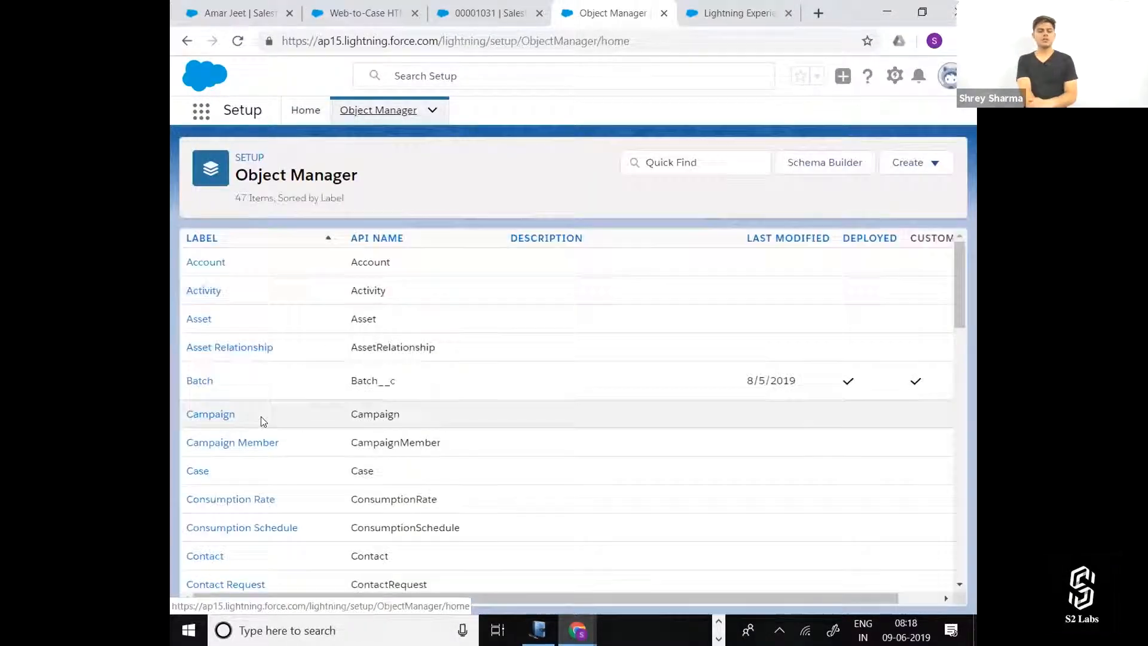
{"action": "left_click", "coordinate": [198, 471]}
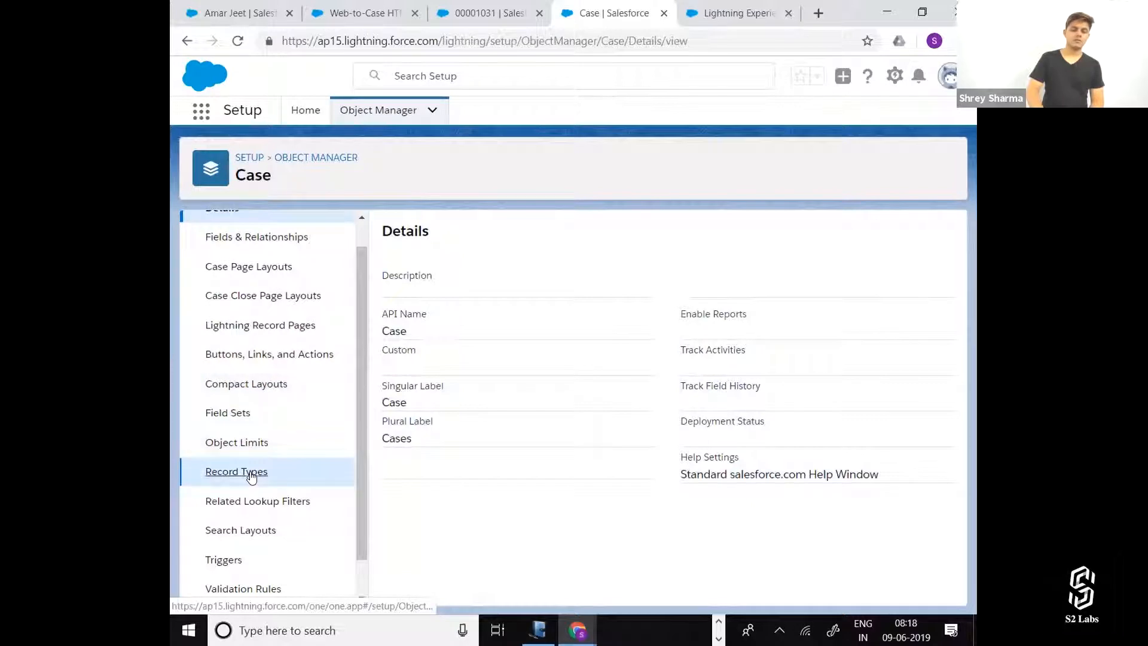
{"action": "left_click", "coordinate": [236, 472]}
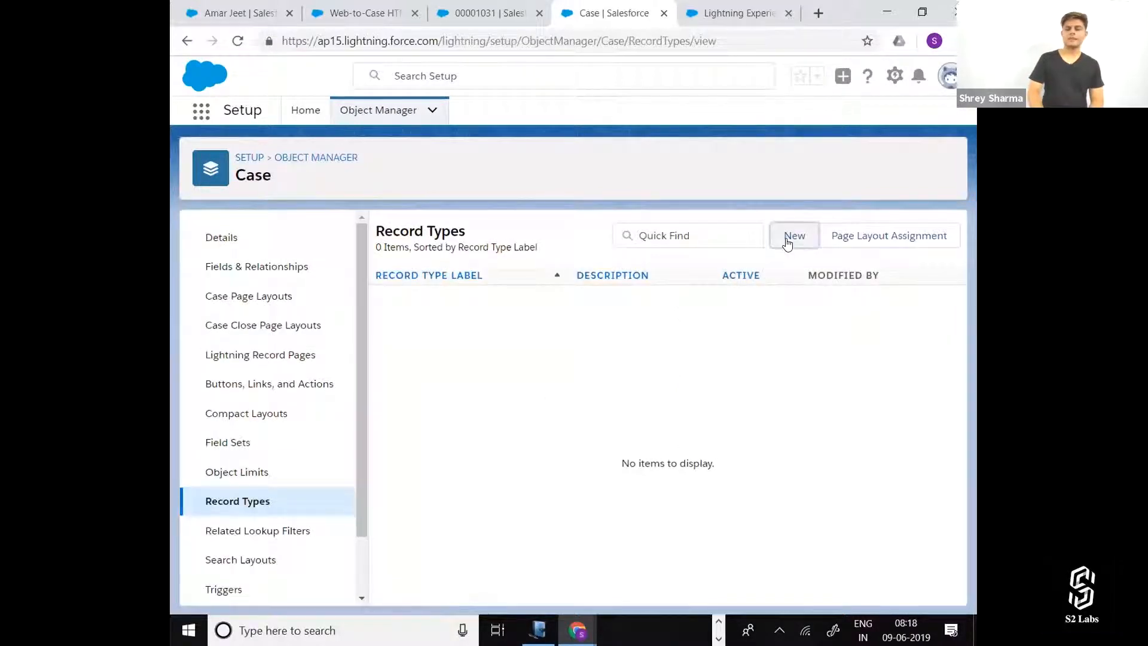
- Start a 'Hardware Issue' record type tied to the Hardware Issue process, then back out
{"action": "left_click", "coordinate": [794, 235]}
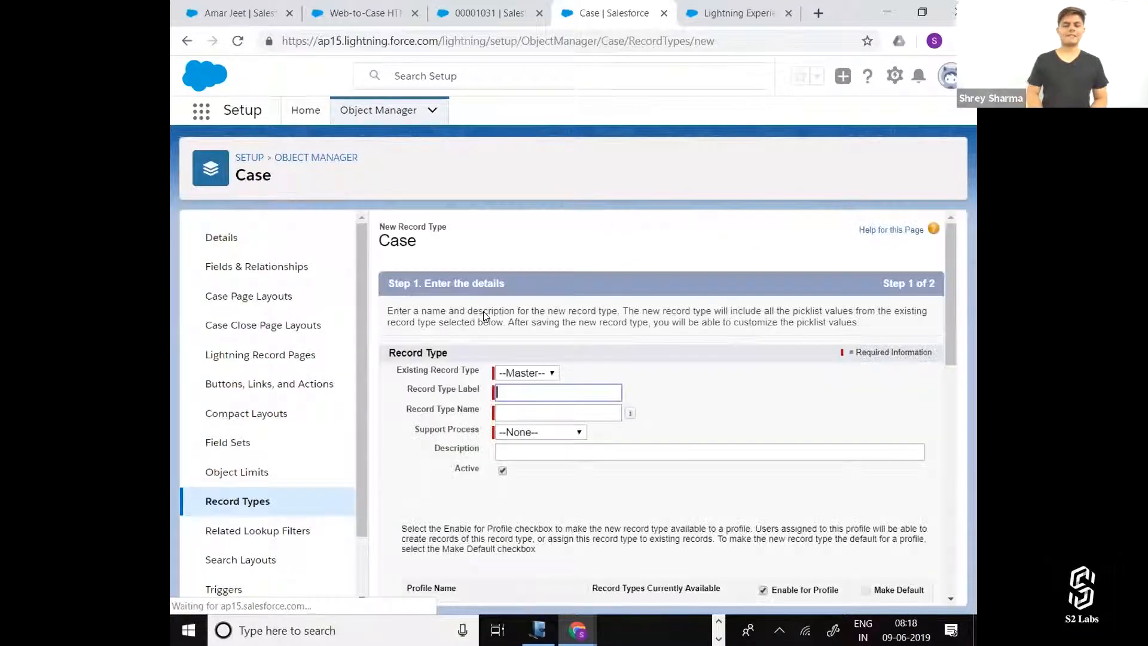
{"action": "left_click", "coordinate": [557, 392]}
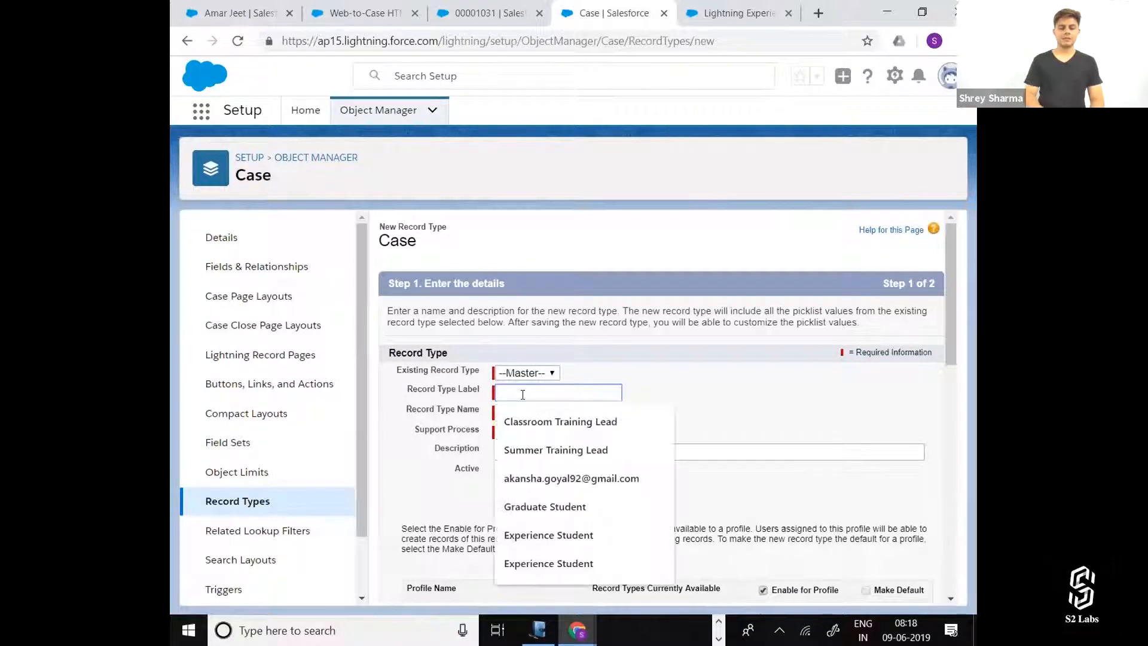
{"action": "type", "text": "Suppor"}
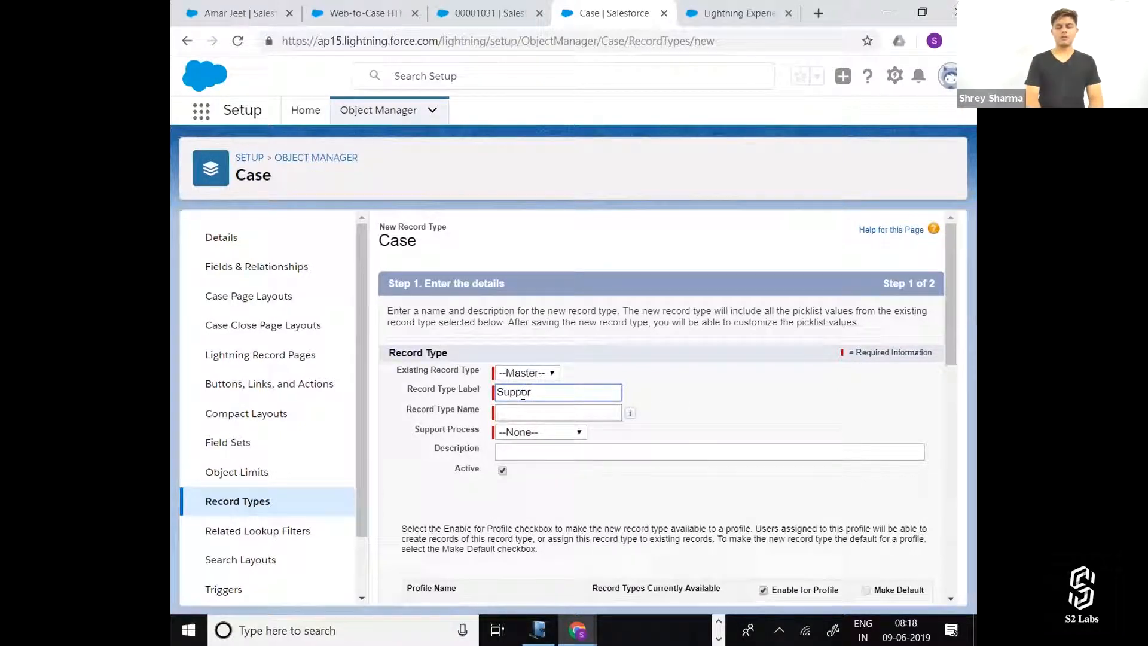
{"action": "type", "text": "Hardwar"}
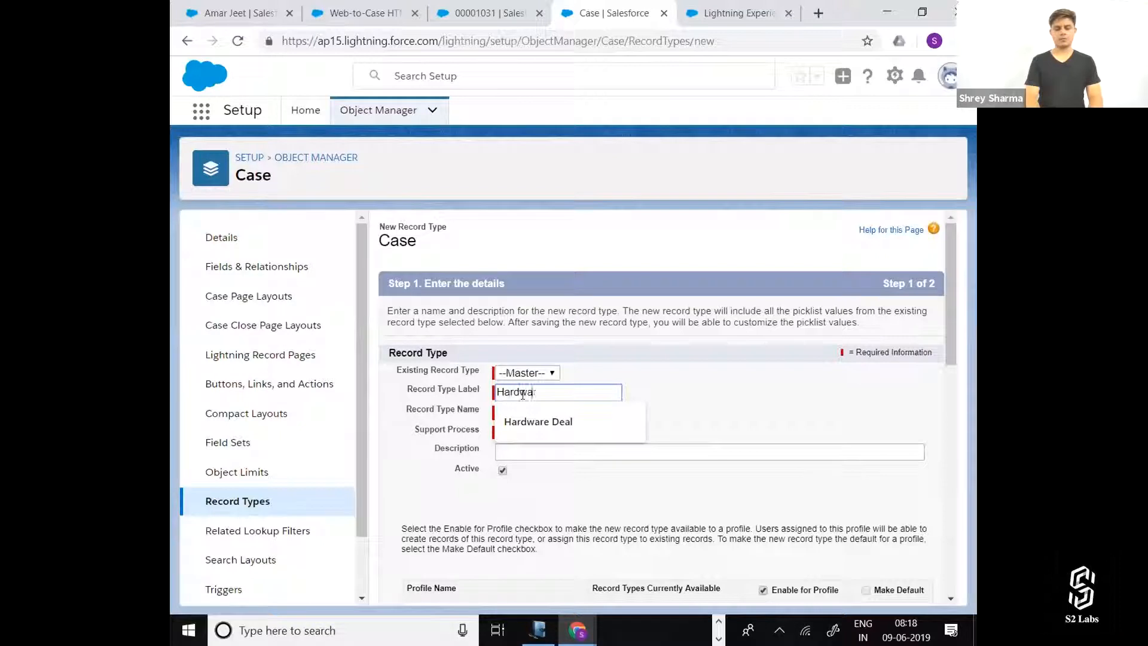
{"action": "type", "text": "Hardware Issue"}
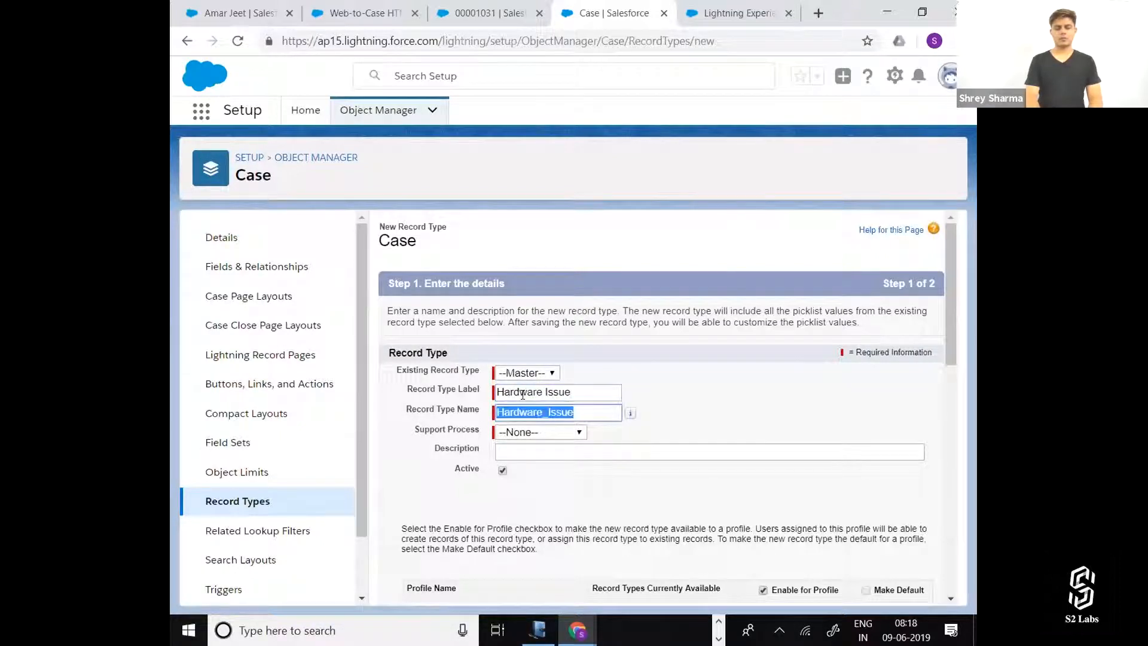
{"action": "left_click", "coordinate": [541, 431]}
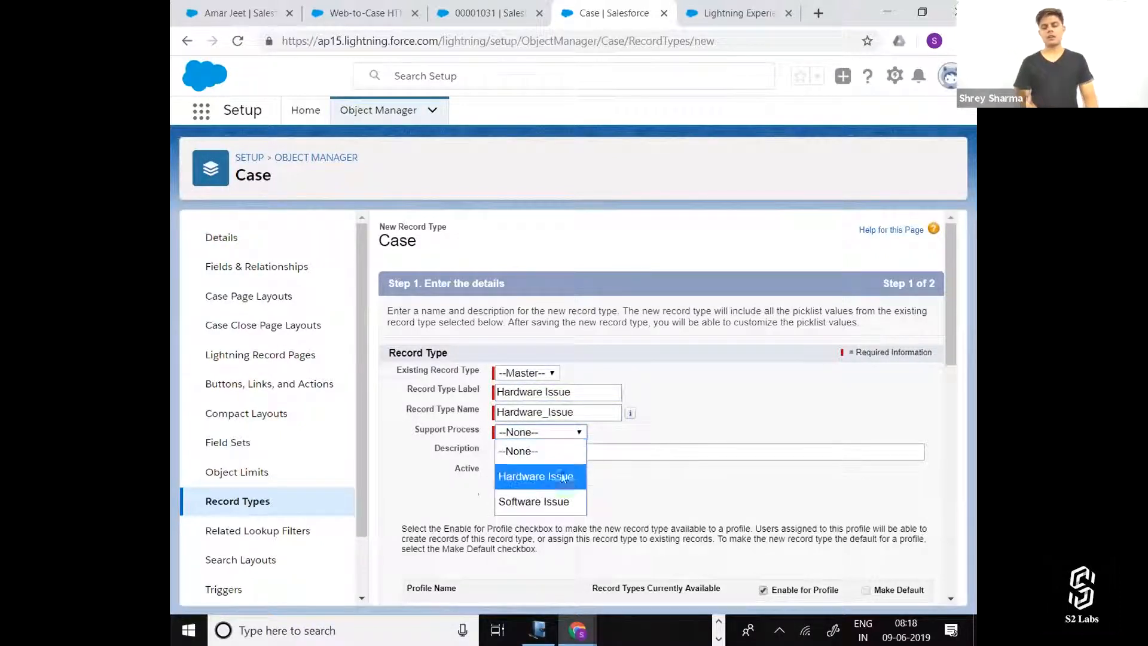
{"action": "left_click", "coordinate": [539, 477]}
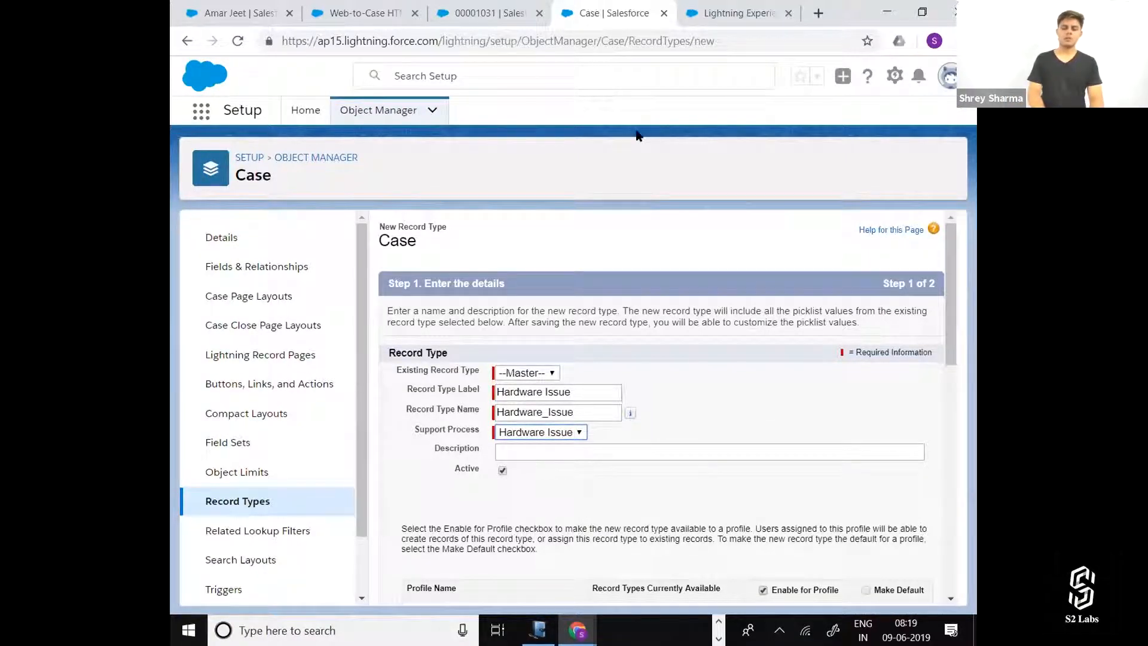
{"action": "mouse_move", "coordinate": [641, 20]}
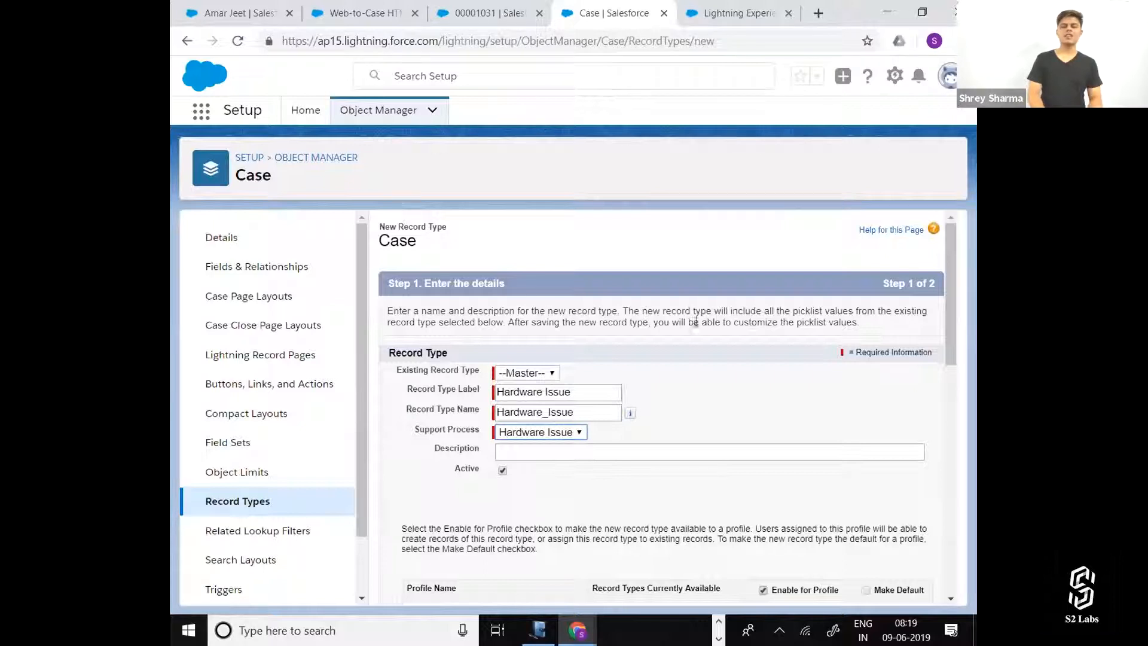
{"action": "left_click", "coordinate": [187, 40]}
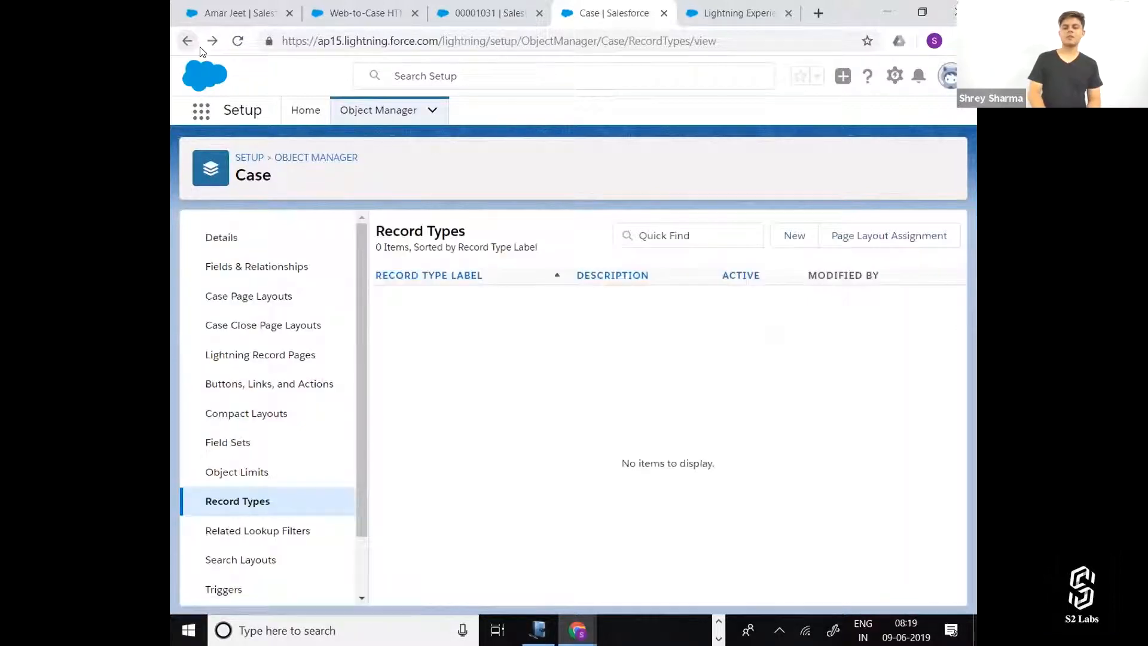
- Rename Hardware Issue to 'Hardware Support Process' and begin renaming Software Issue to 'Software S…'
{"action": "left_click", "coordinate": [188, 40]}
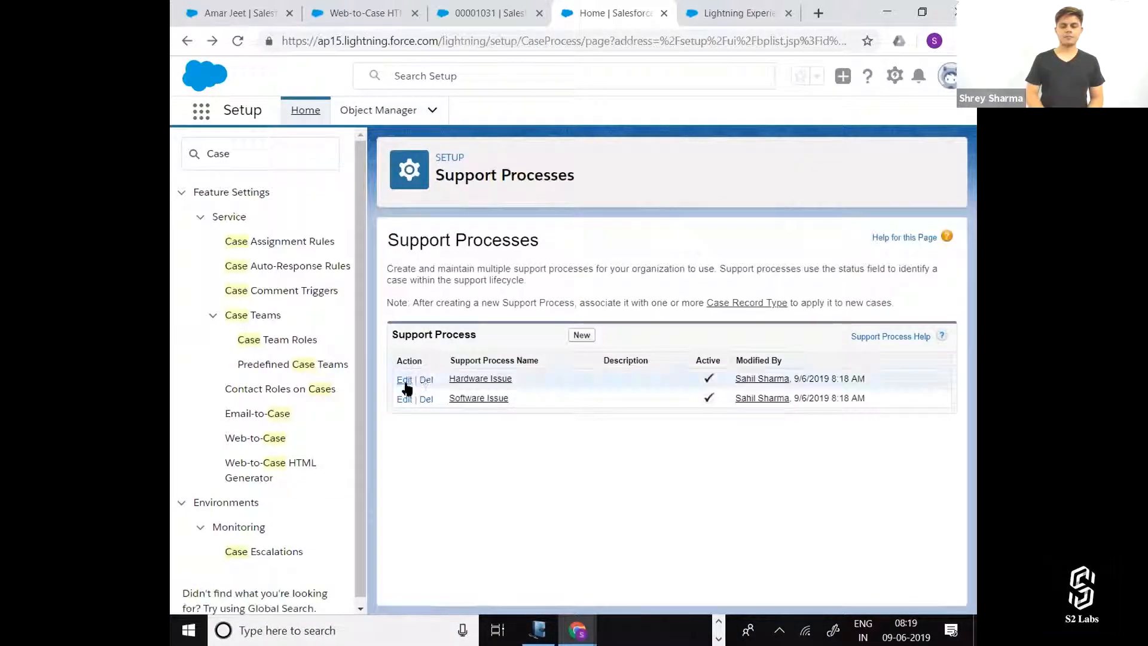
{"action": "left_click", "coordinate": [403, 379]}
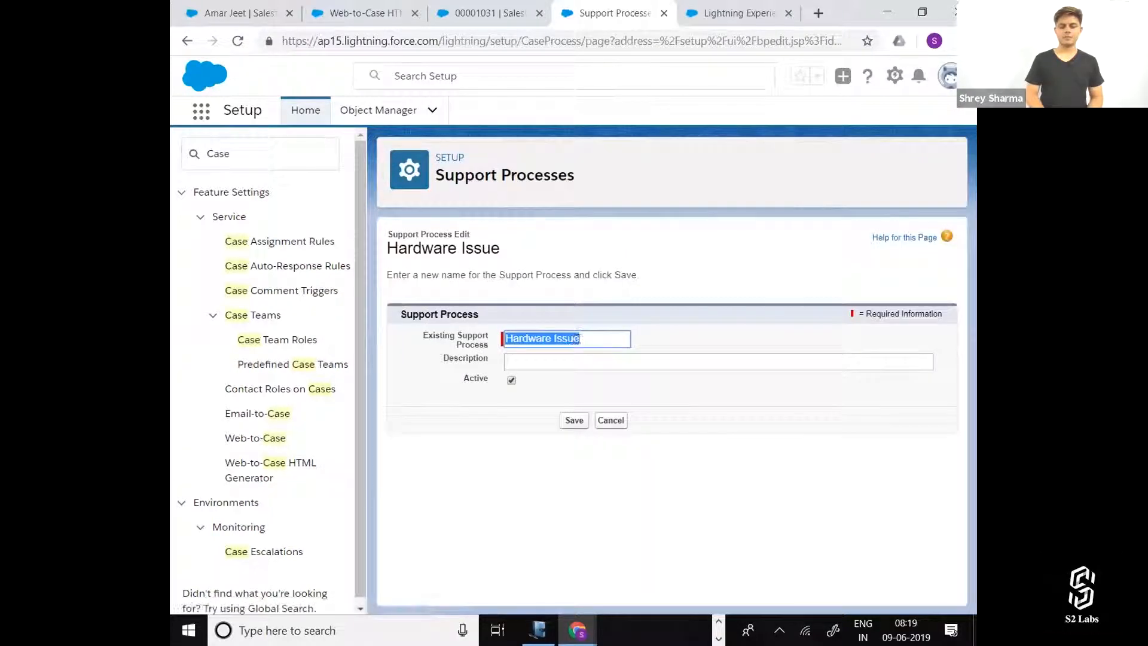
{"action": "left_click", "coordinate": [582, 339]}
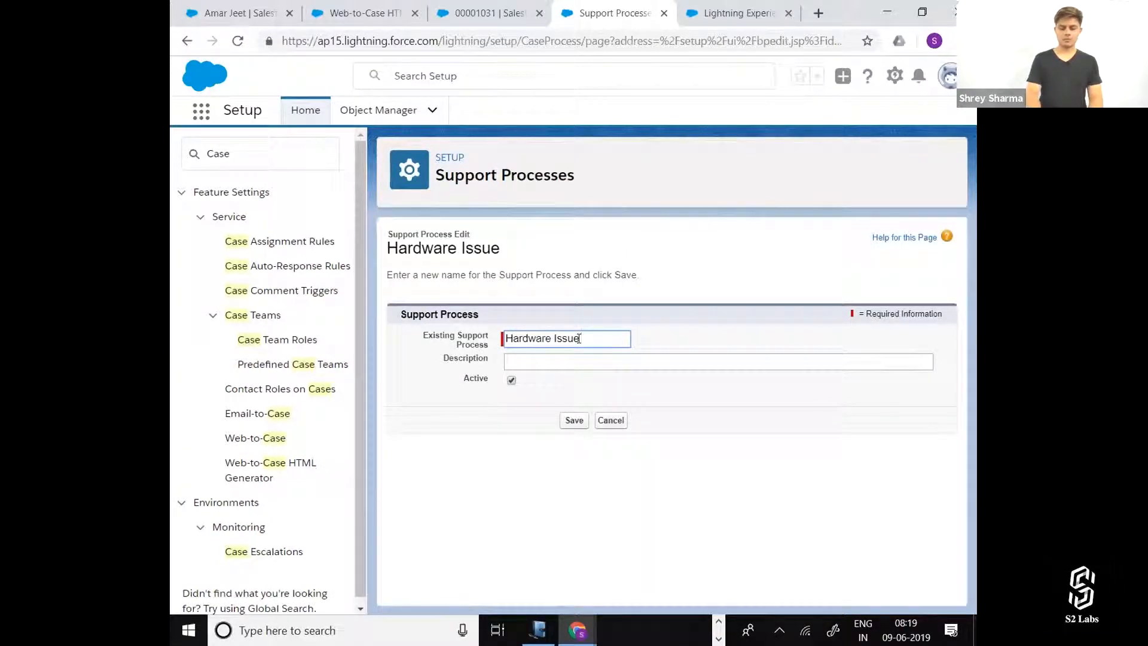
{"action": "type", "text": "Hardware Support Proce"}
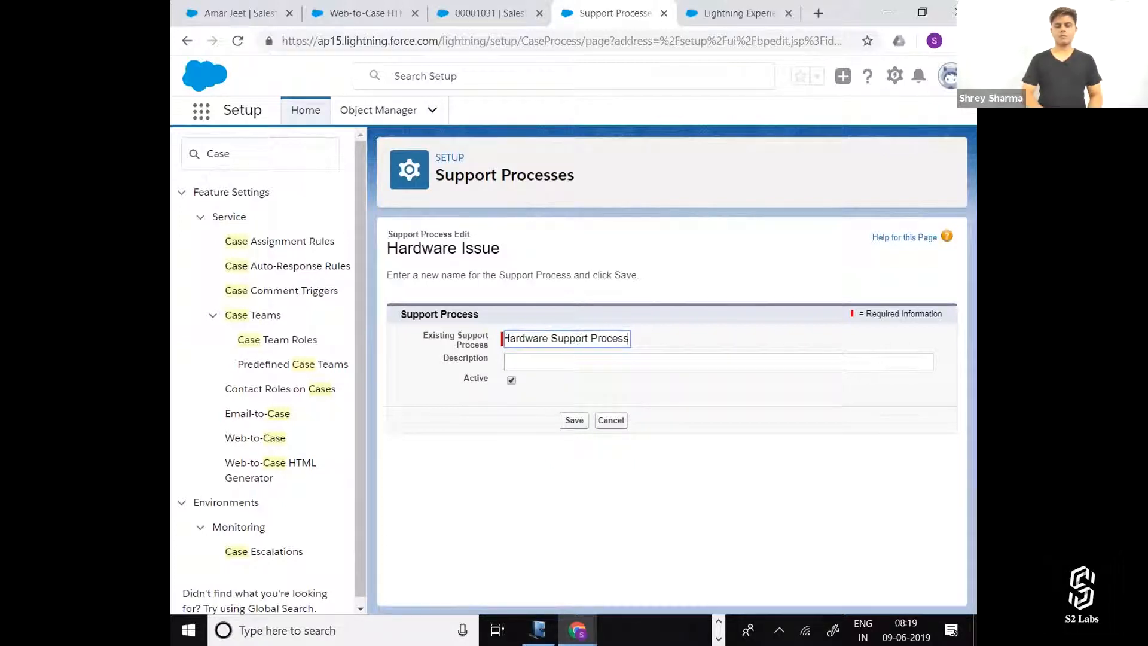
{"action": "left_click", "coordinate": [574, 421]}
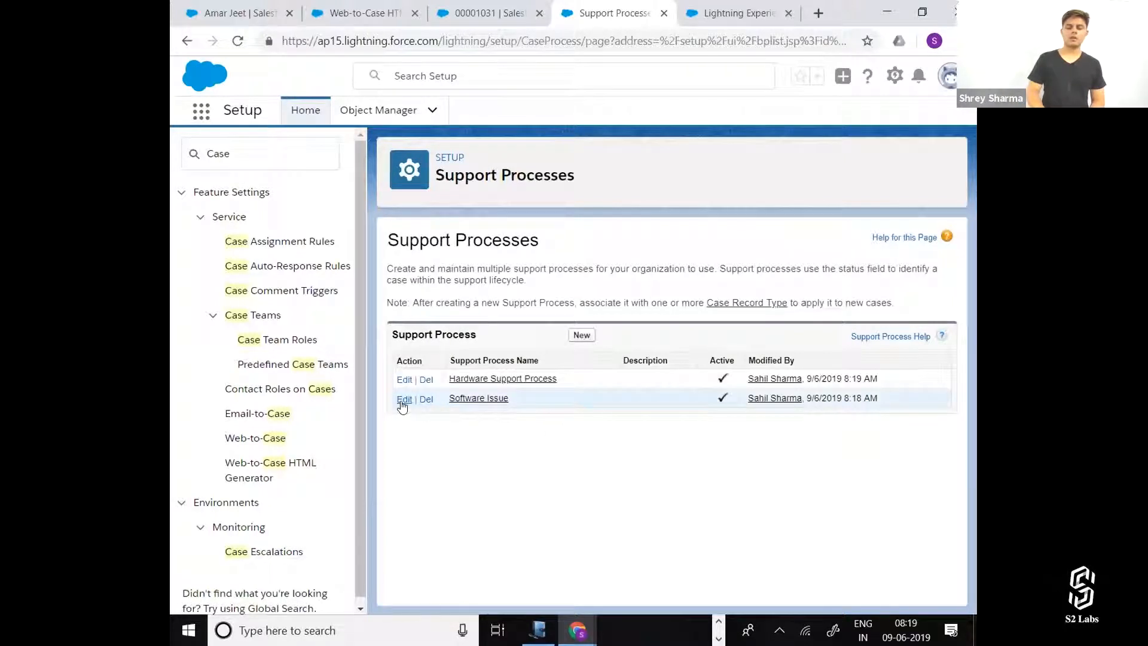
{"action": "left_click", "coordinate": [404, 399]}
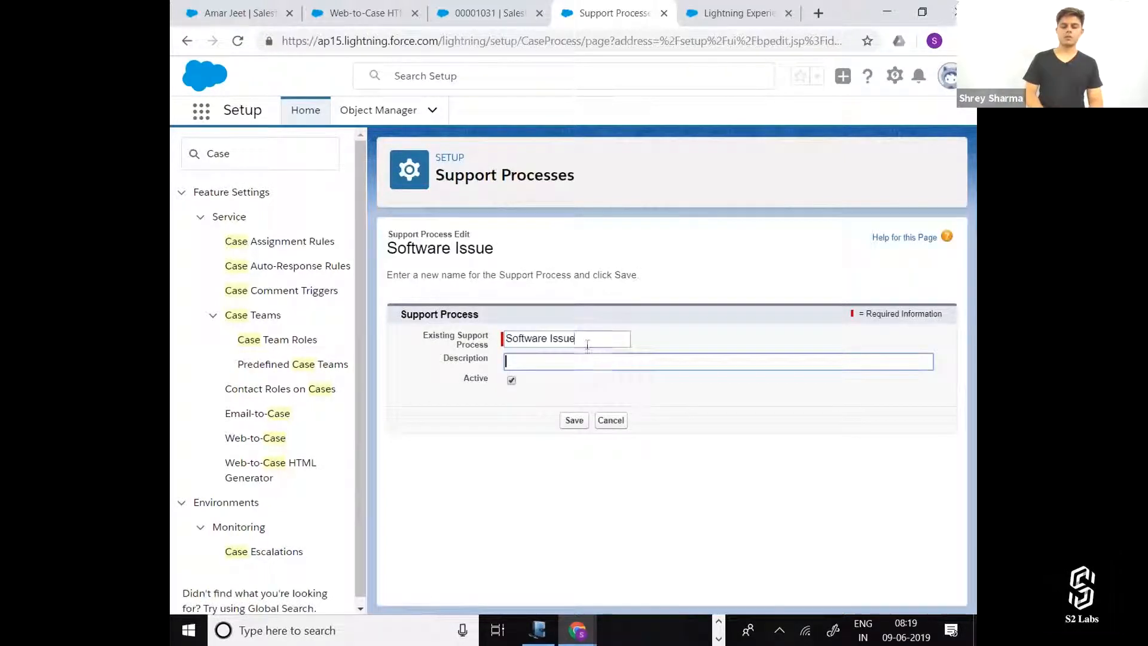
{"action": "type", "text": "Software S"}
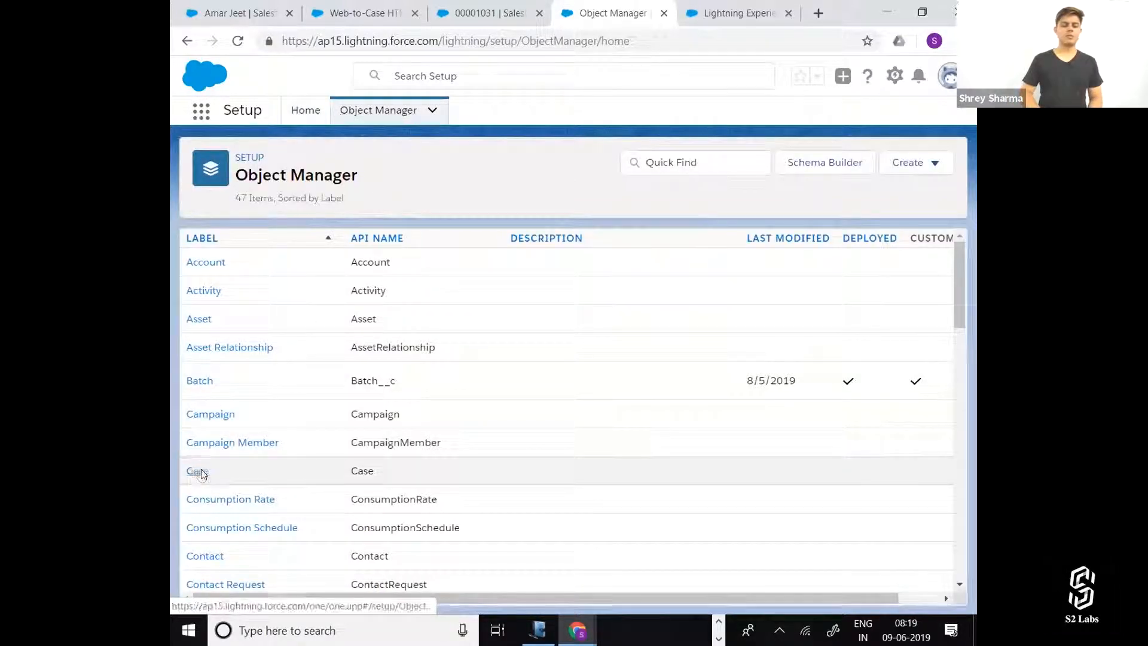
- Create the 'Hardware Issue' record type with Hardware Support Process and Case Layout for all profiles
{"action": "left_click", "coordinate": [194, 471]}
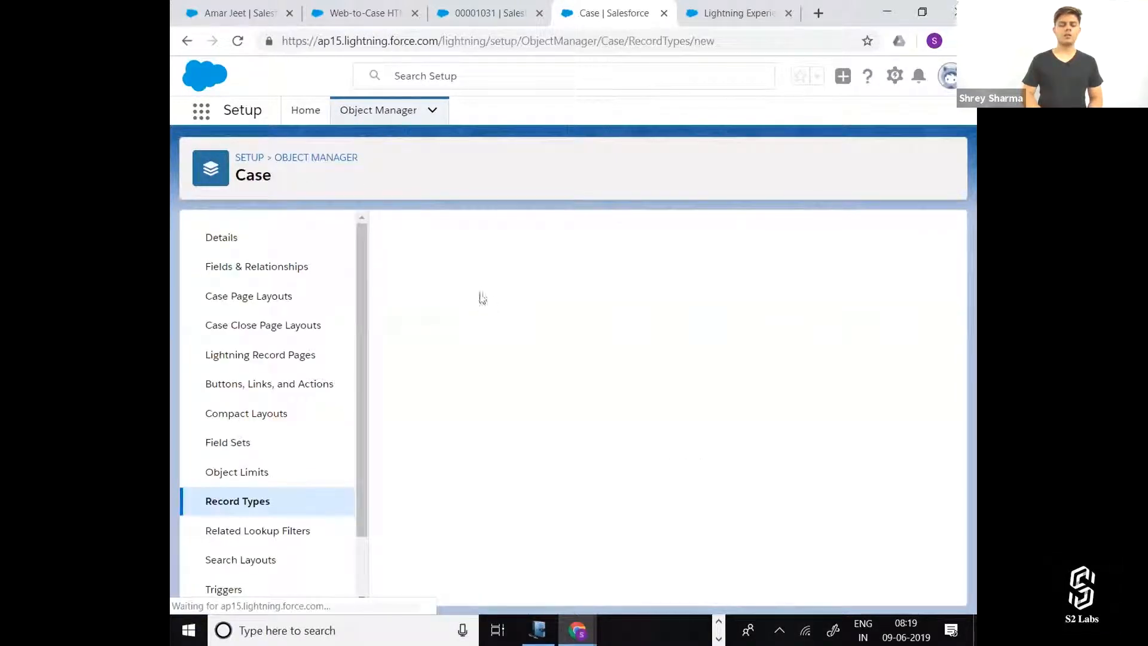
{"action": "left_click", "coordinate": [557, 392]}
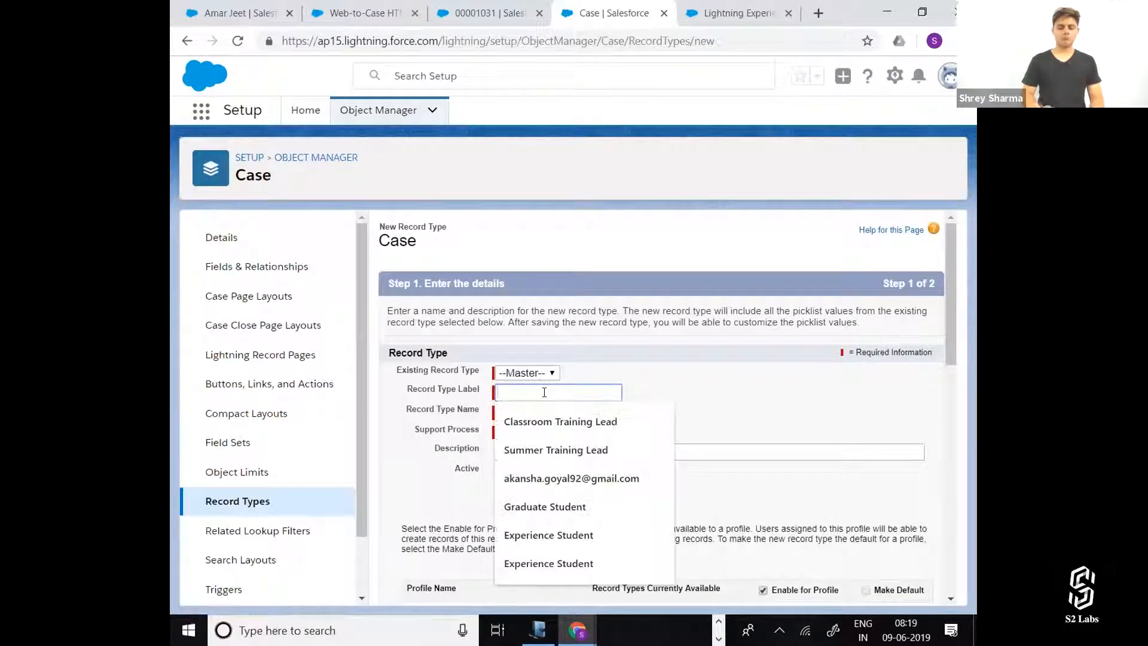
{"action": "type", "text": "Hardwa"}
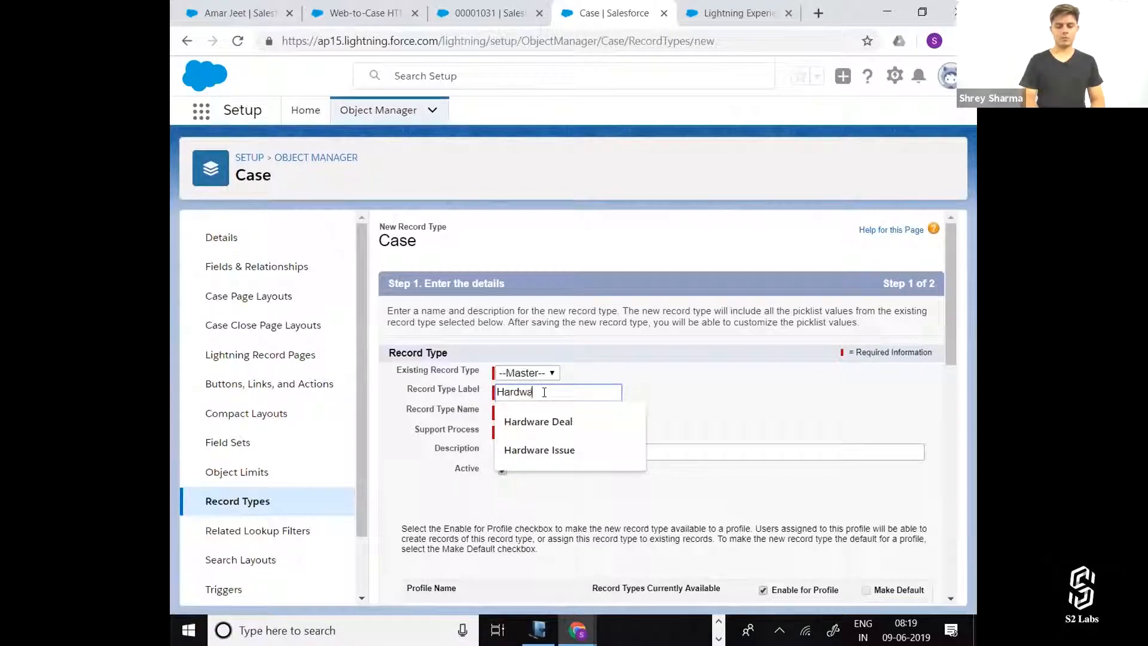
{"action": "left_click", "coordinate": [539, 450]}
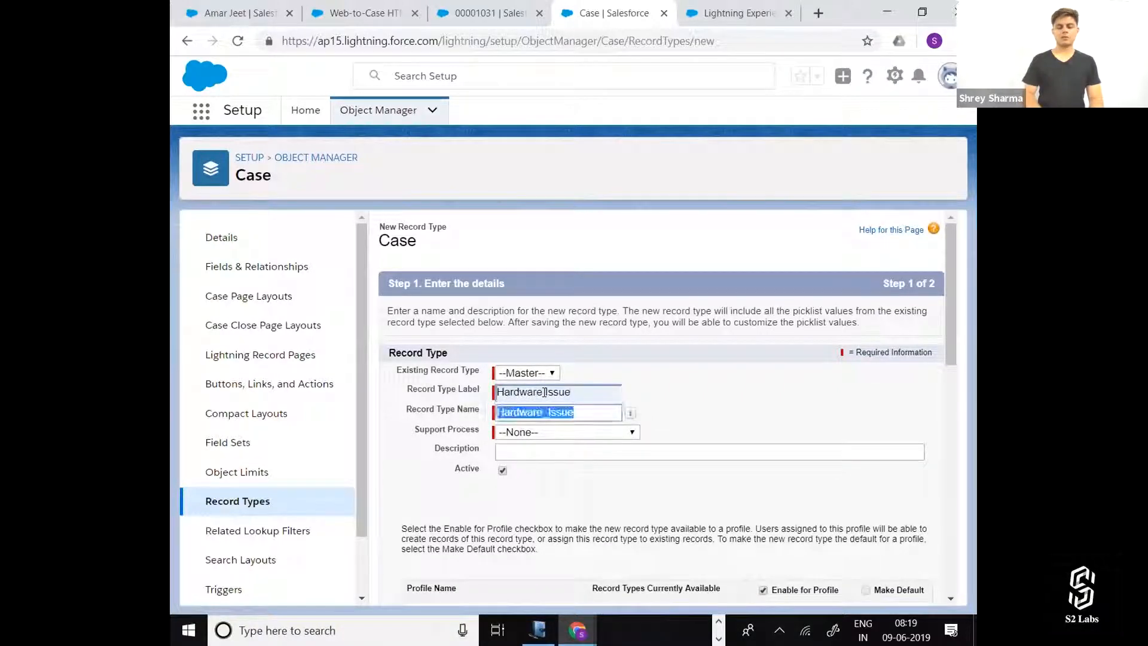
{"action": "left_click", "coordinate": [565, 431]}
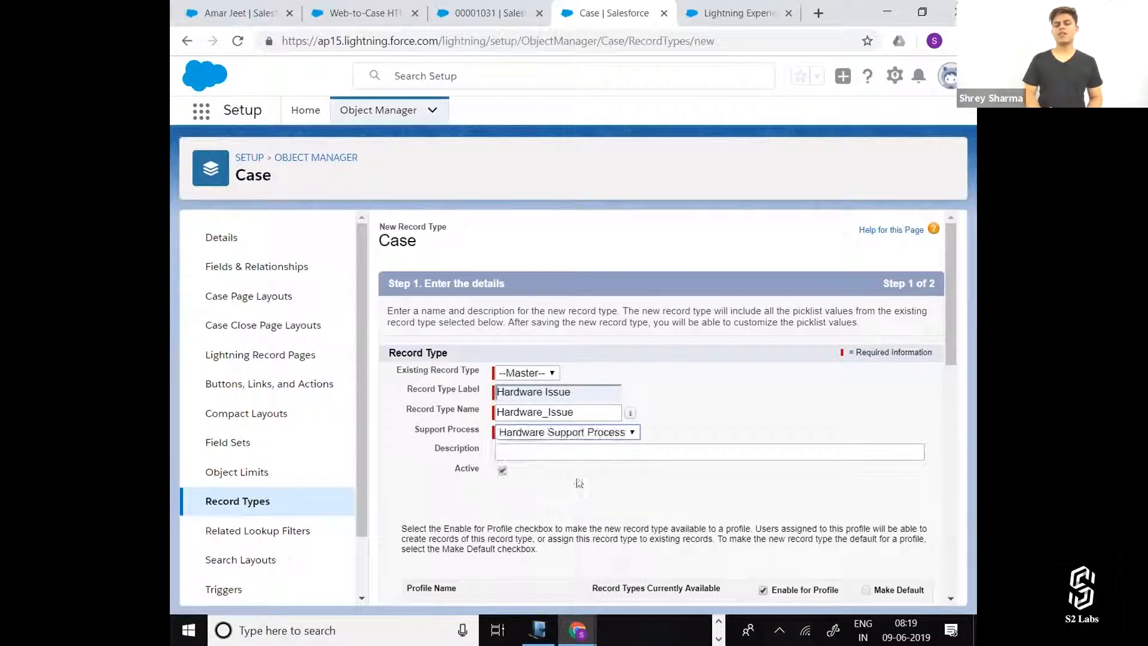
{"action": "scroll", "scroll_direction": "down", "scroll_amount": 3}
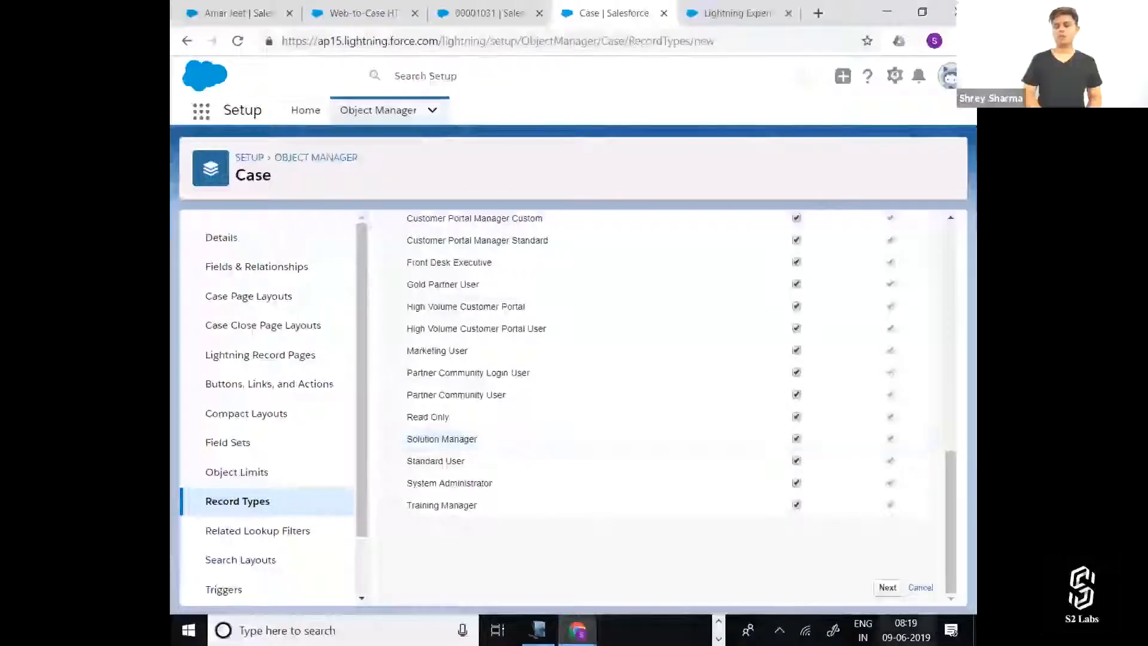
{"action": "left_click", "coordinate": [888, 588]}
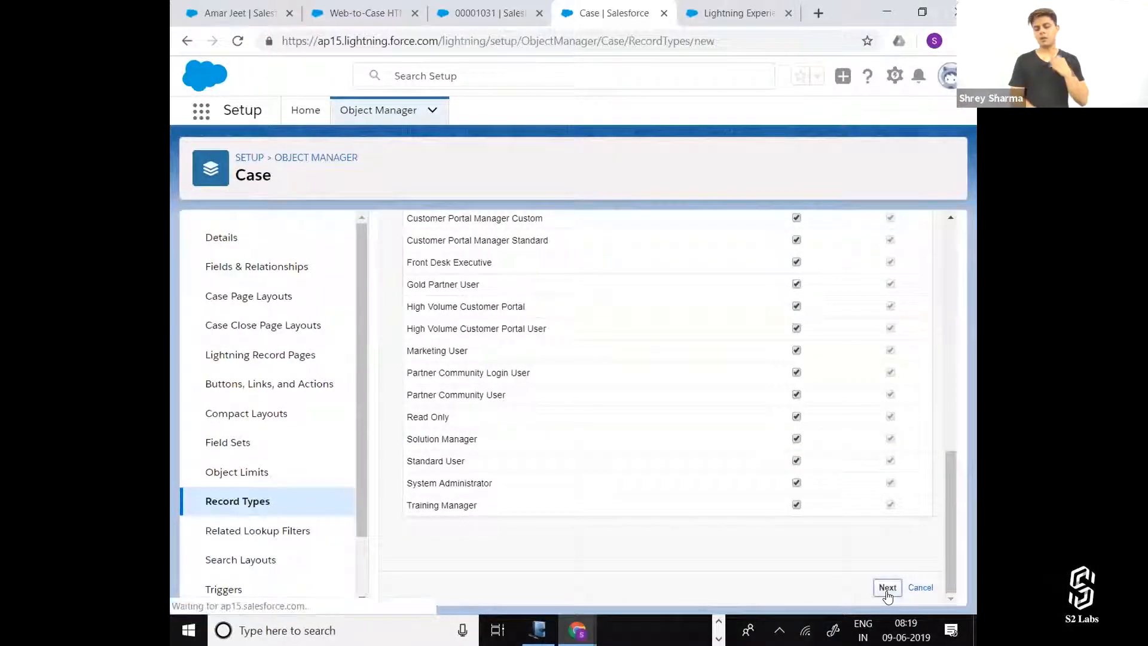
{"action": "left_click", "coordinate": [888, 588]}
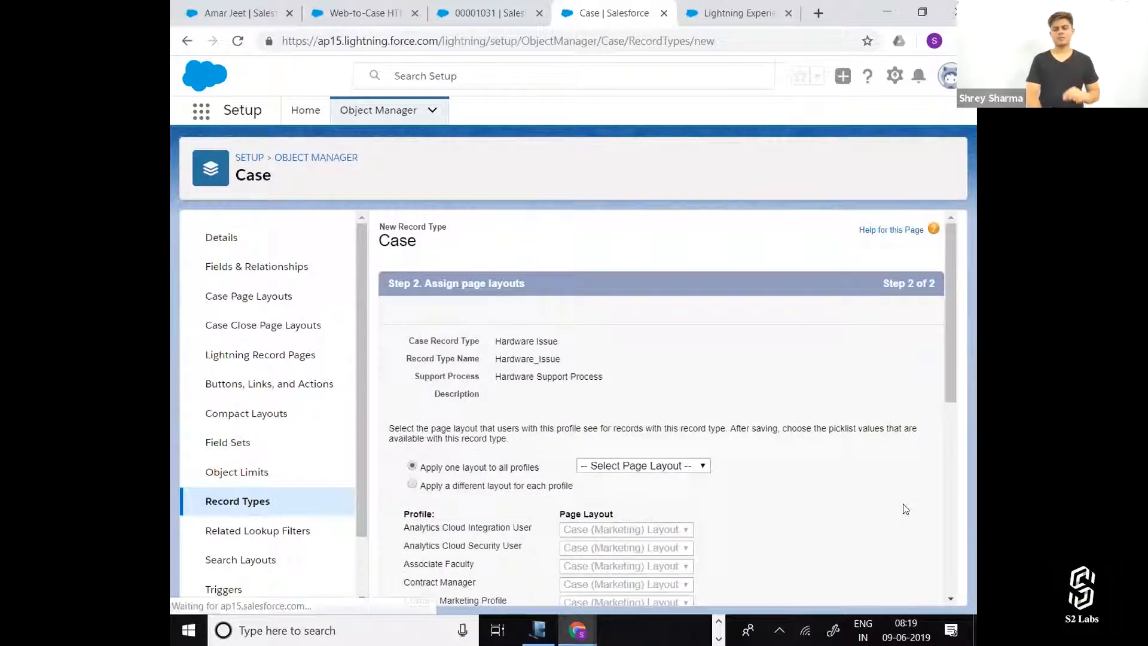
{"action": "left_click", "coordinate": [643, 465]}
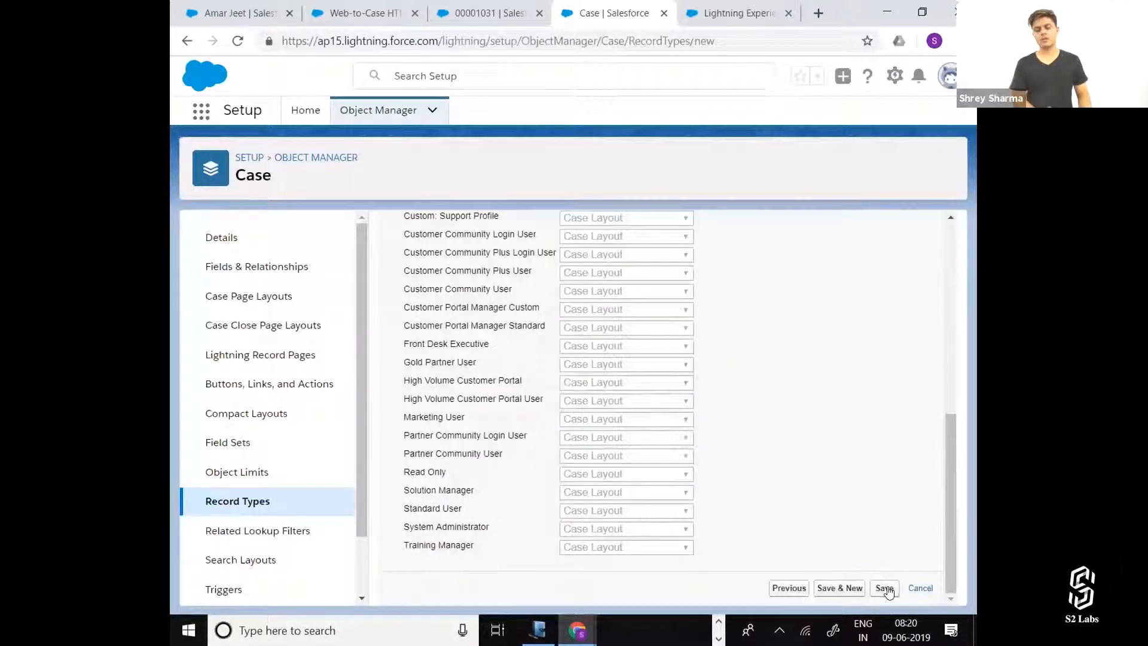
{"action": "left_click", "coordinate": [884, 588]}
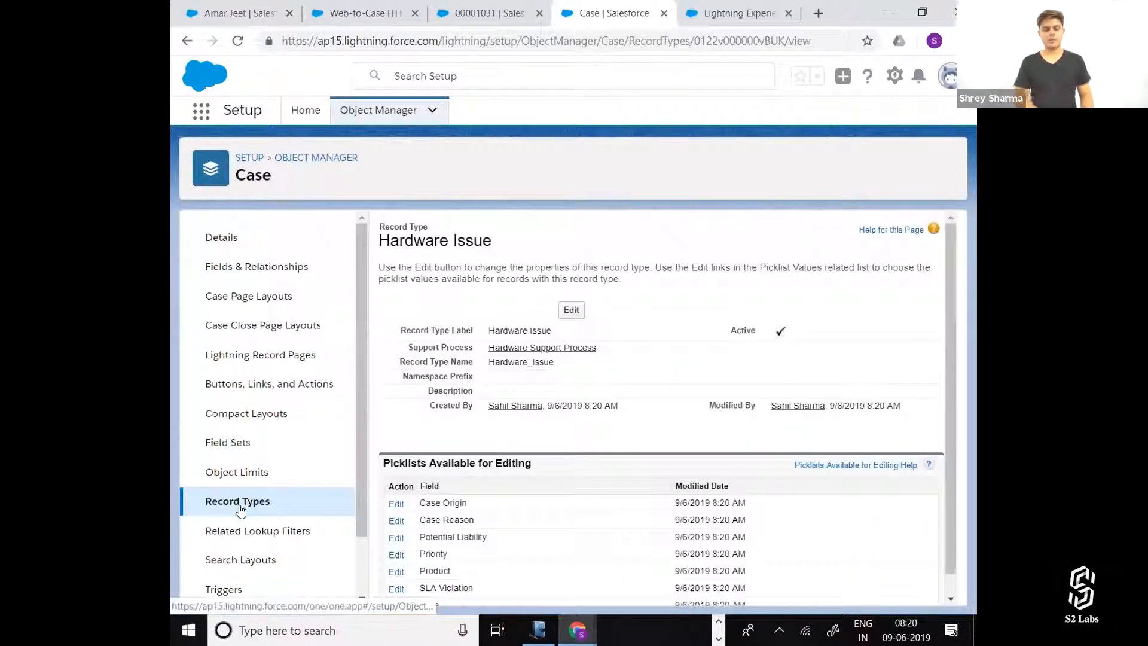
{"action": "left_click", "coordinate": [237, 501]}
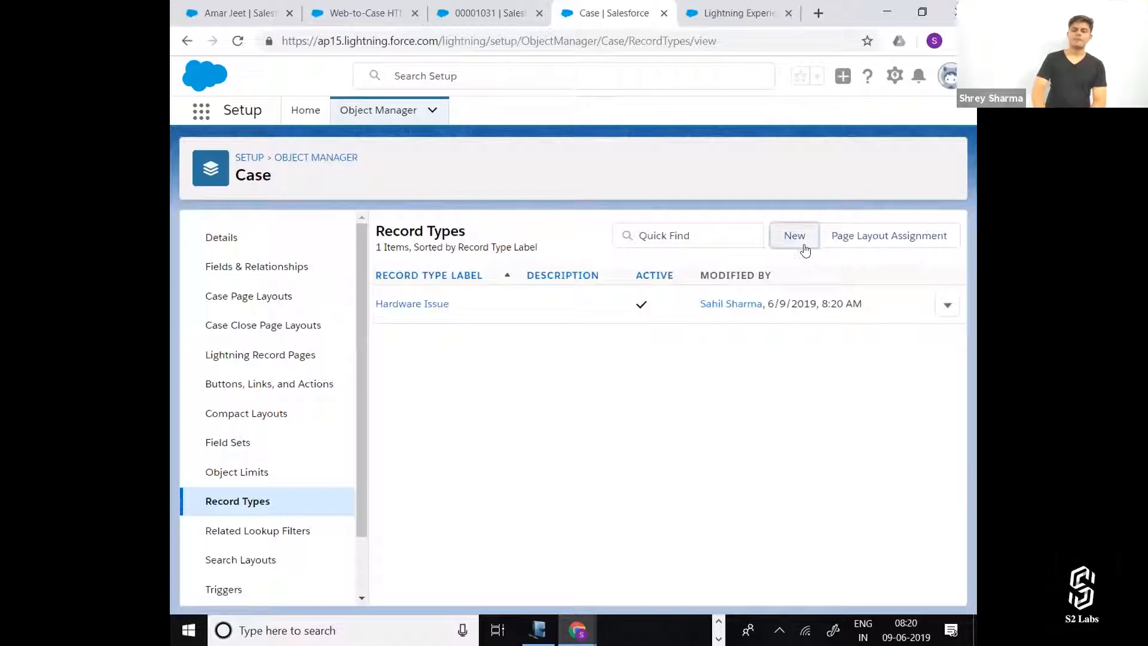
- Save a new 'Software Issue' record type, assigning Case Layout to every profile
{"action": "left_click", "coordinate": [794, 235]}
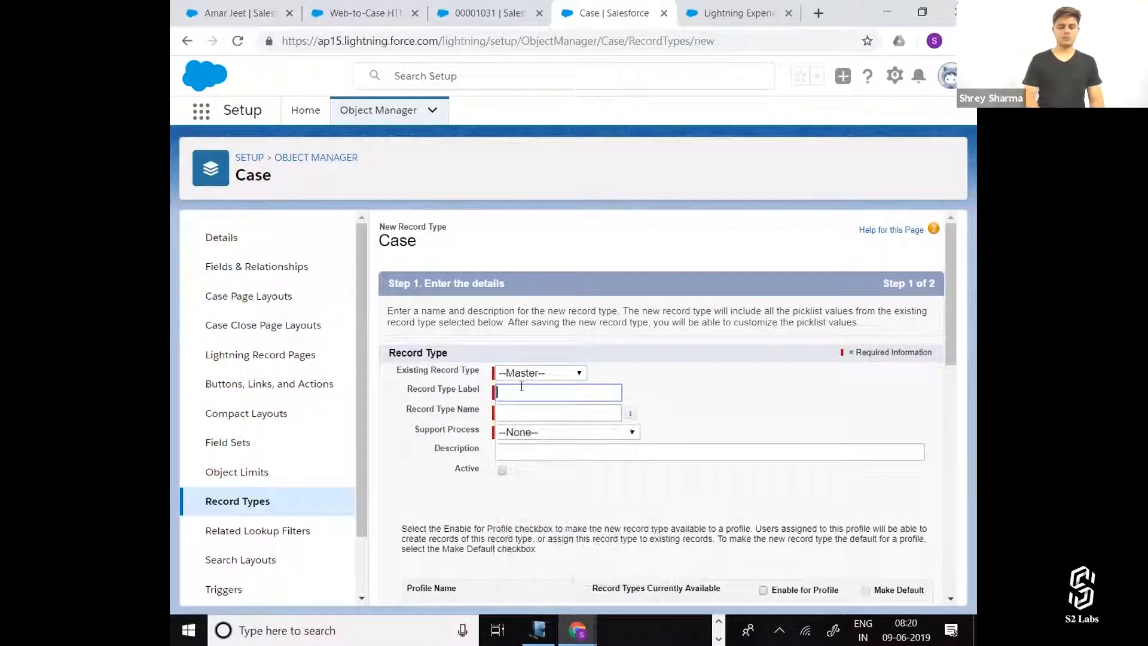
{"action": "type", "text": "Software"}
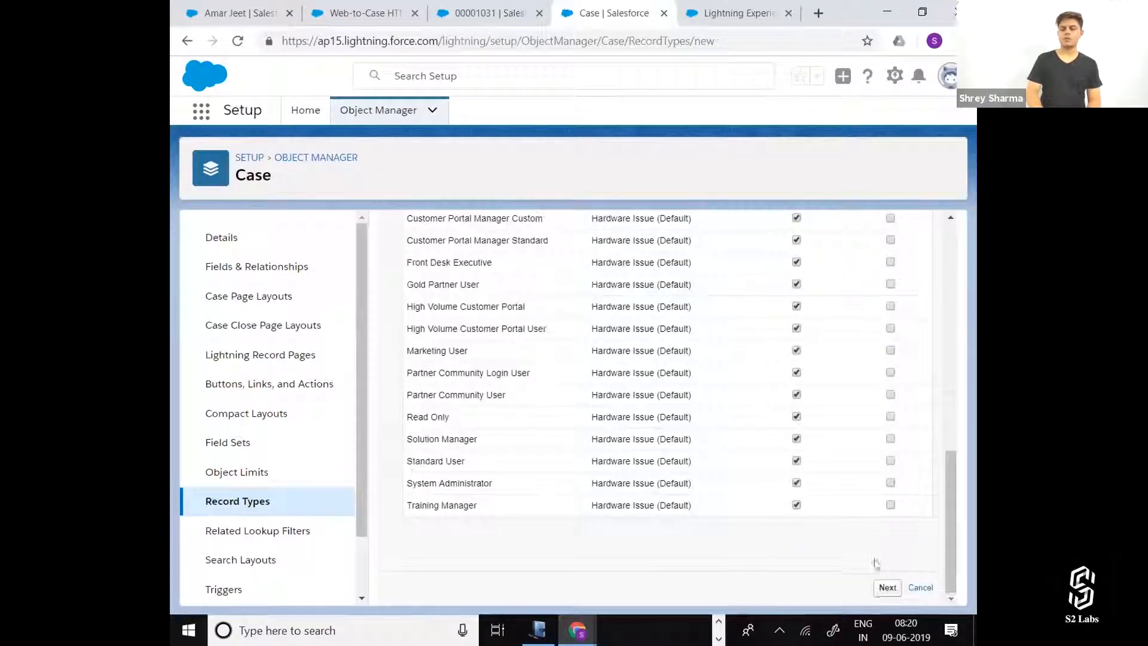
{"action": "left_click", "coordinate": [887, 587]}
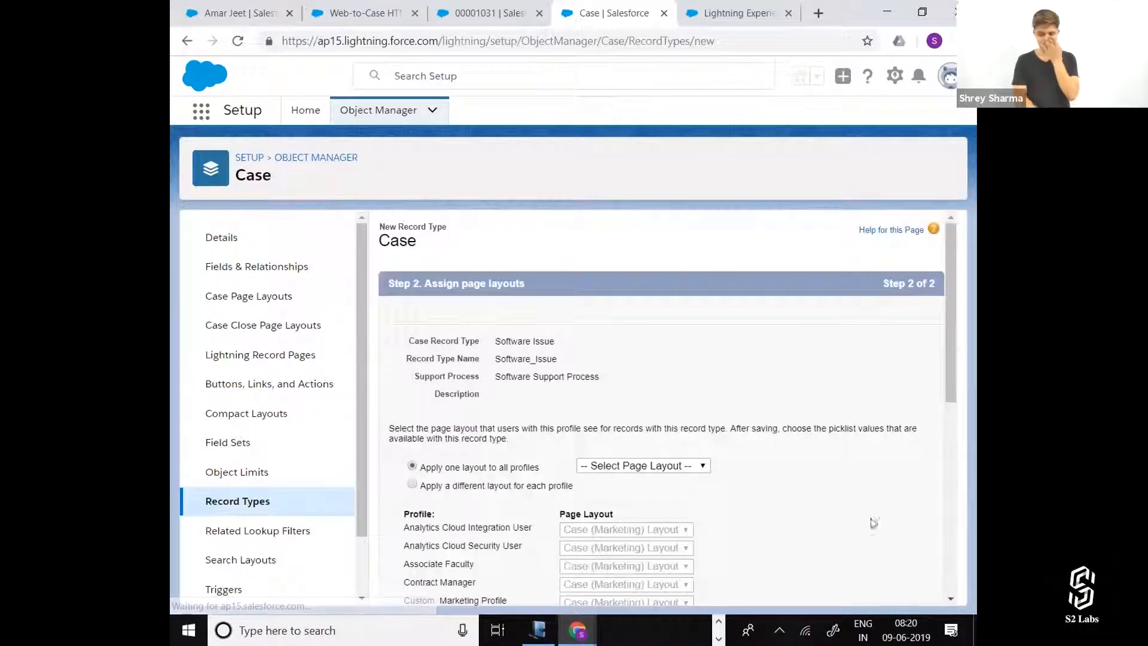
{"action": "left_click", "coordinate": [643, 465]}
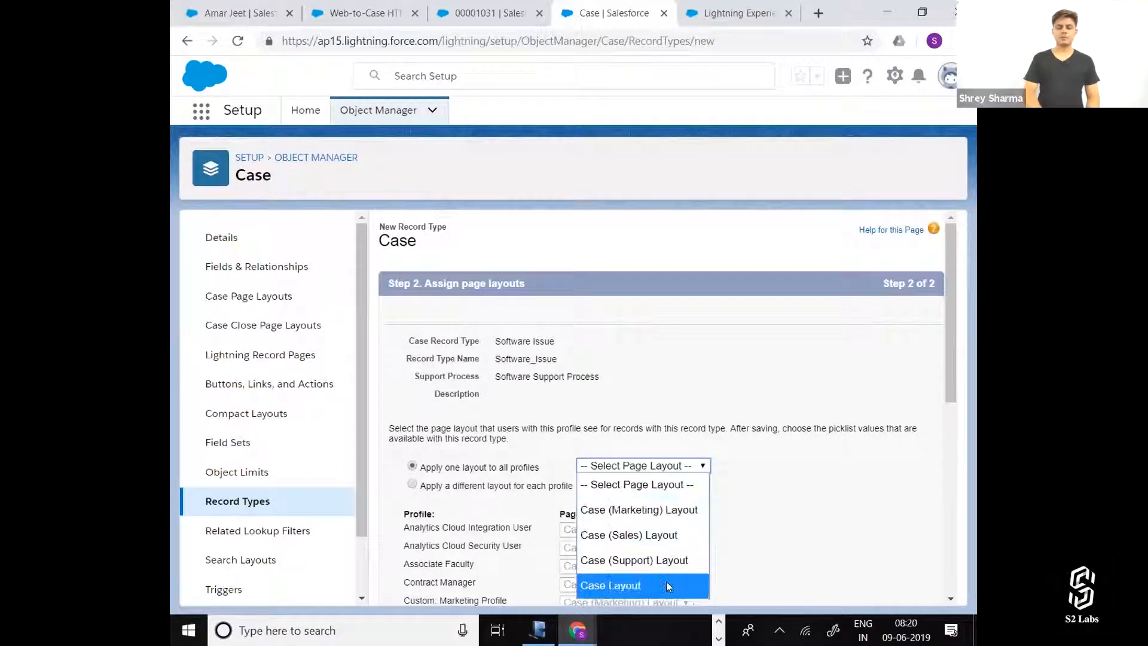
{"action": "left_click", "coordinate": [610, 585]}
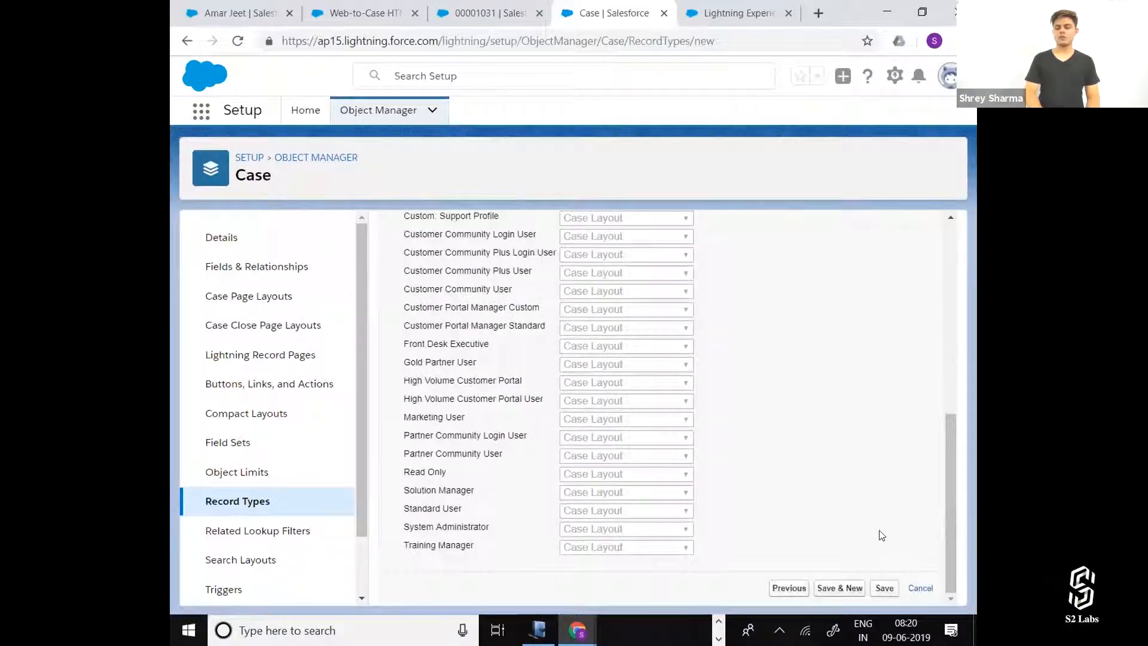
{"action": "left_click", "coordinate": [885, 588]}
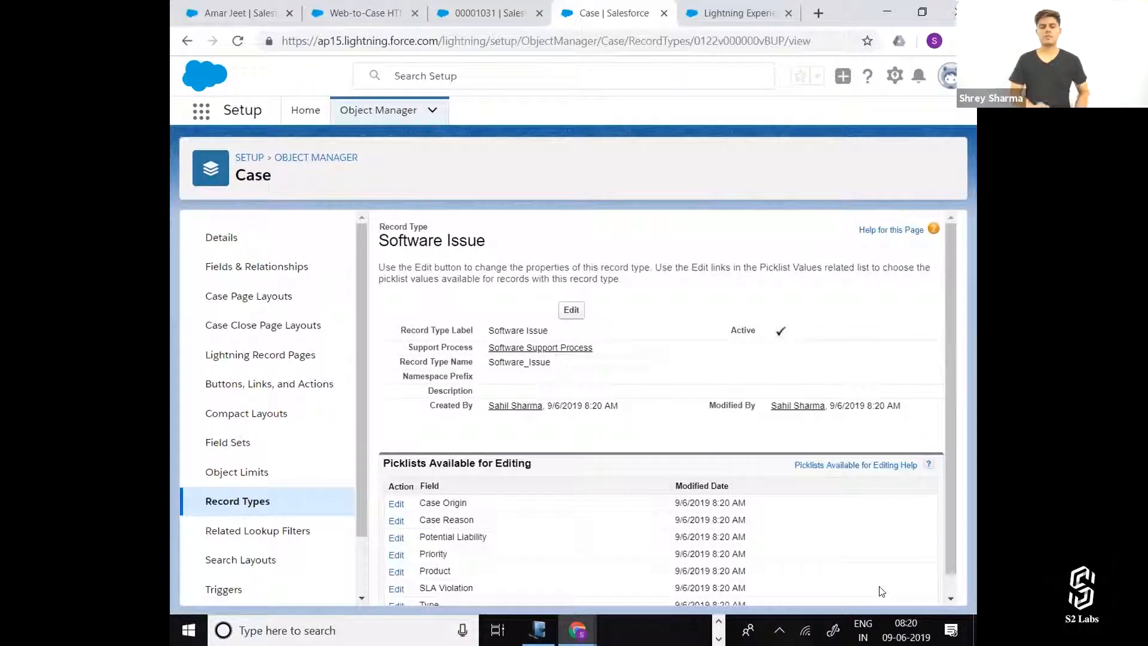
- Preview the Hardware Issue case statuses, then start a new Software Issue case
{"action": "left_click", "coordinate": [488, 14]}
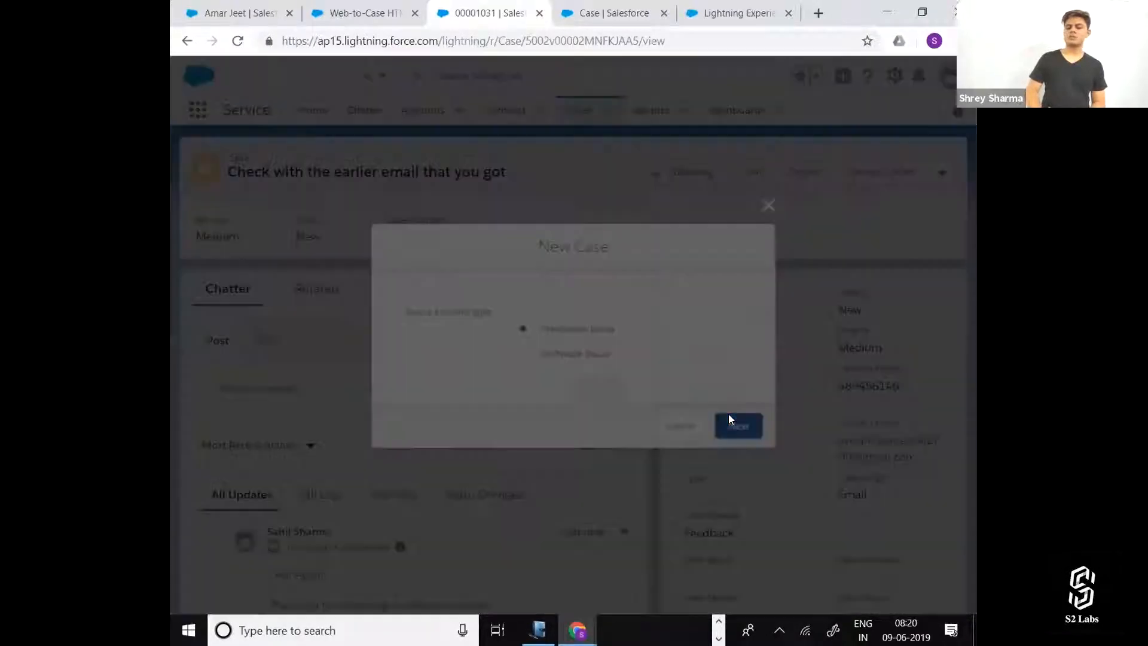
{"action": "left_click", "coordinate": [739, 424]}
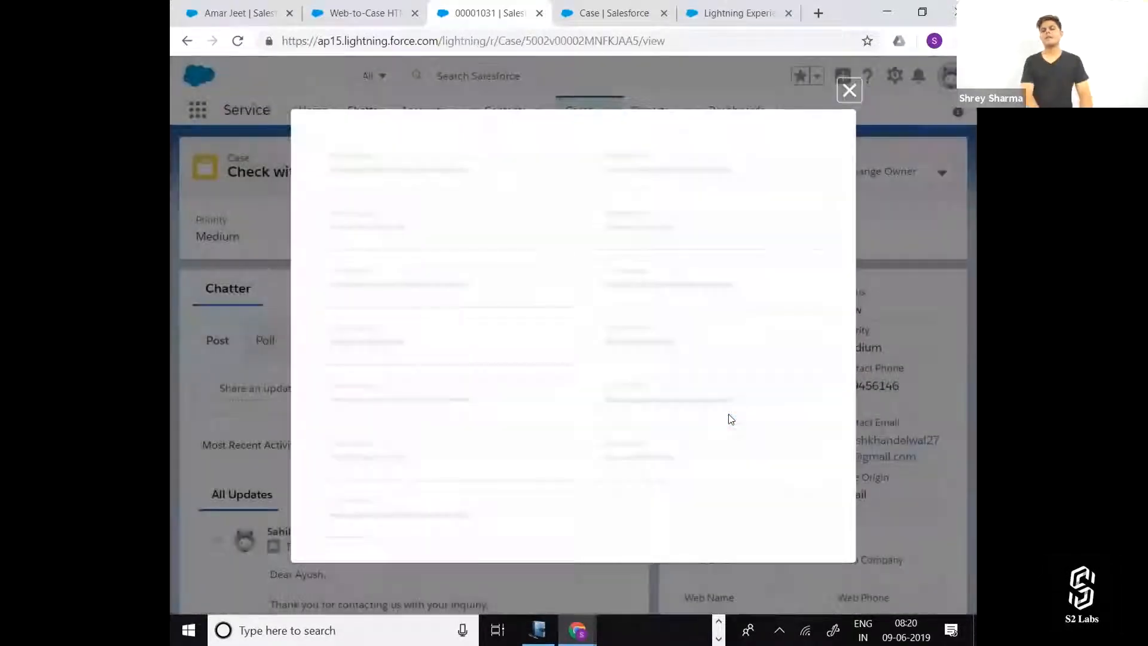
{"action": "left_click", "coordinate": [758, 227]}
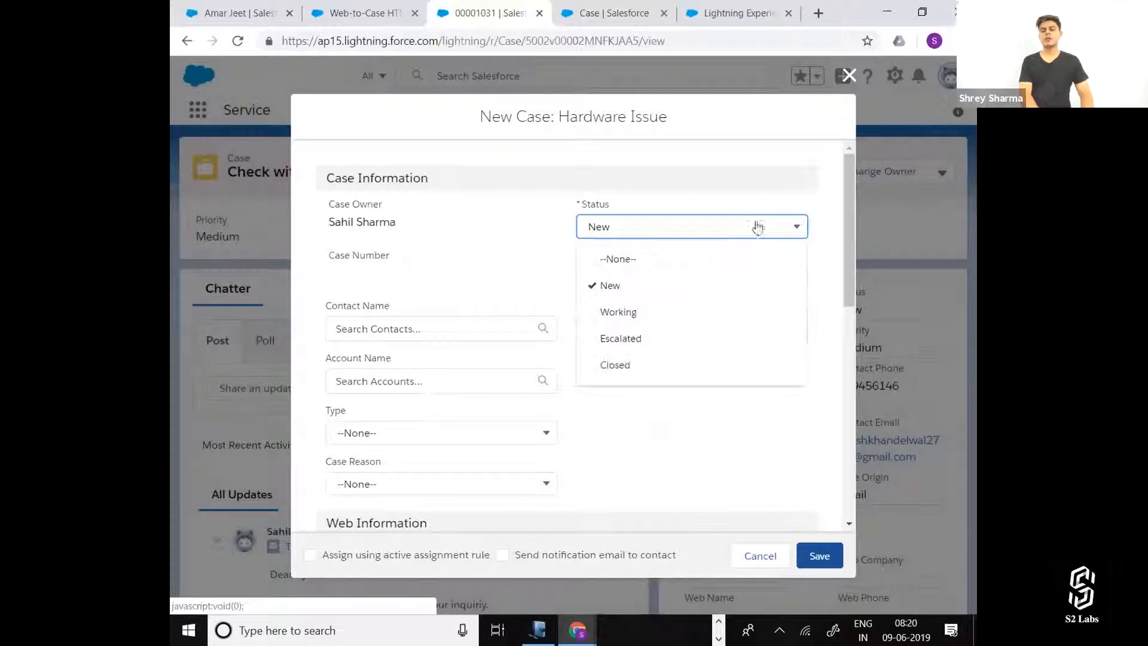
{"action": "mouse_move", "coordinate": [726, 369]}
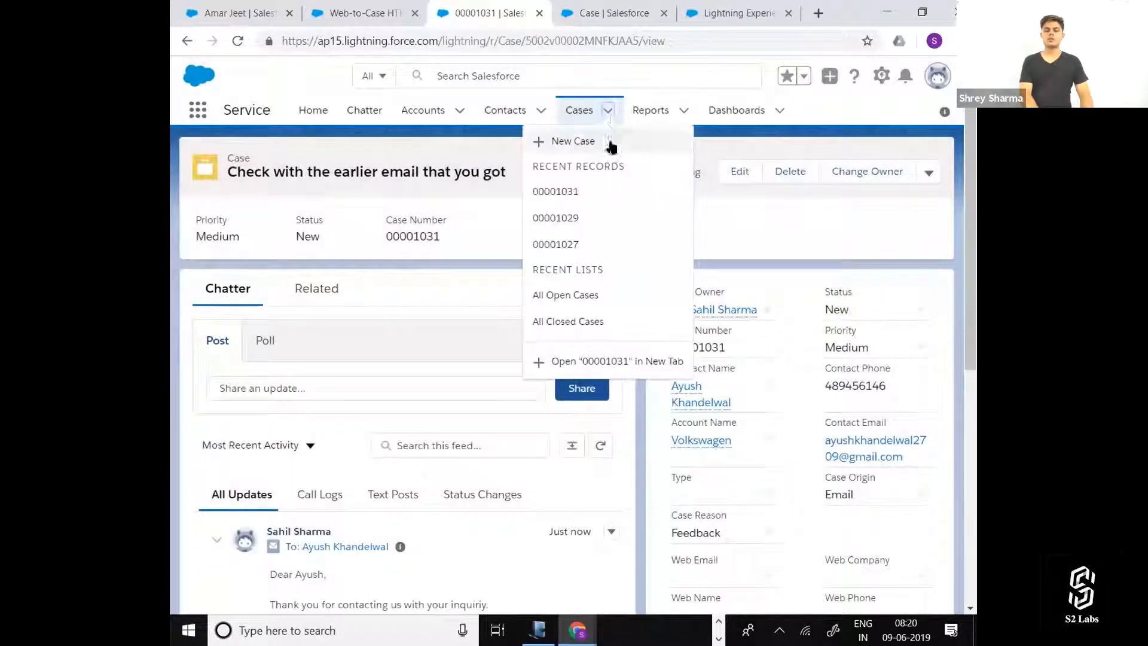
{"action": "left_click", "coordinate": [573, 141]}
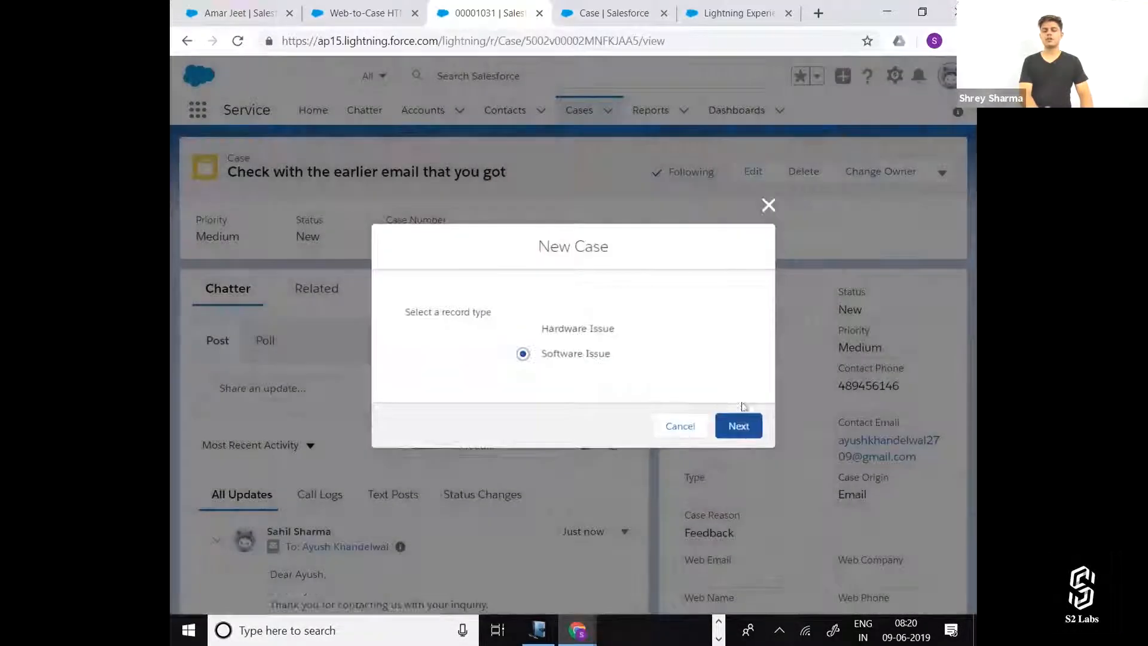
{"action": "left_click", "coordinate": [739, 426]}
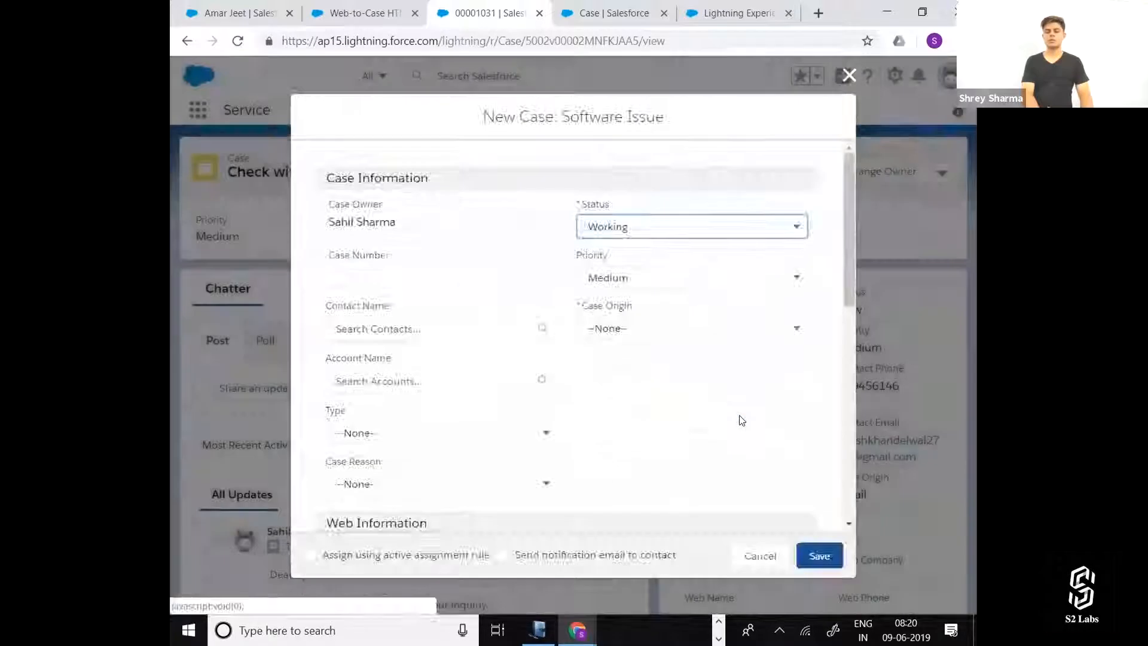
- Inspect the Software Issue Status picklist (Working, Escalated, Closed), then dismiss the new-case dialog
{"action": "left_click", "coordinate": [692, 227]}
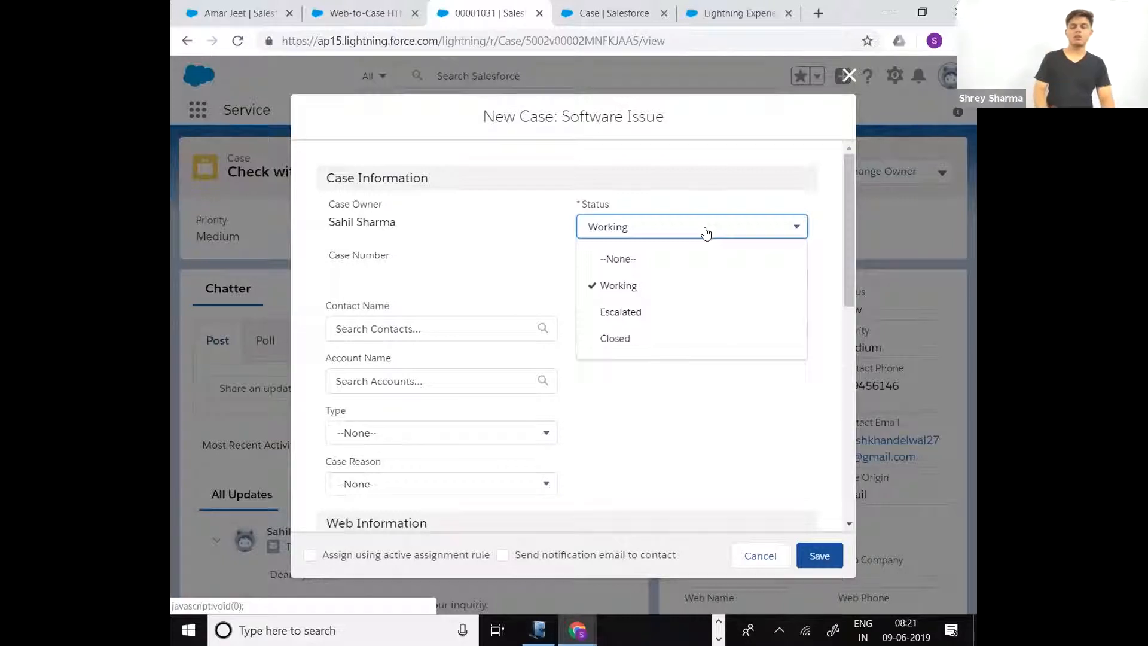
{"action": "left_click", "coordinate": [618, 285]}
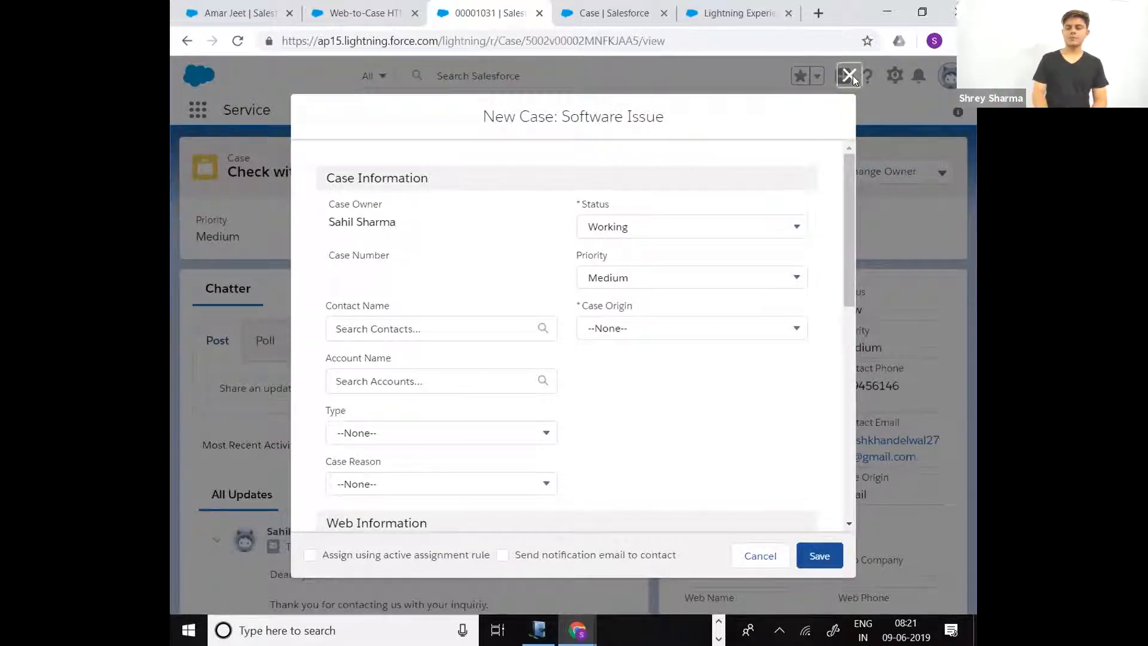
{"action": "left_click", "coordinate": [849, 75]}
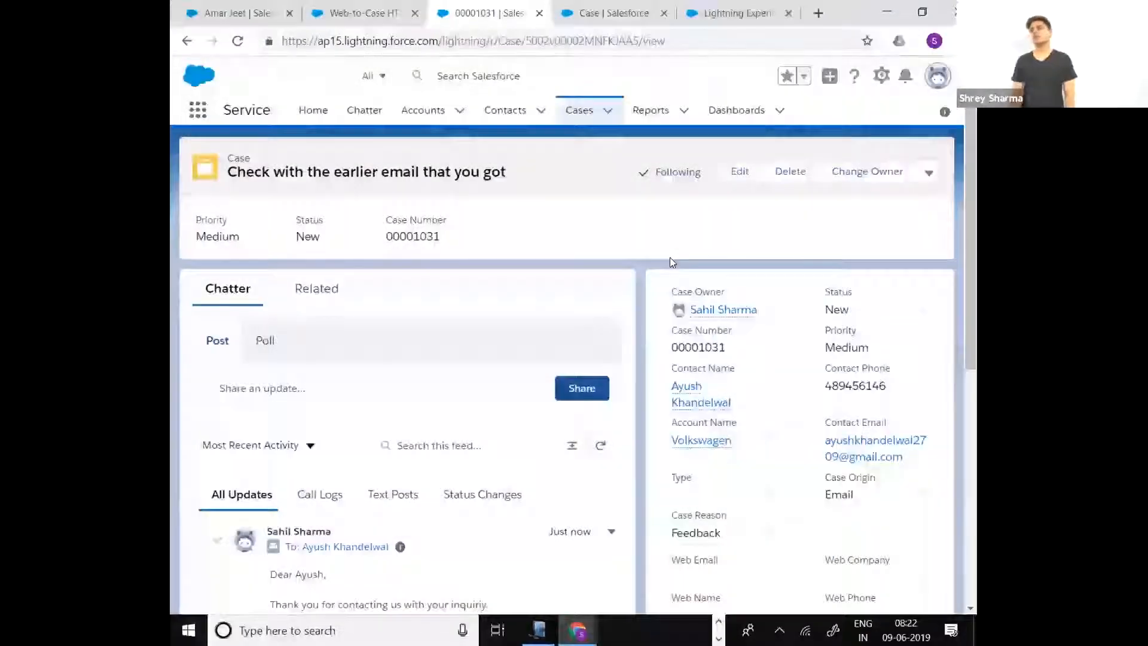